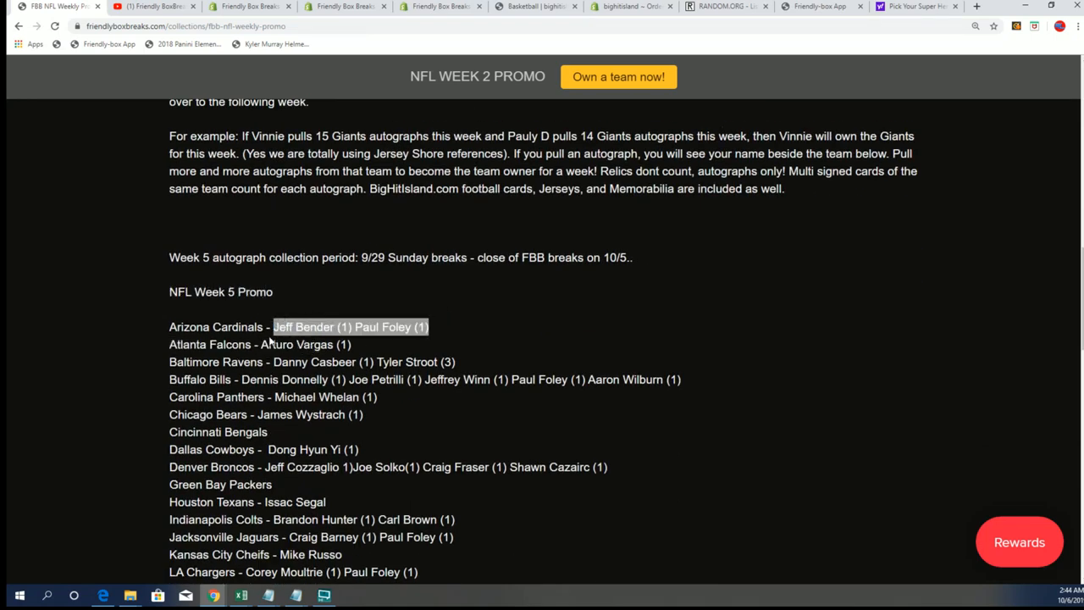
Highlight the Arizona Cardinals owner line and scroll through the Week 5 promo list
left_click(436, 327)
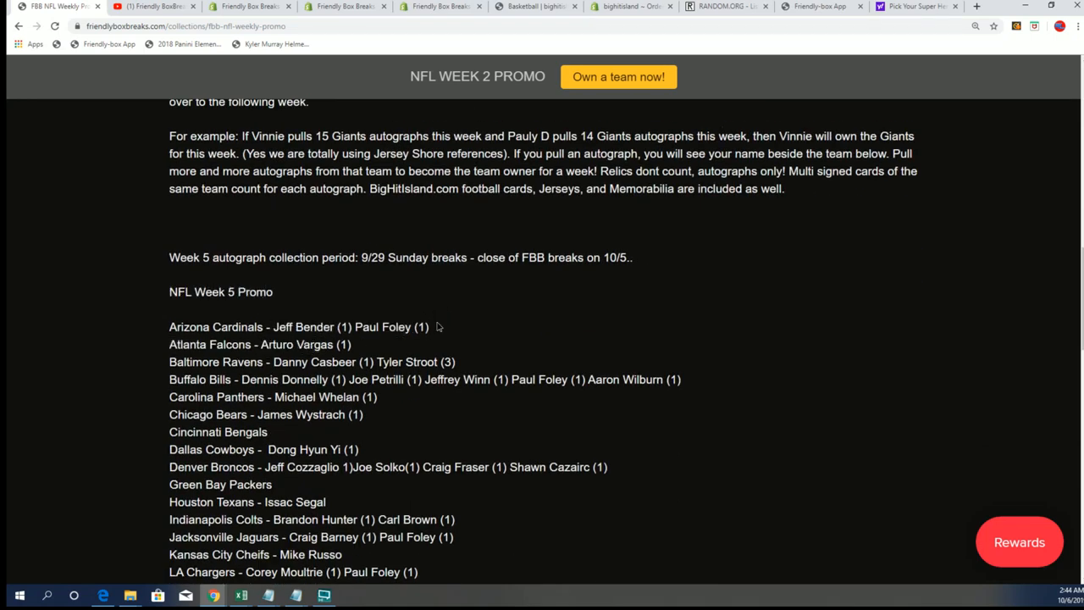
left_click_drag(274, 327, 429, 327)
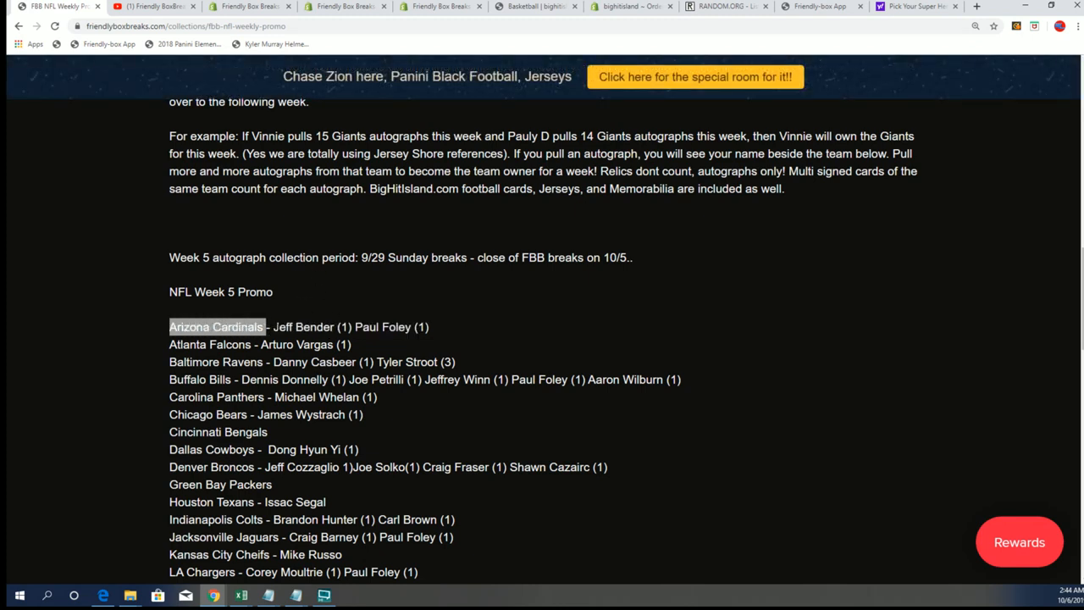
scroll("down", 3)
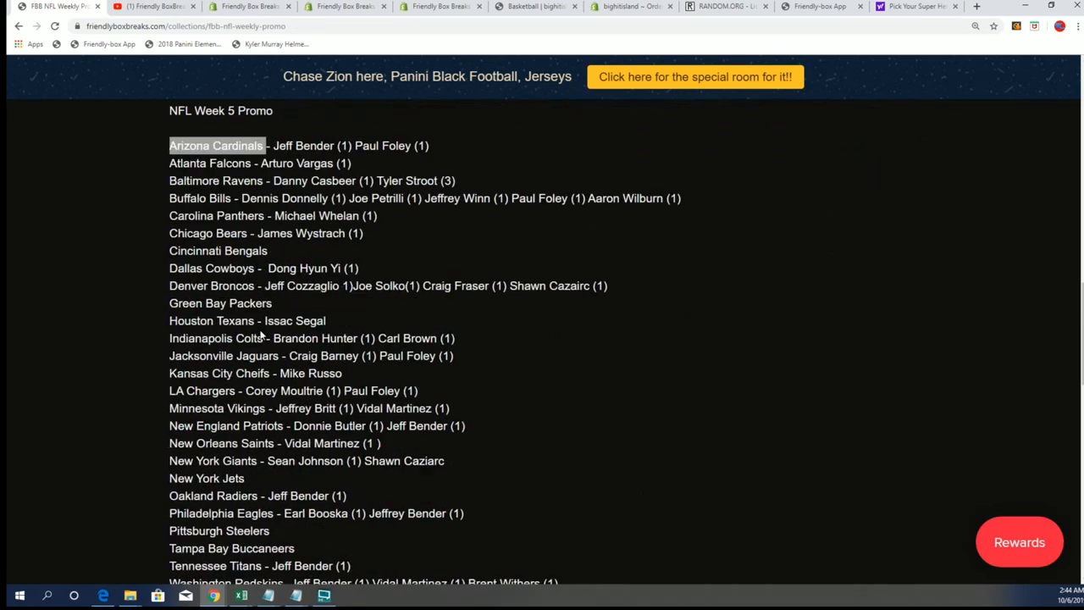
scroll("down", 3)
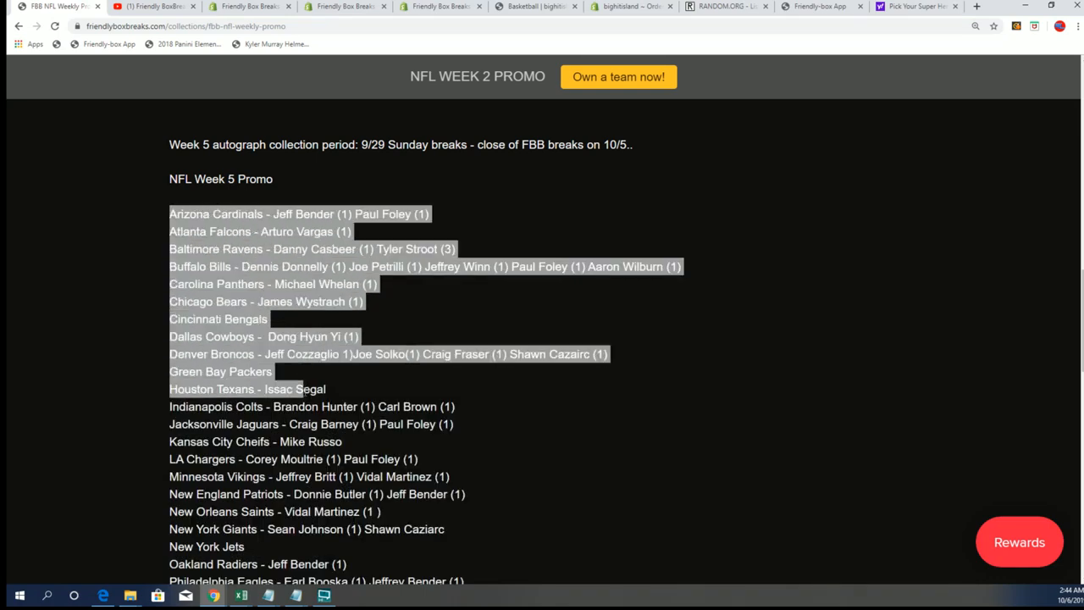
scroll("down", 3)
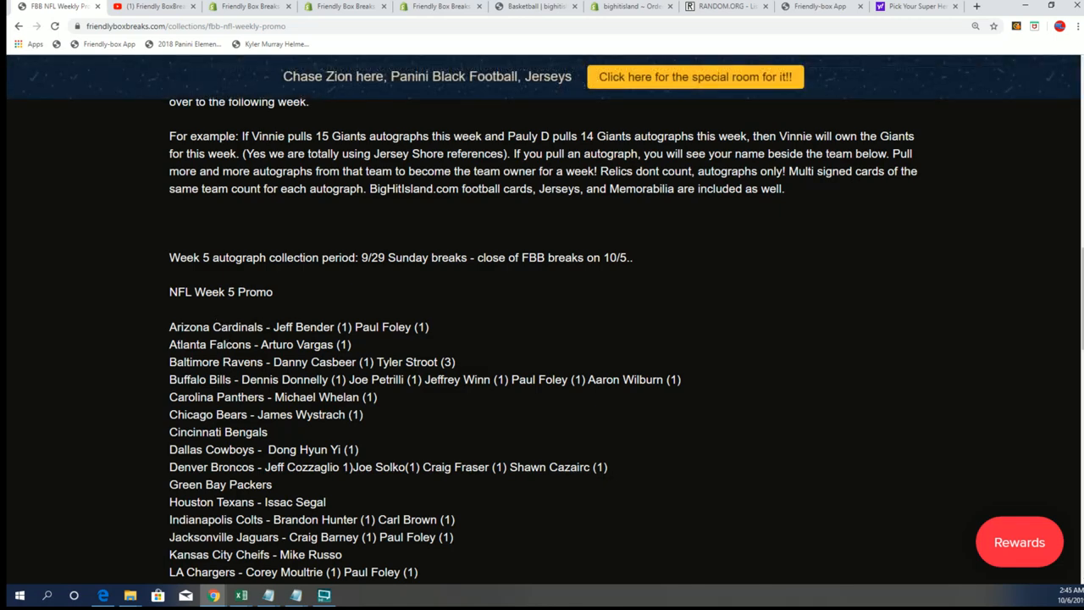
scroll("up", 3)
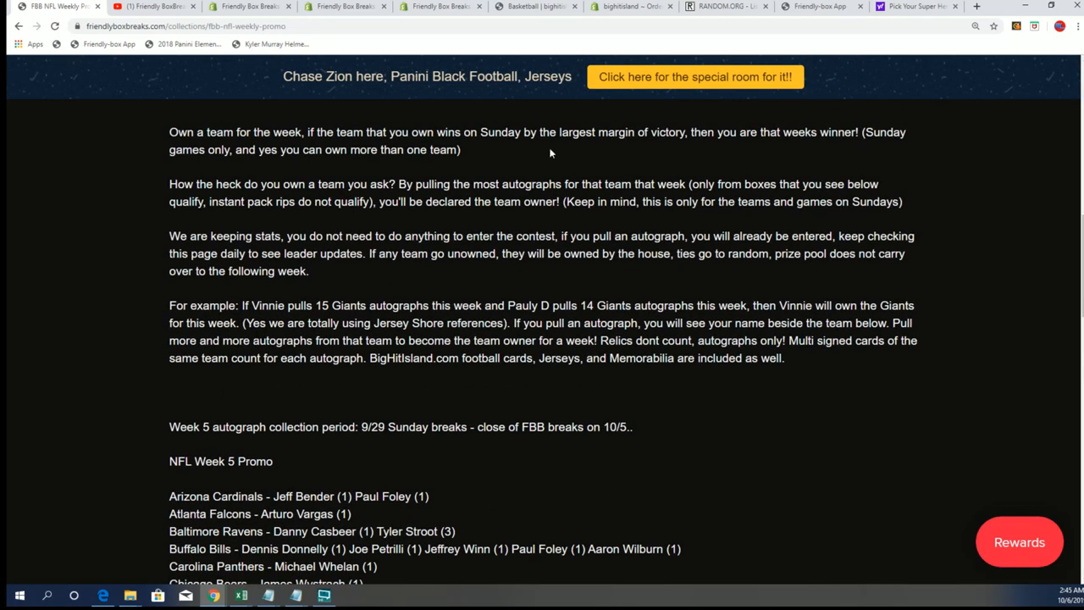
left_click_drag(480, 132, 666, 132)
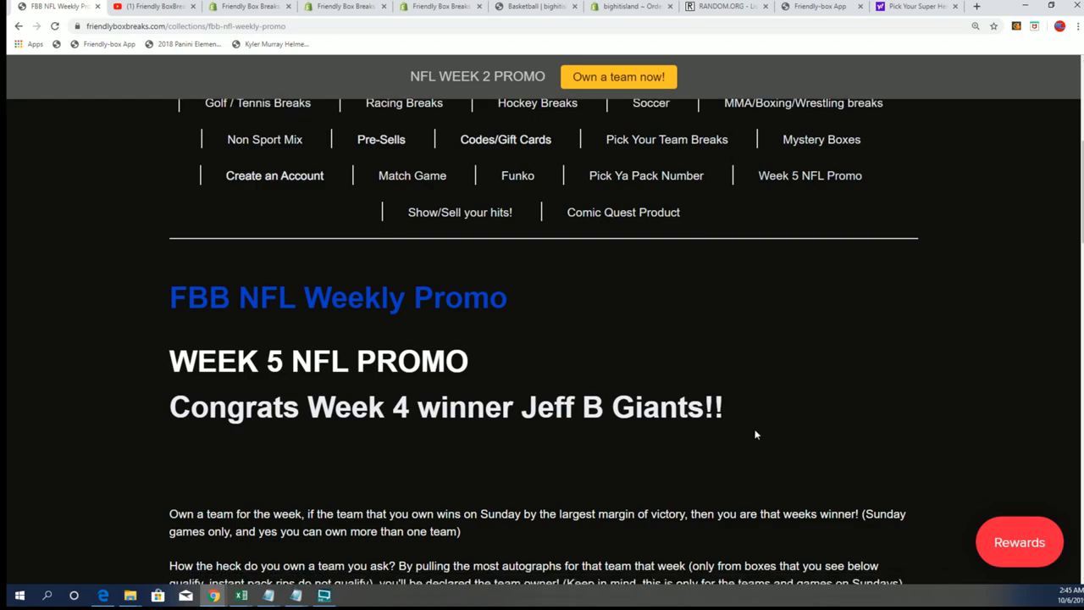
scroll("down", 3)
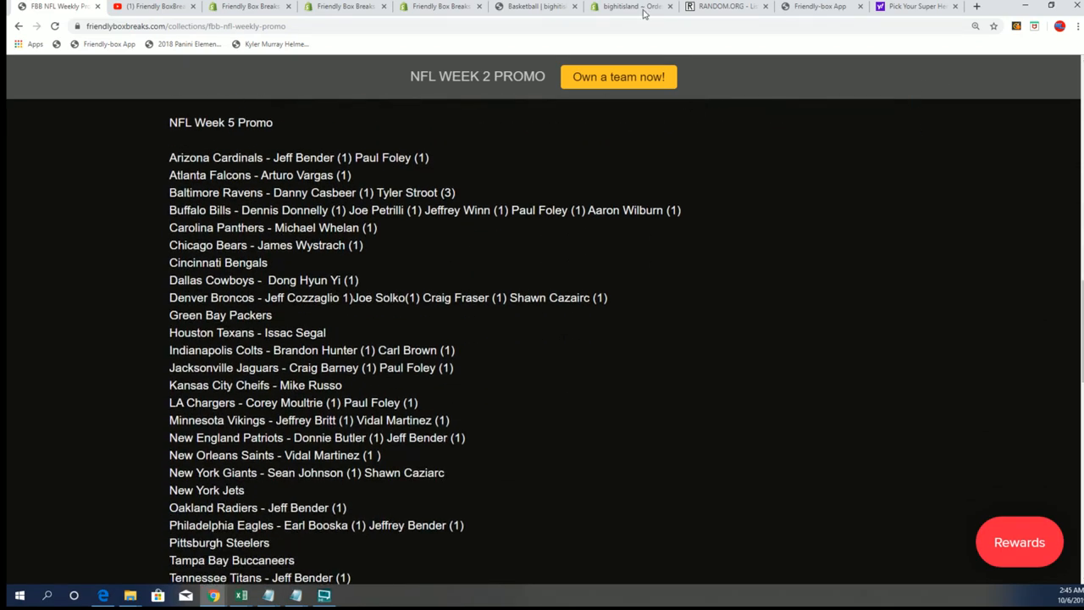
left_click(724, 6)
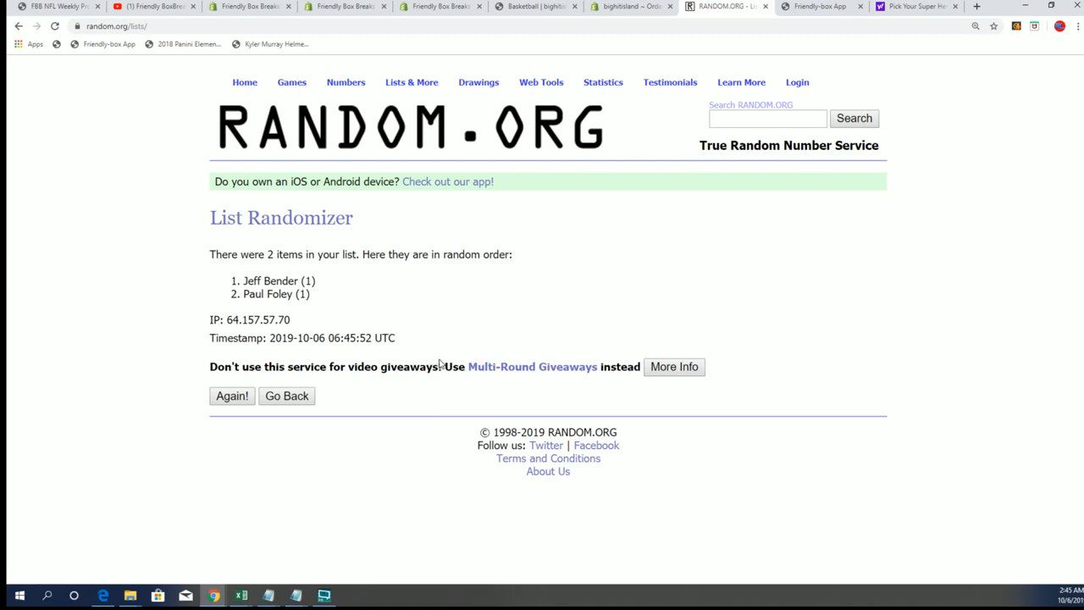
mouse_move(486, 342)
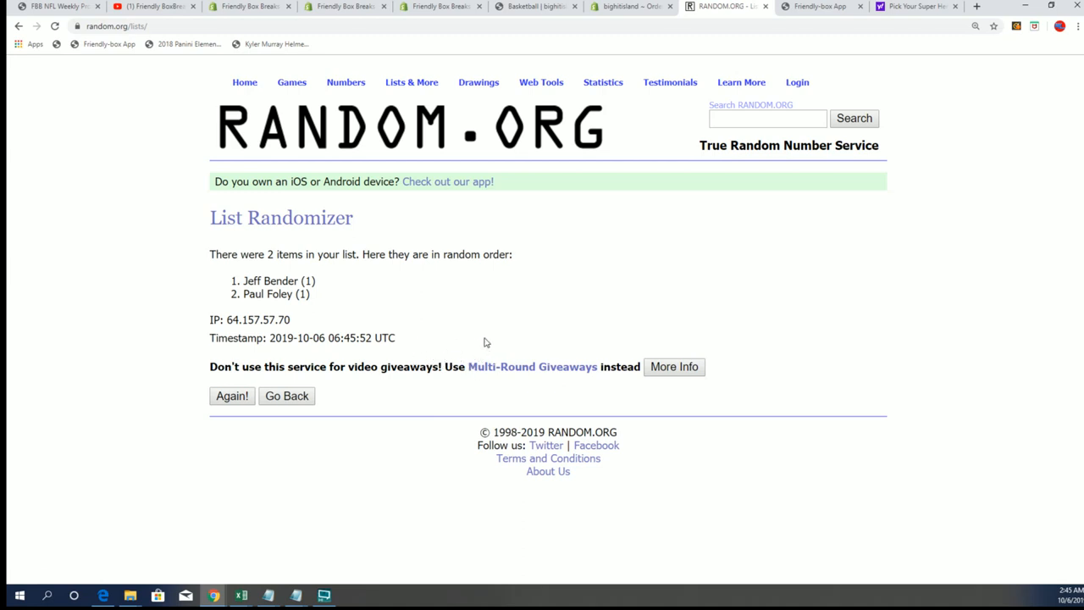
mouse_move(241, 409)
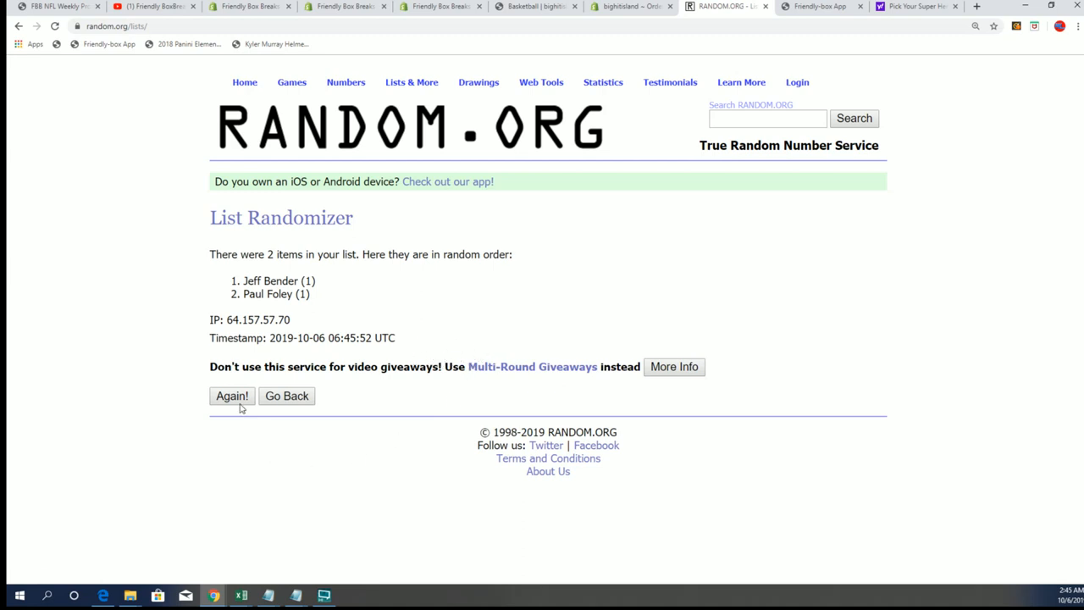
left_click(232, 396)
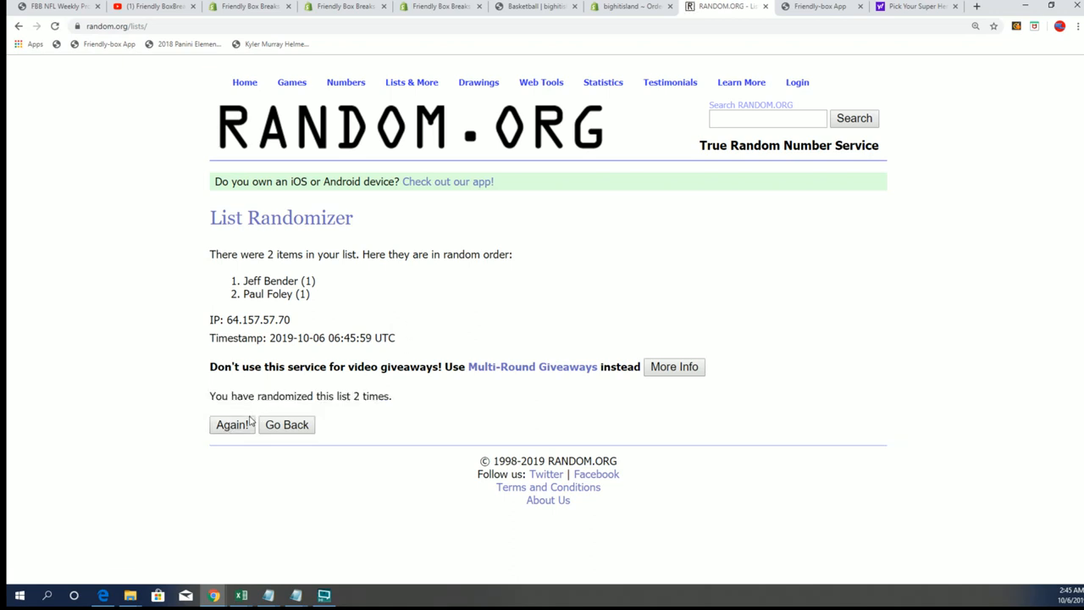
left_click(233, 424)
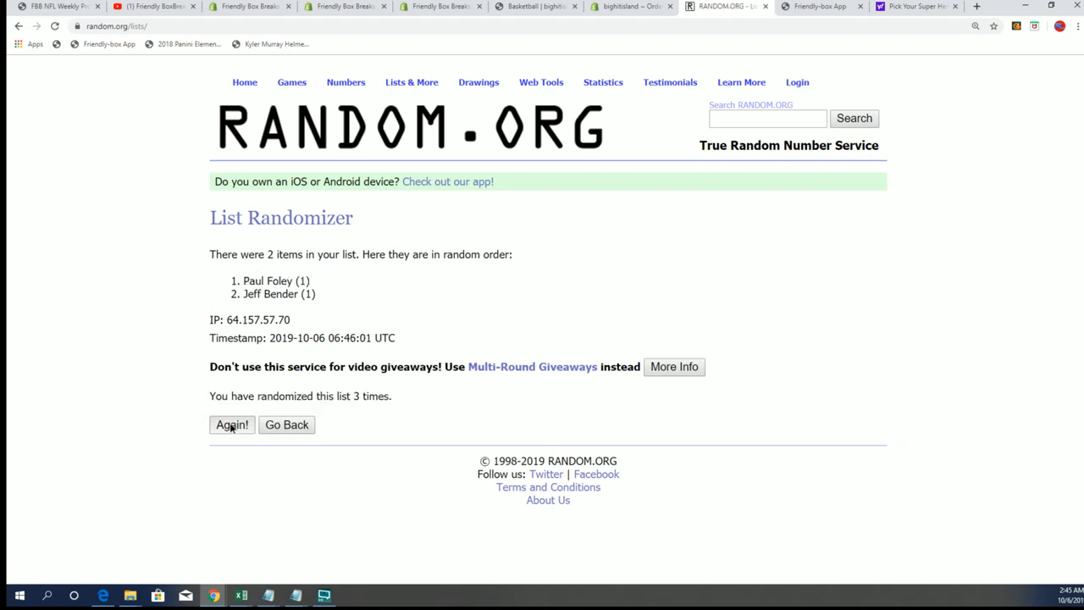
left_click(231, 424)
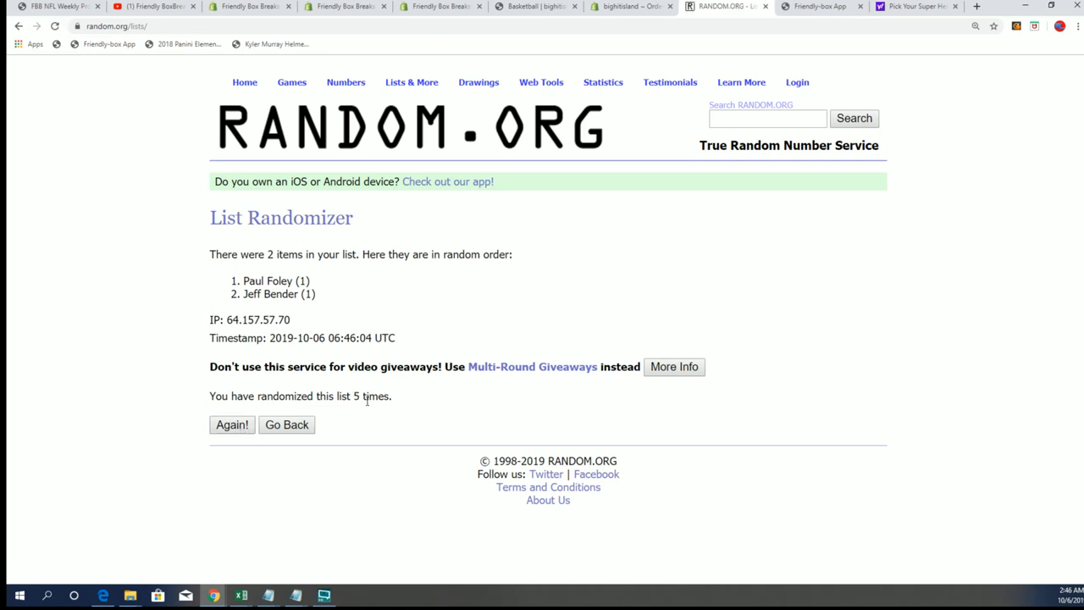
left_click(232, 424)
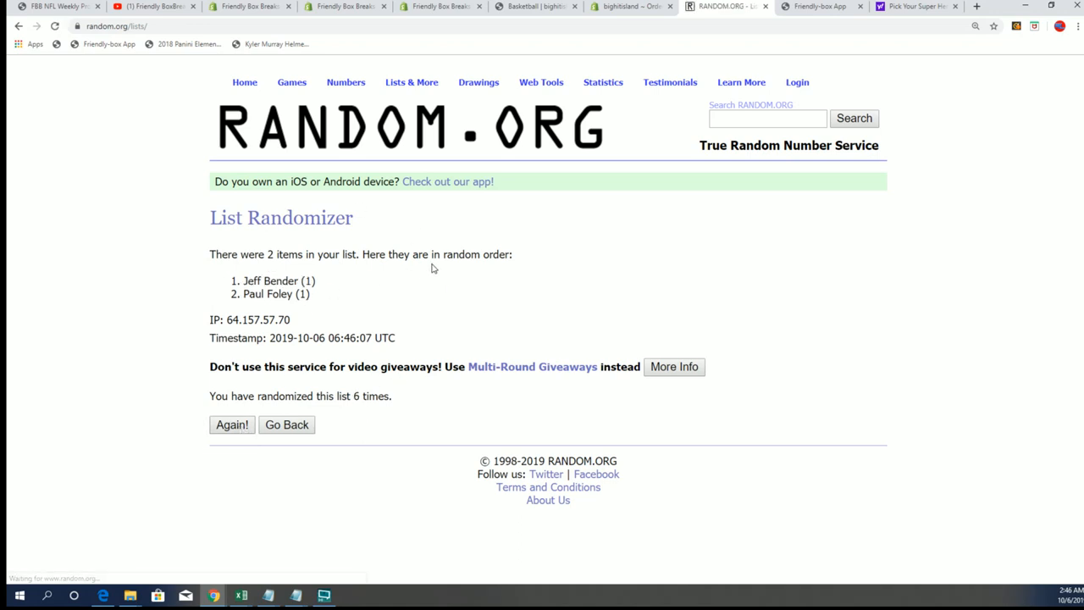
left_click(232, 424)
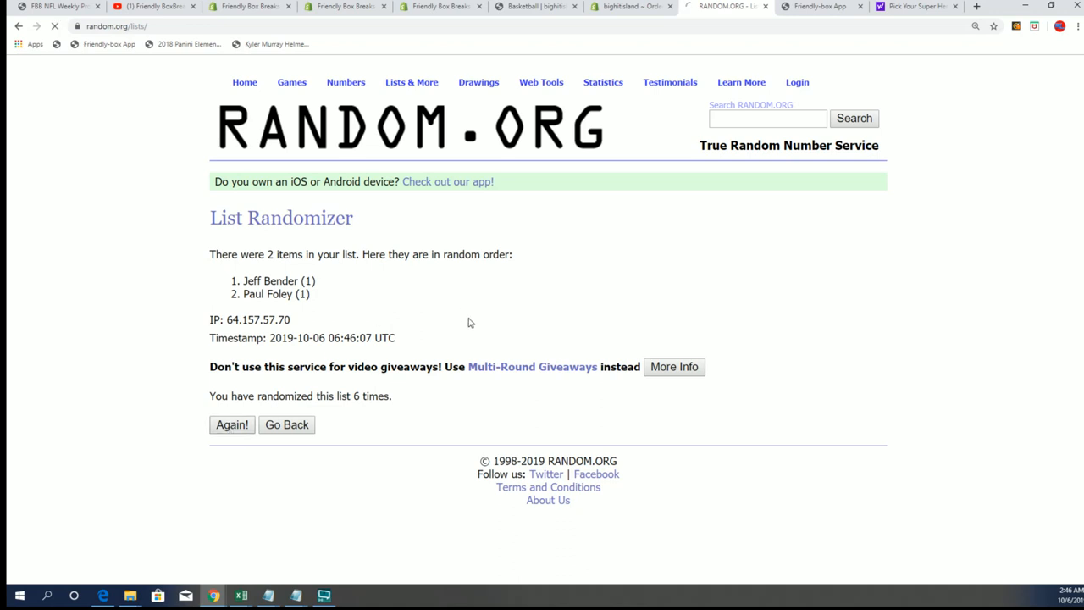
left_click(232, 424)
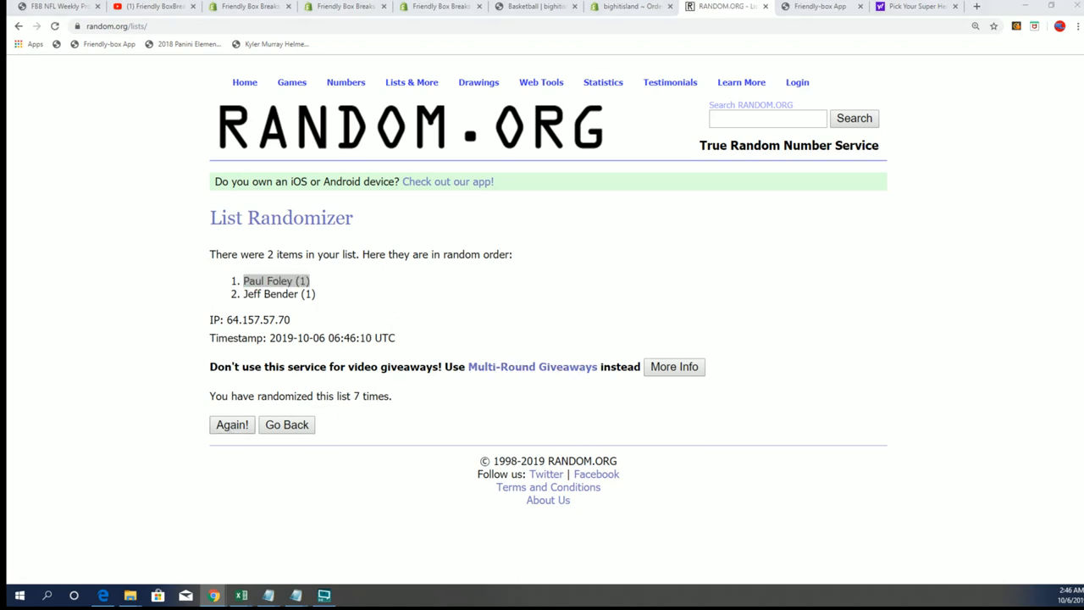
left_click(240, 596)
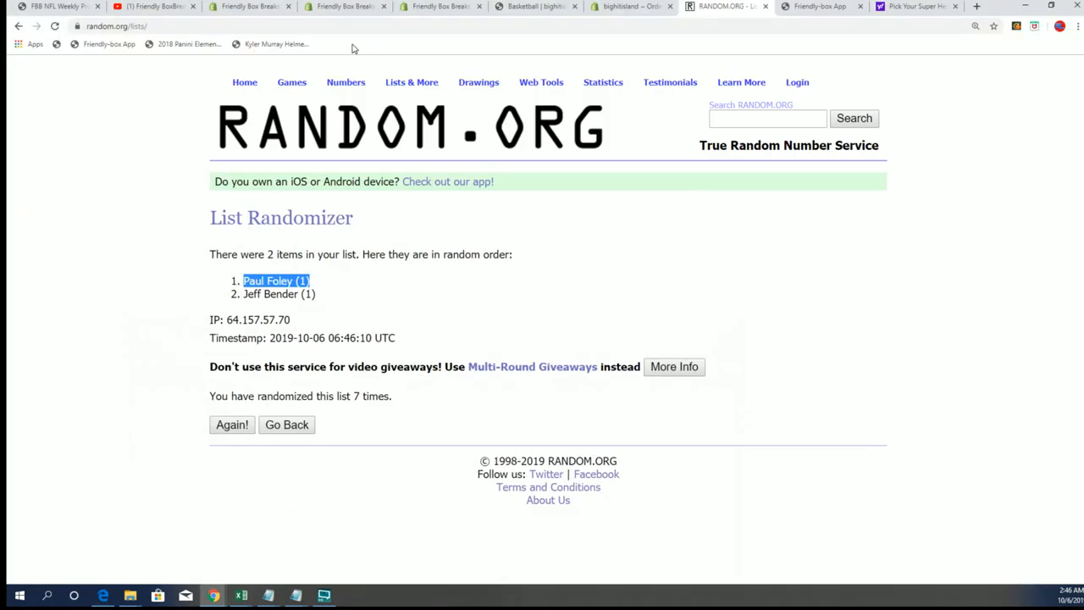
left_click(59, 6)
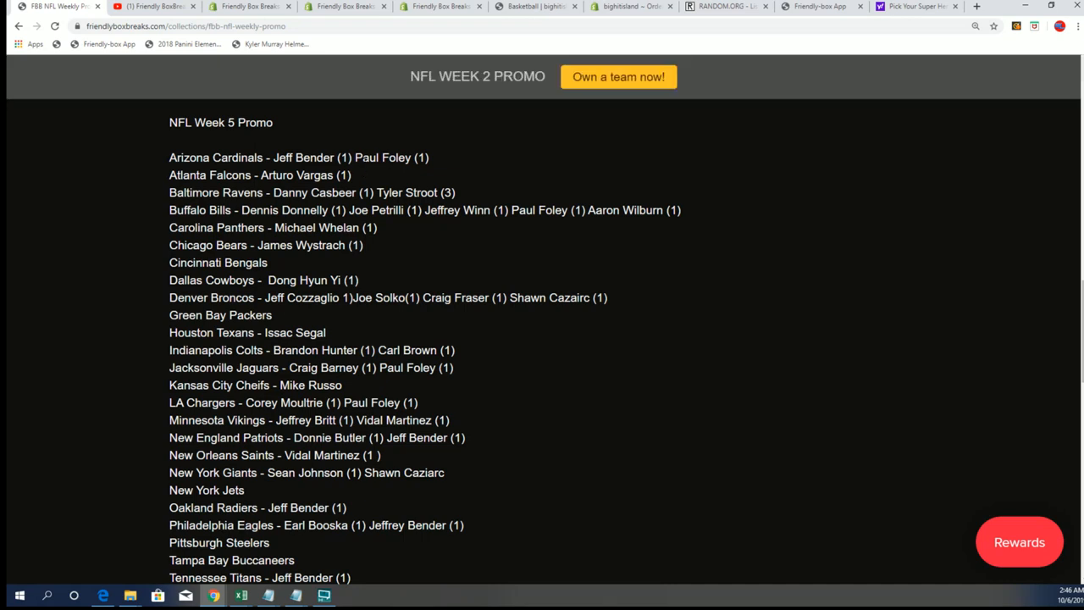
mouse_move(529, 251)
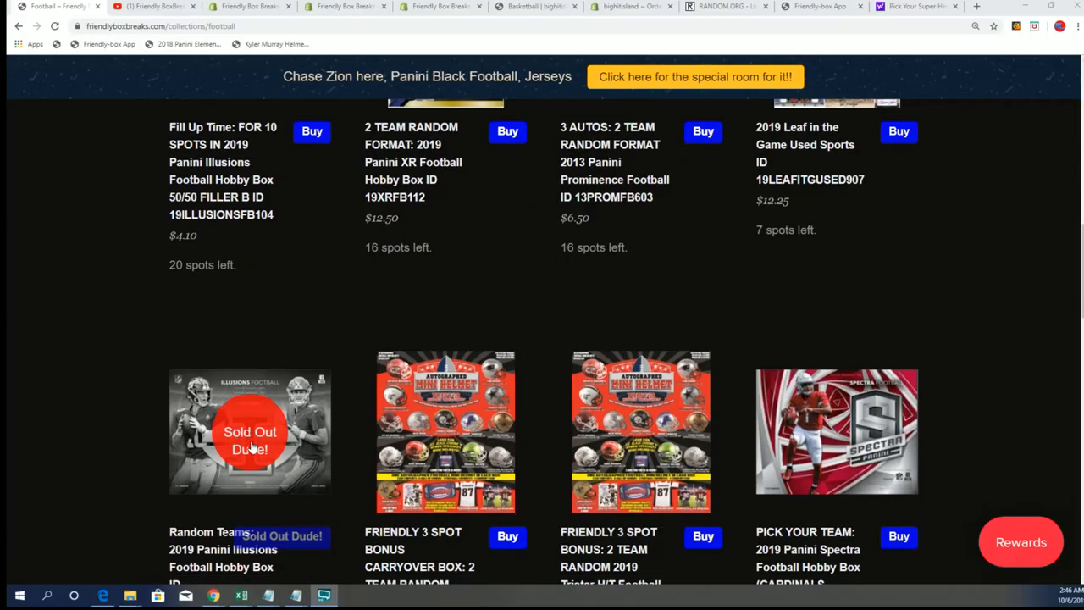
scroll("down", 3)
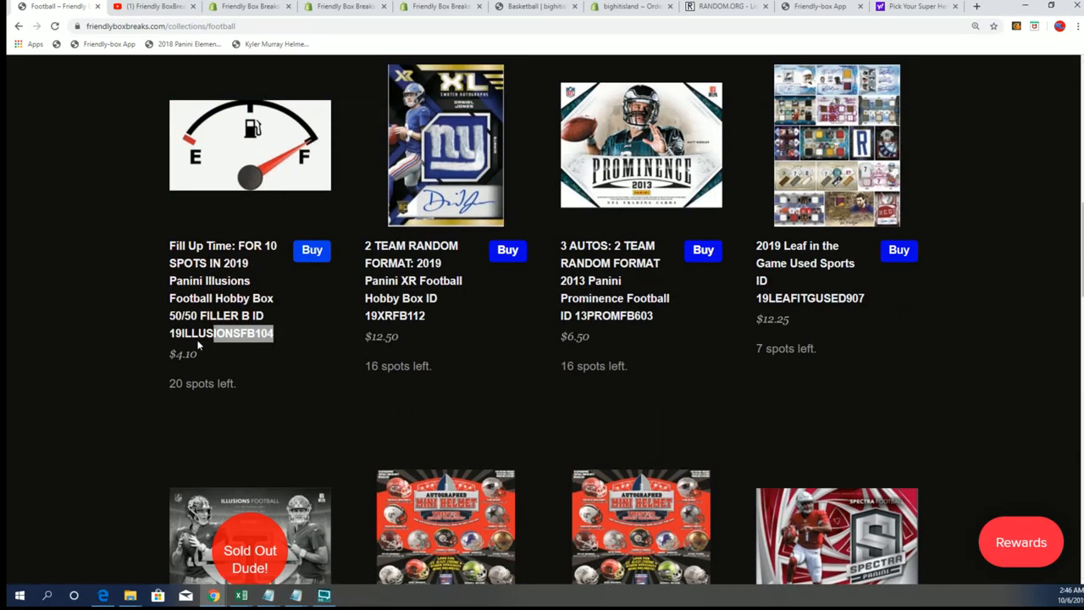
right_click(153, 26)
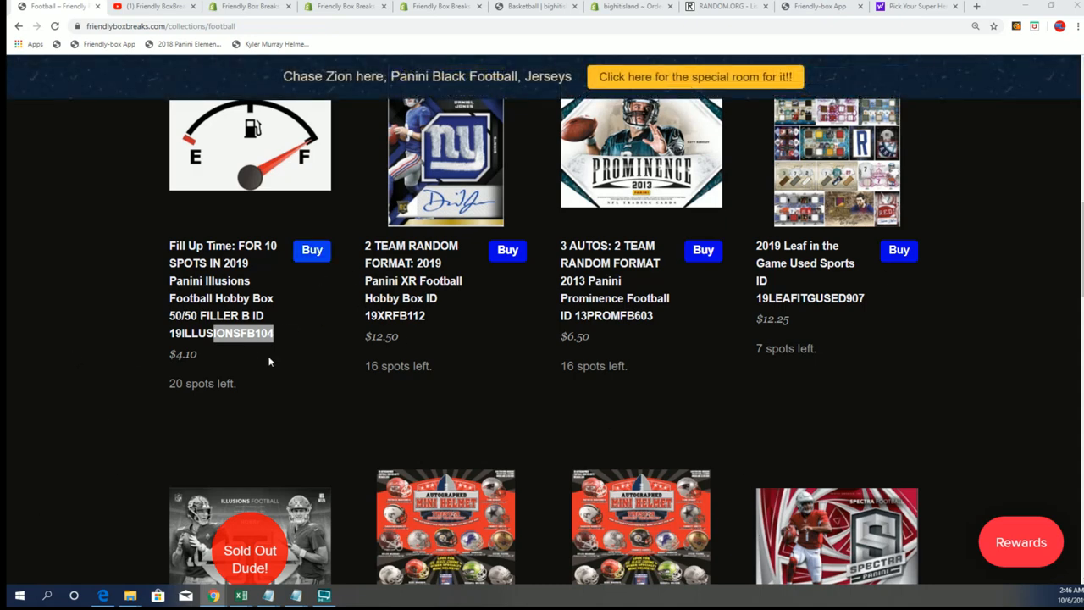
scroll("down", 3)
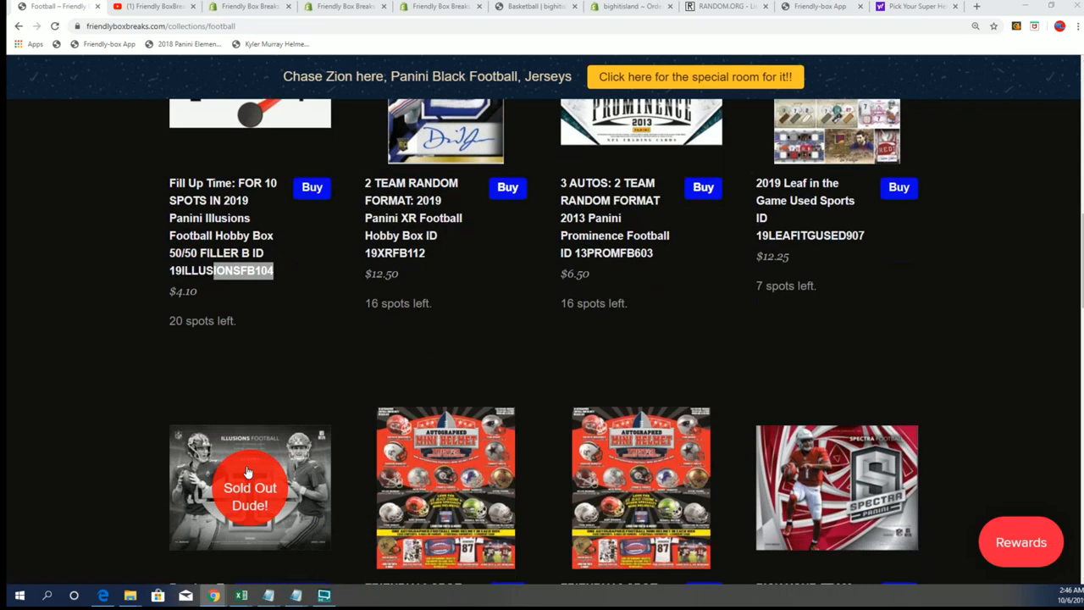
scroll("down", 3)
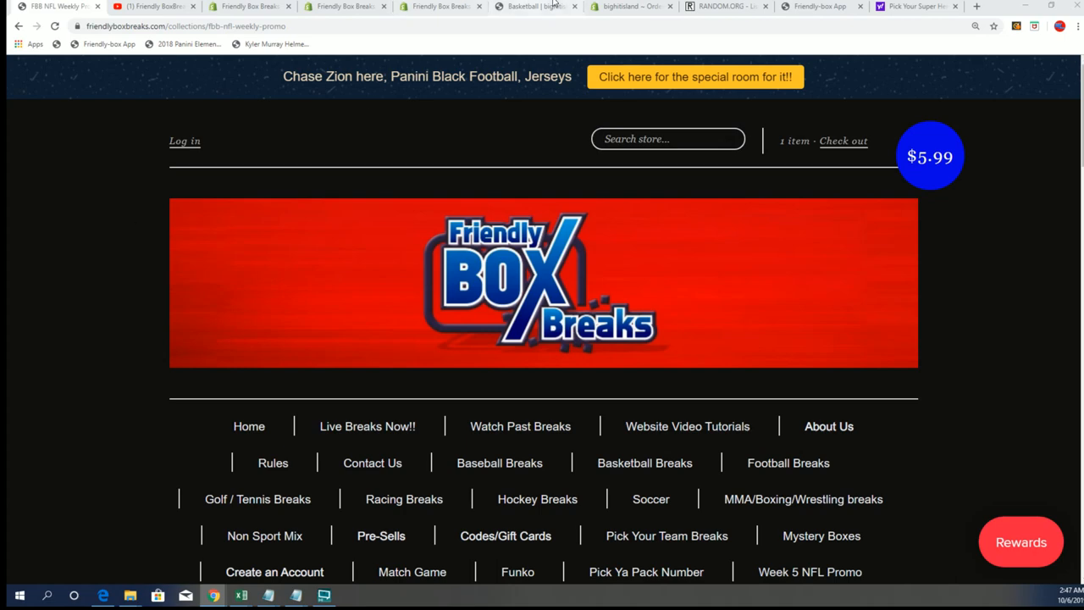
mouse_move(669, 368)
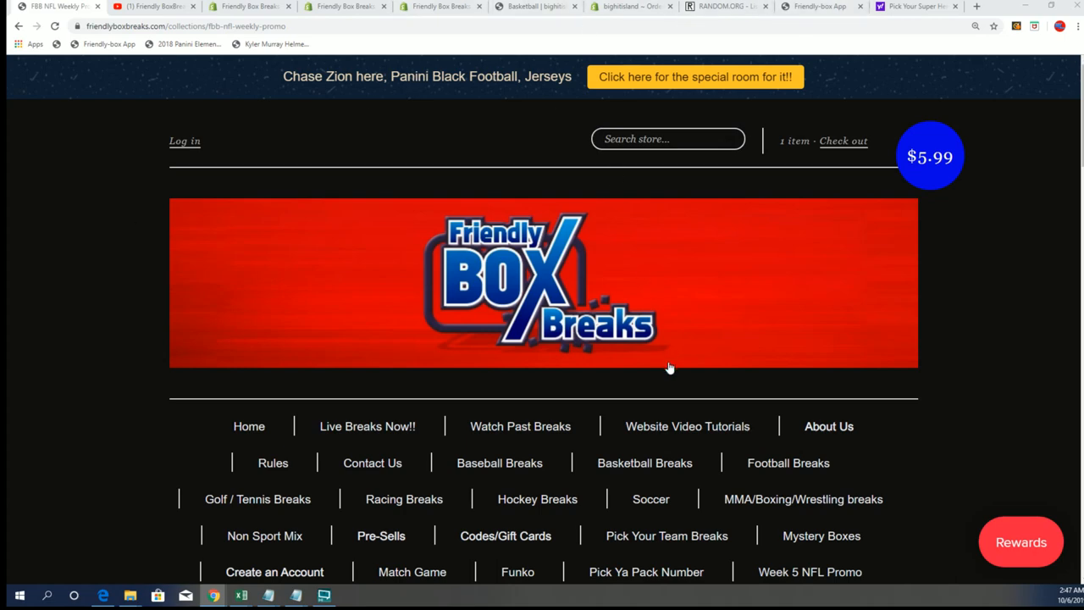
scroll("down", 3)
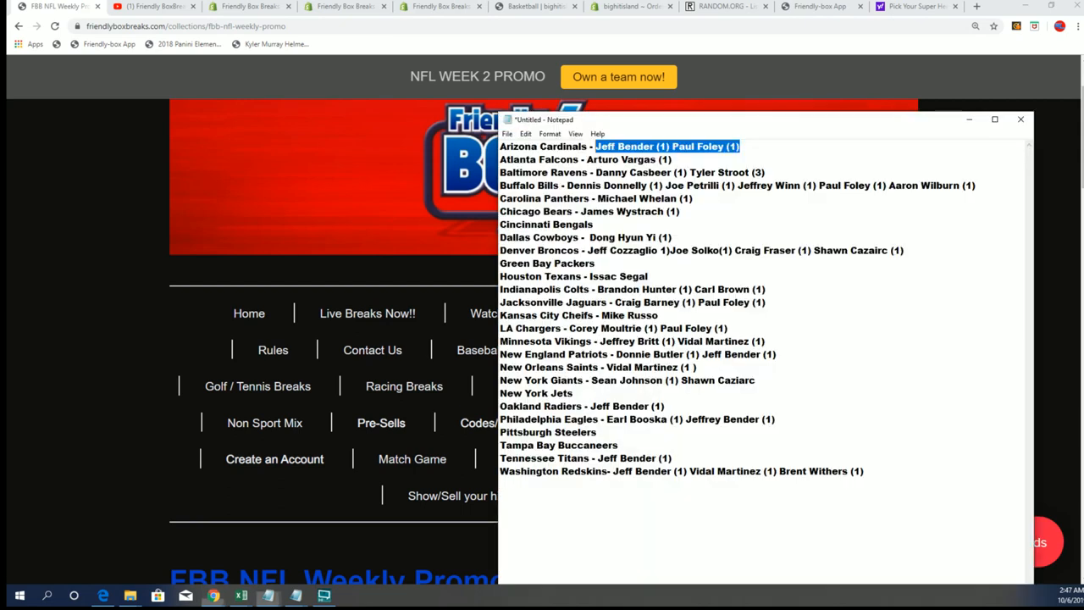
left_click(685, 147)
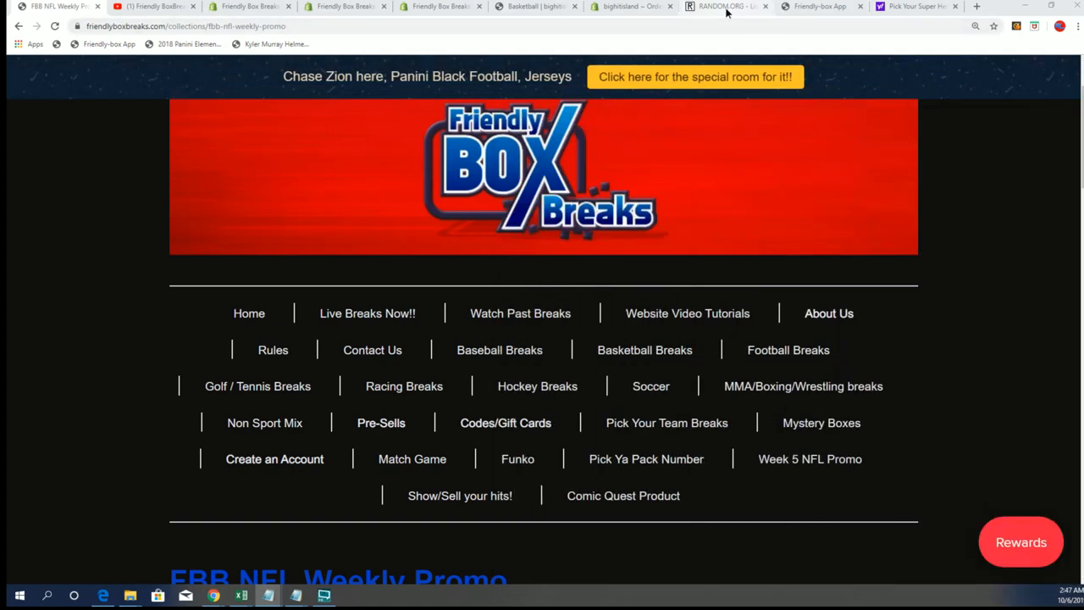
left_click(725, 6)
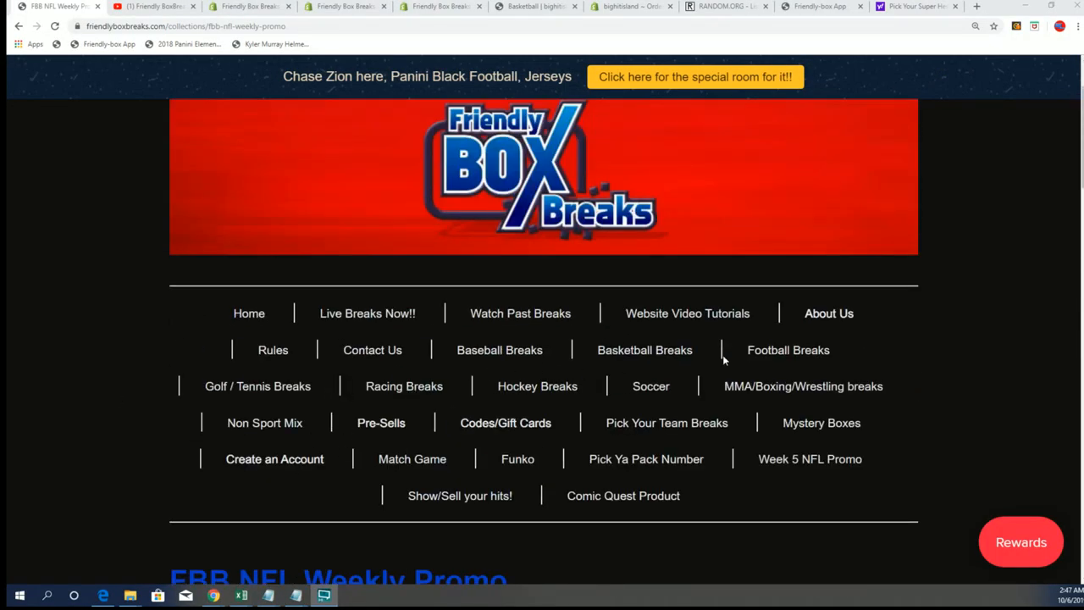
Browse the Illusions 50/50 filler listing (20 spots, $4.10), then go to the stream
left_click(788, 350)
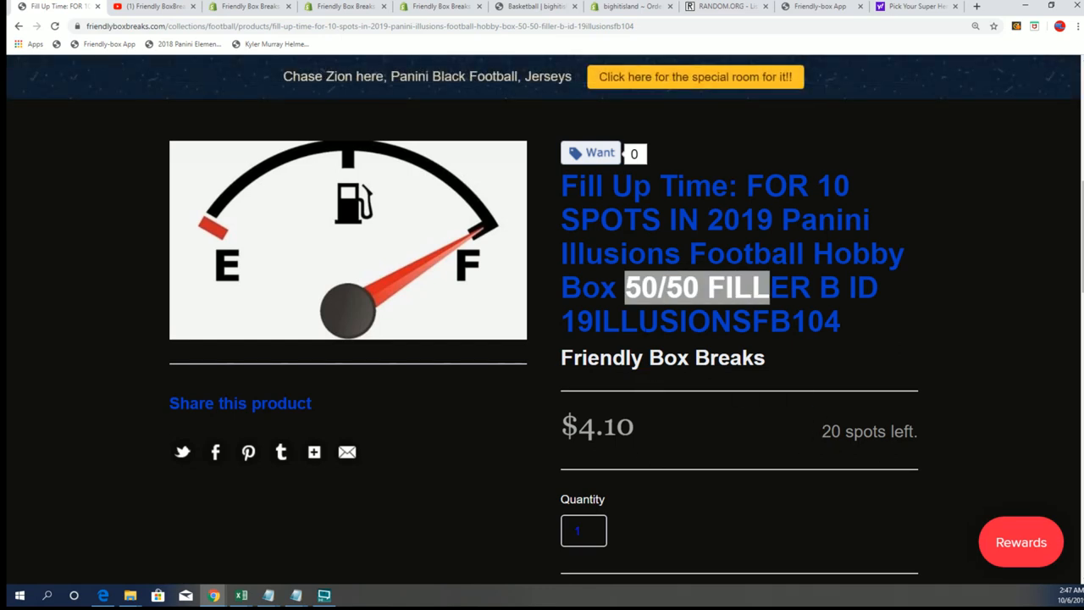
scroll("down", 3)
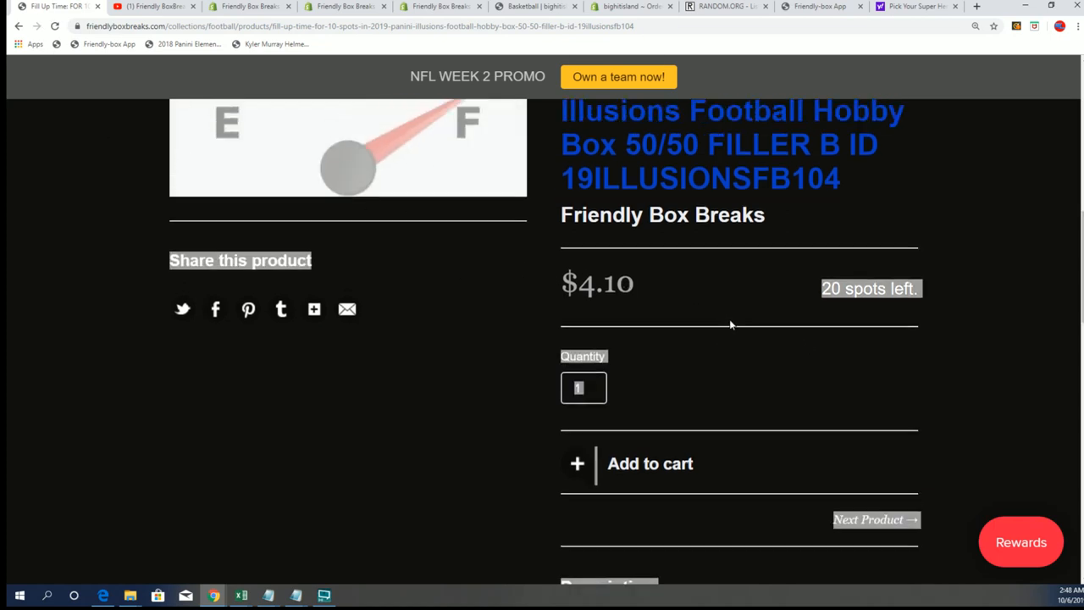
scroll("up", 3)
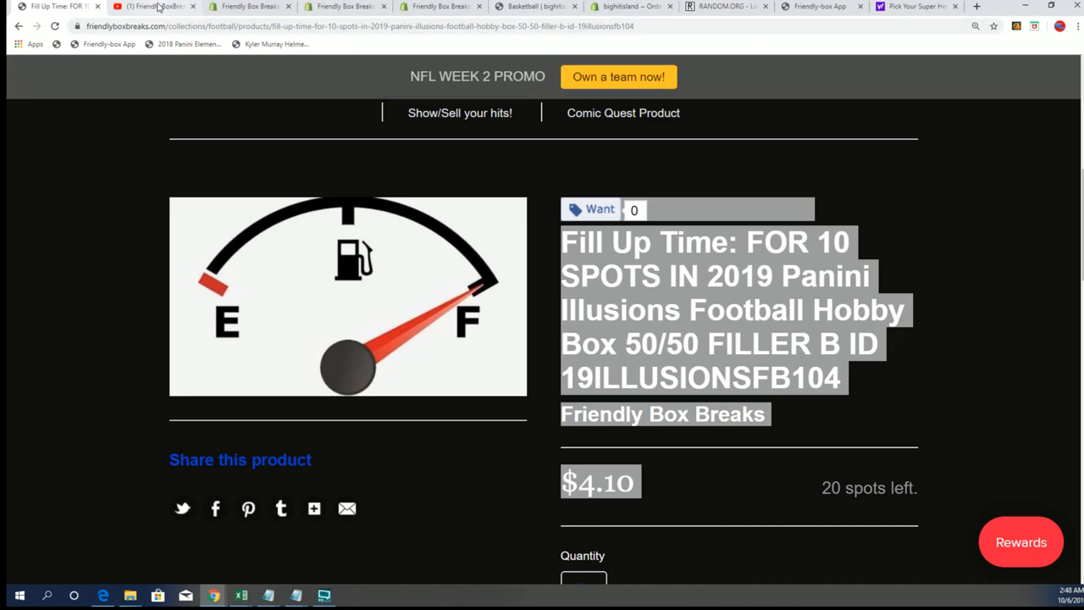
left_click(724, 7)
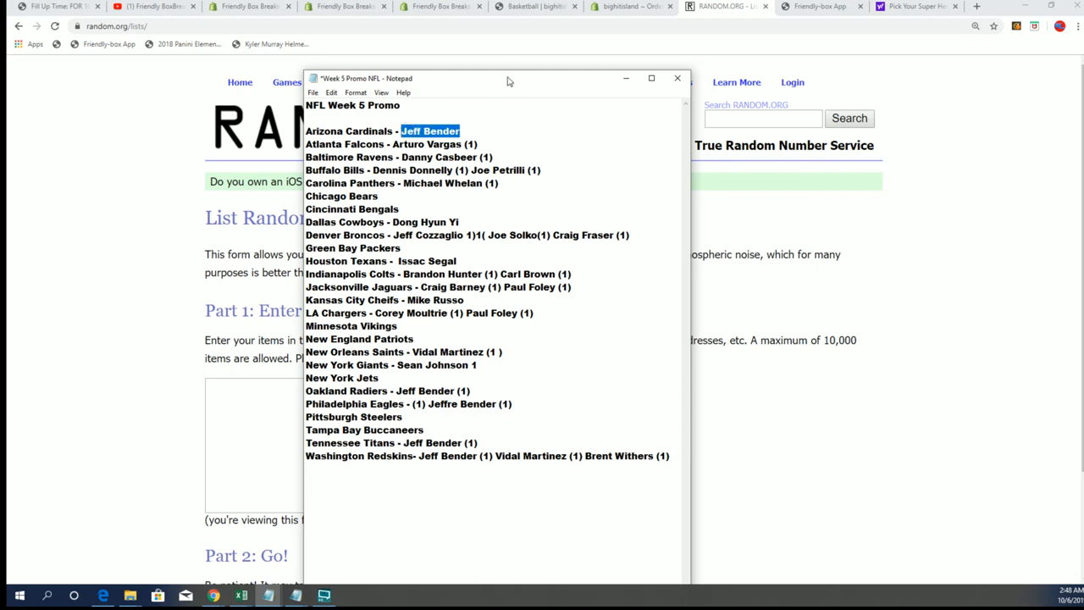
Replace the Cardinals owner with 'Paul (1)' and close the Week 5 Promo notes without saving
key("Delete")
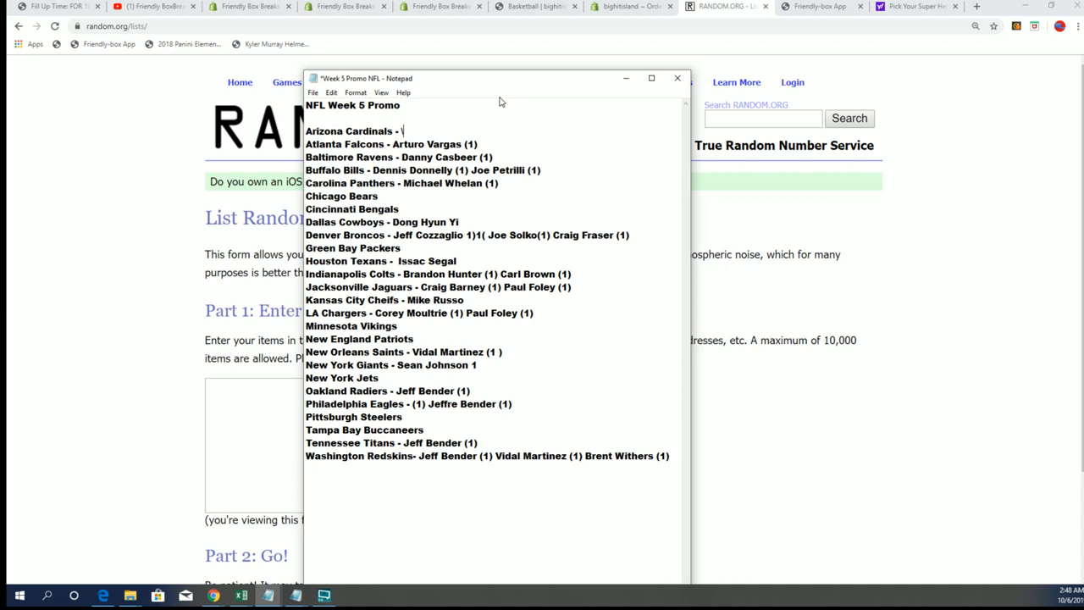
type("Paul Foley")
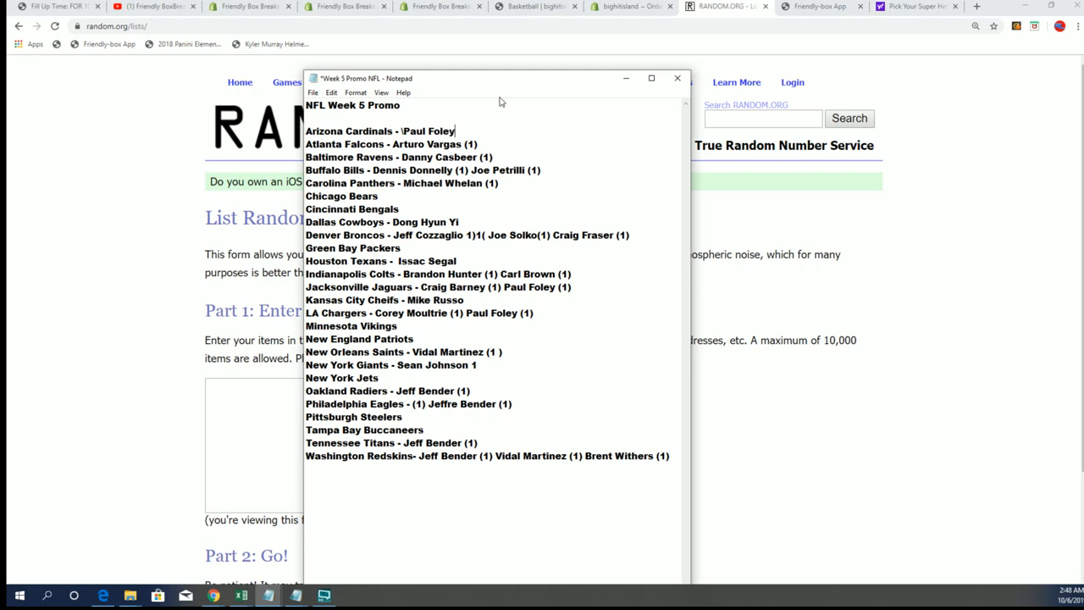
type("(1)")
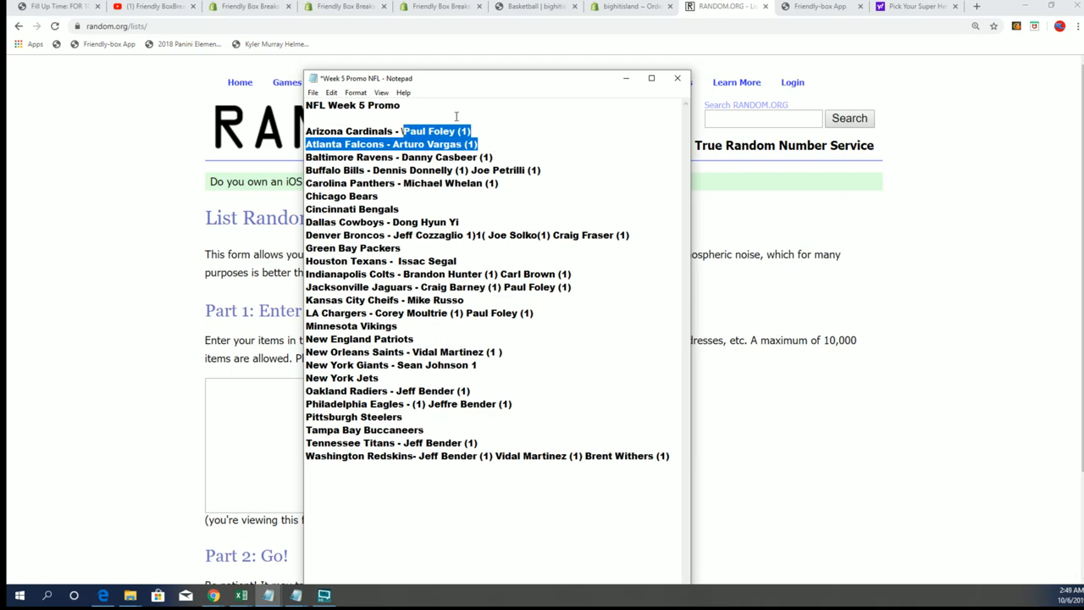
left_click(677, 78)
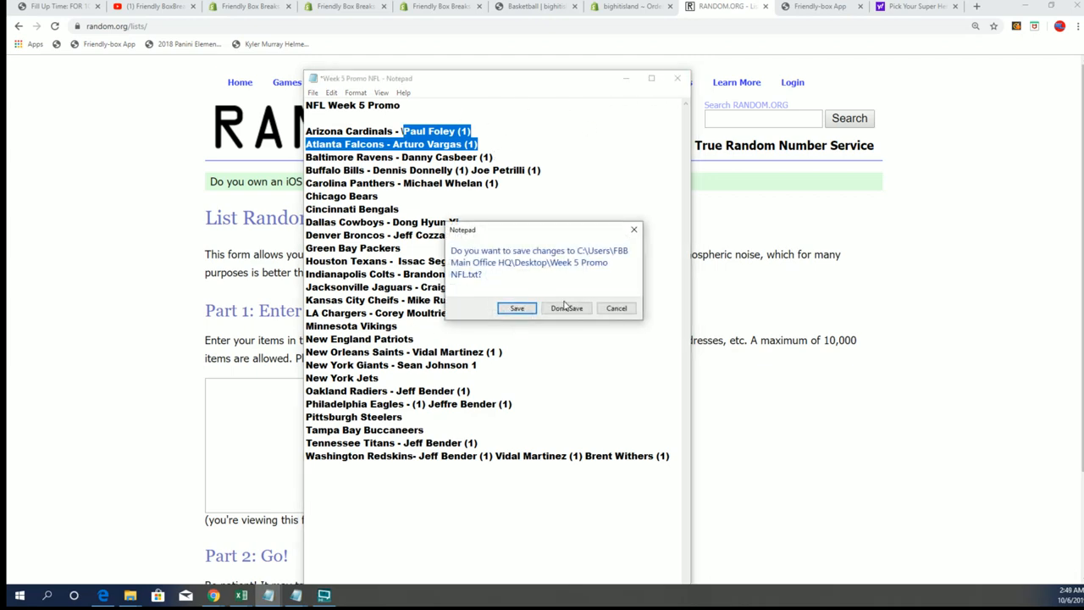
left_click(567, 308)
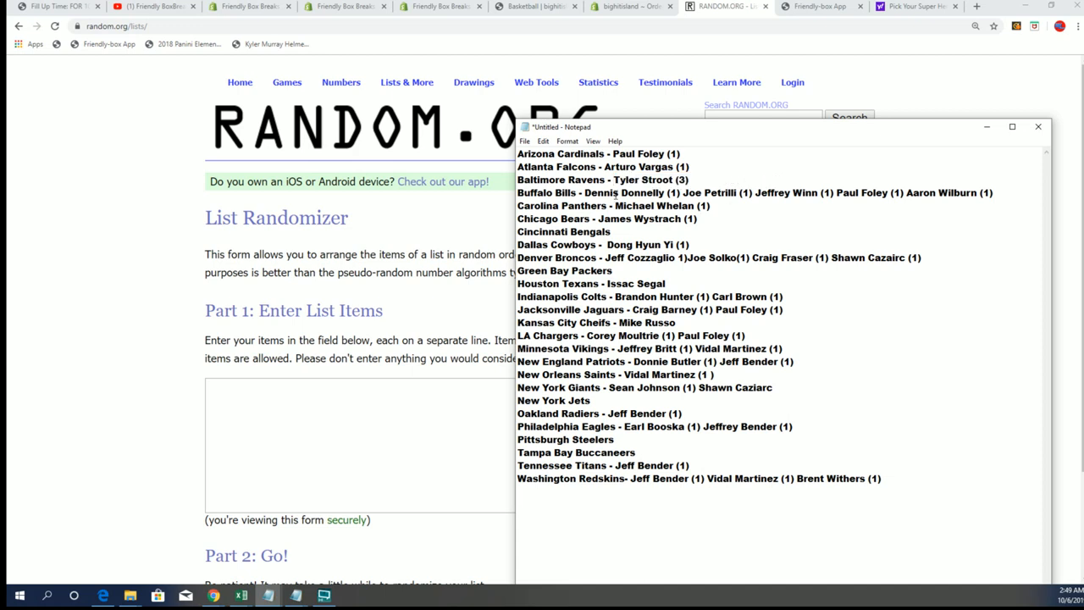
Begin selecting the five Buffalo Bills owner names in Notepad
double_click(627, 179)
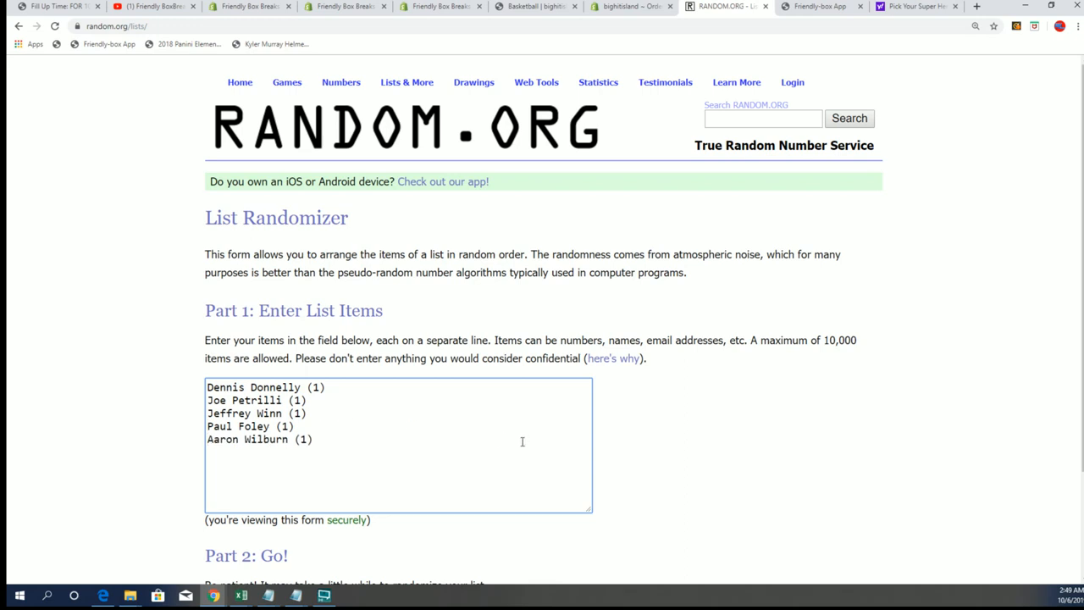
scroll("down", 3)
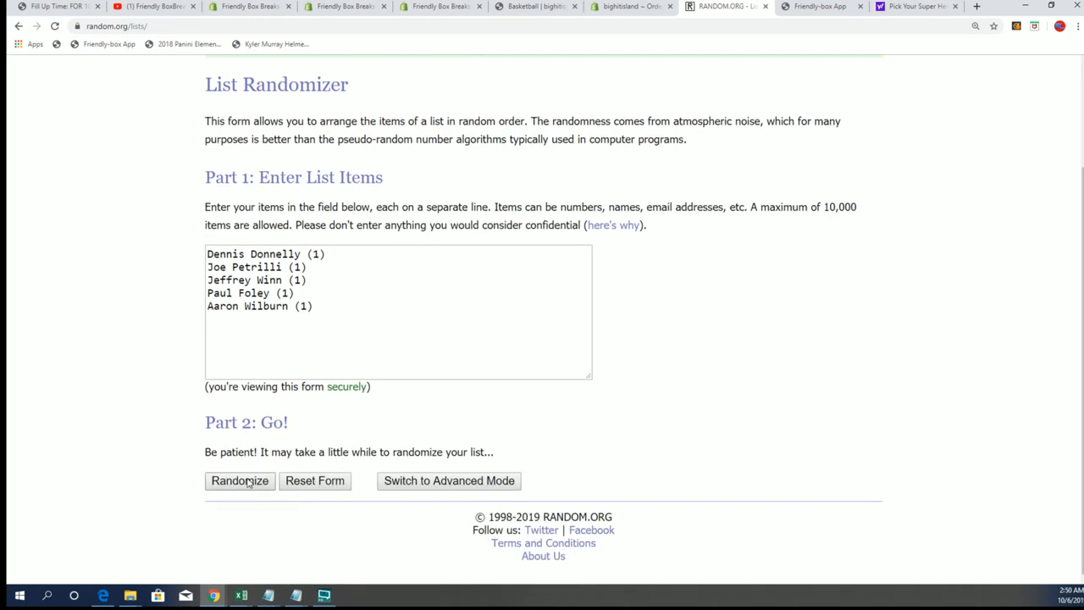
left_click(239, 481)
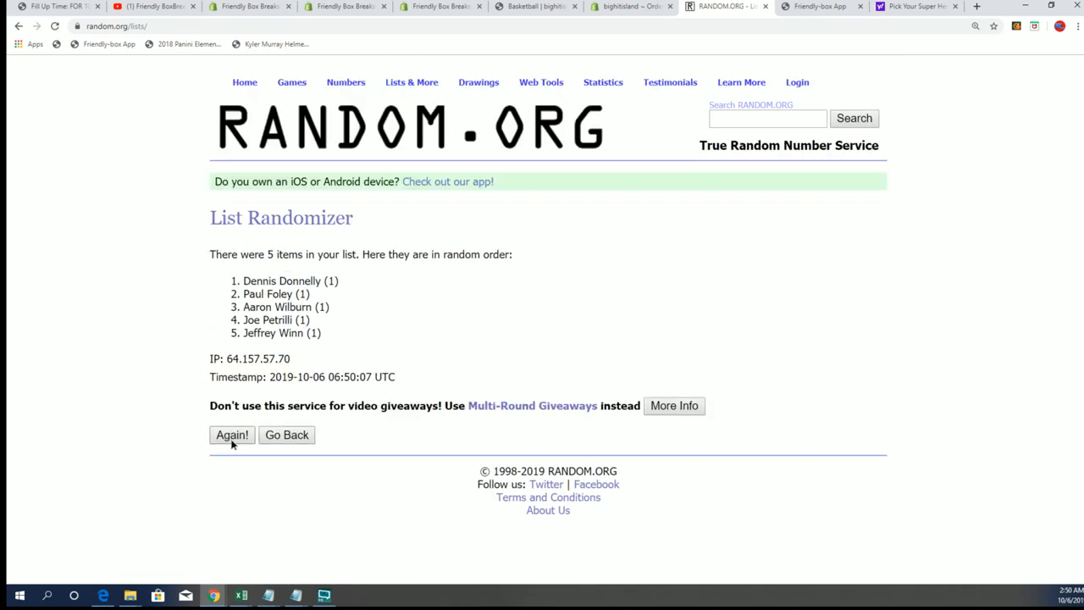
left_click(232, 435)
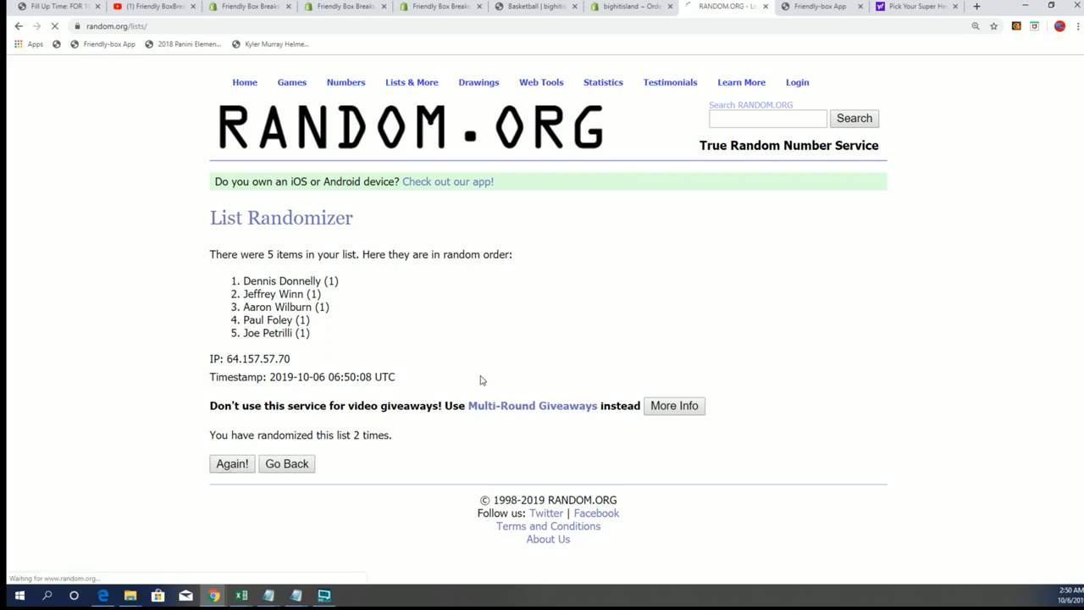
left_click(232, 463)
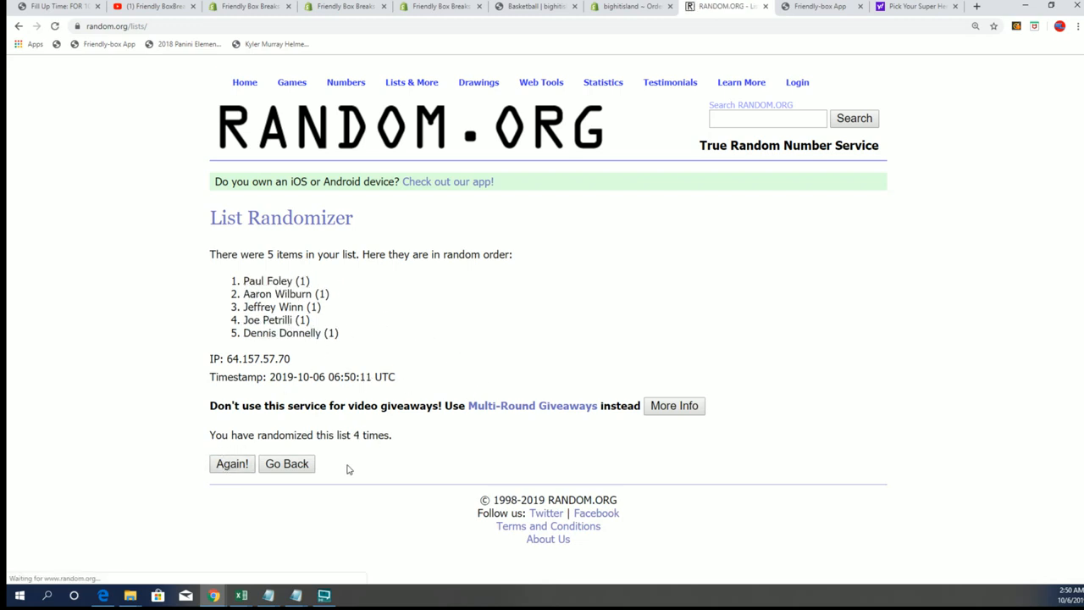
left_click(232, 463)
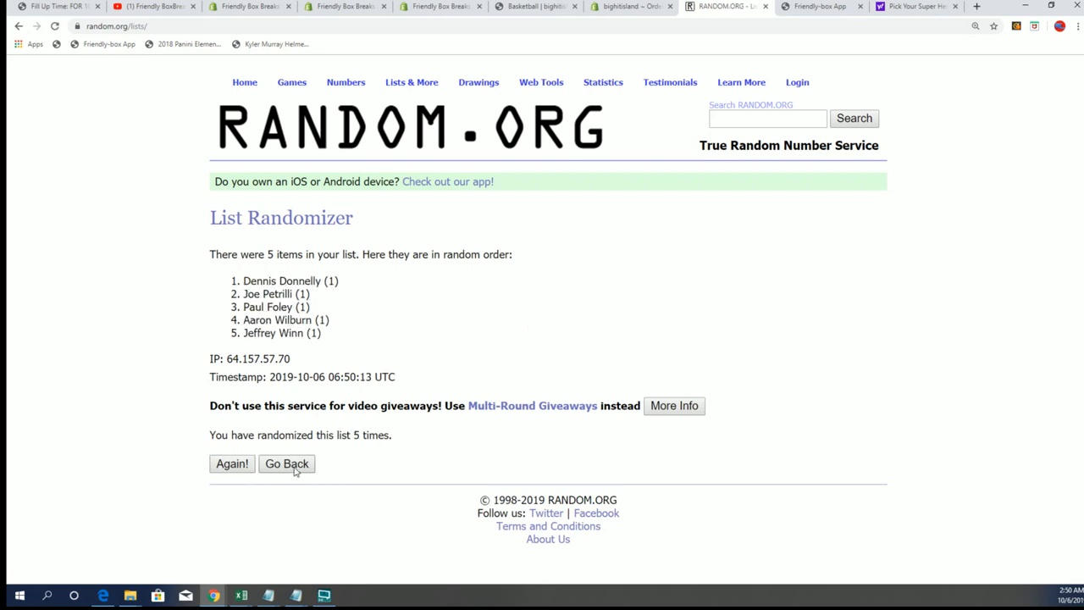
left_click(231, 463)
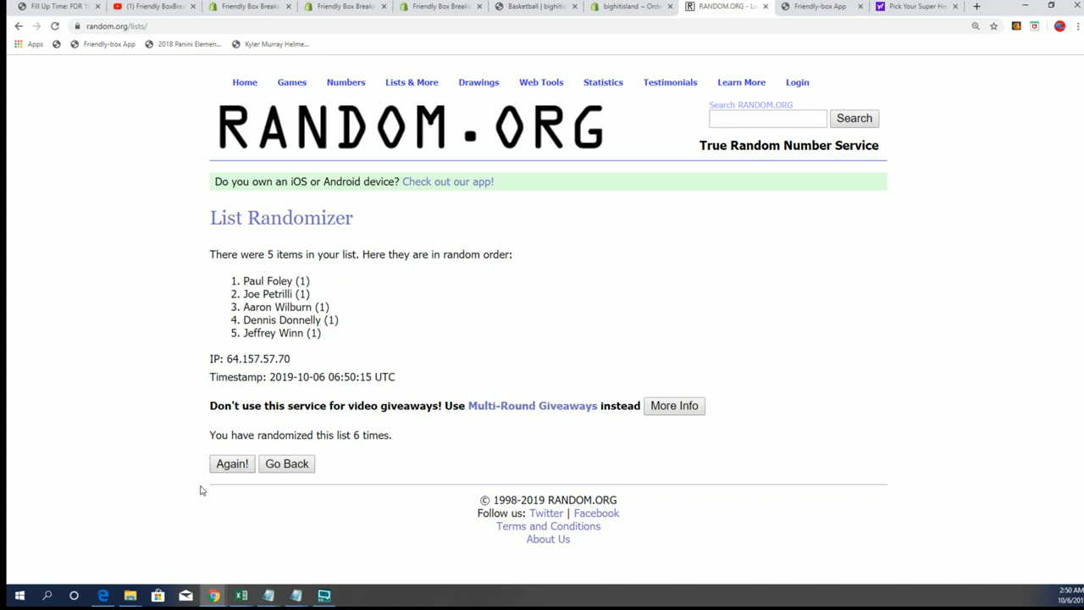
left_click(231, 464)
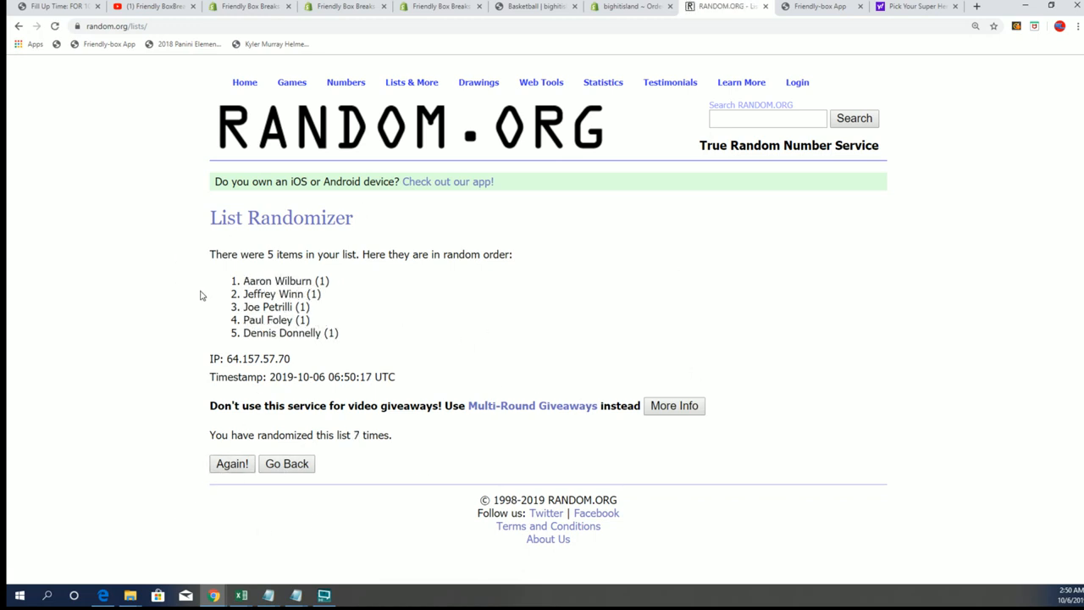
right_click(285, 281)
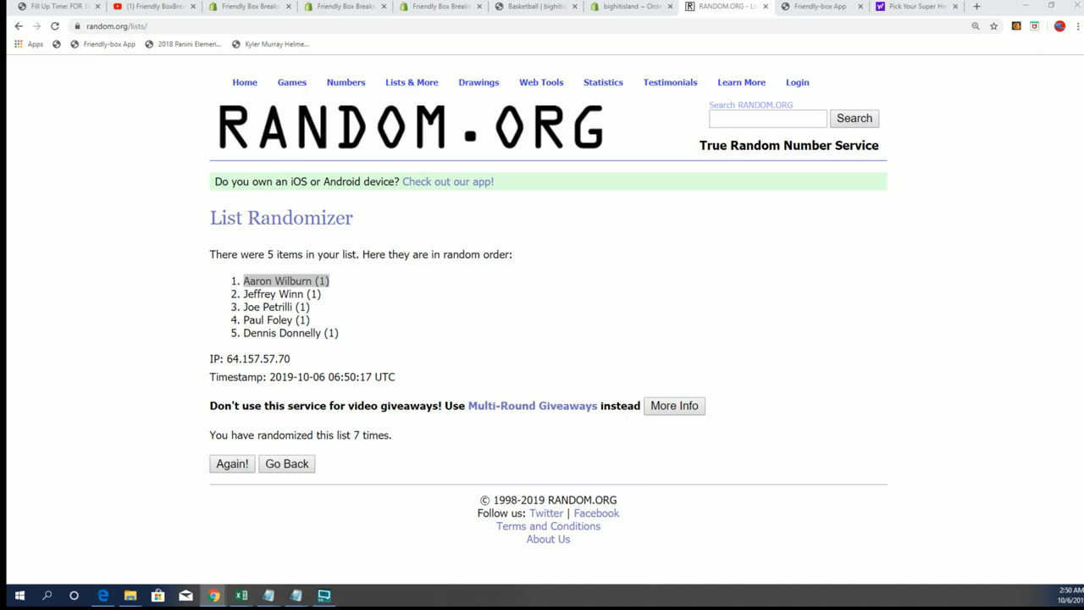
double_click(285, 280)
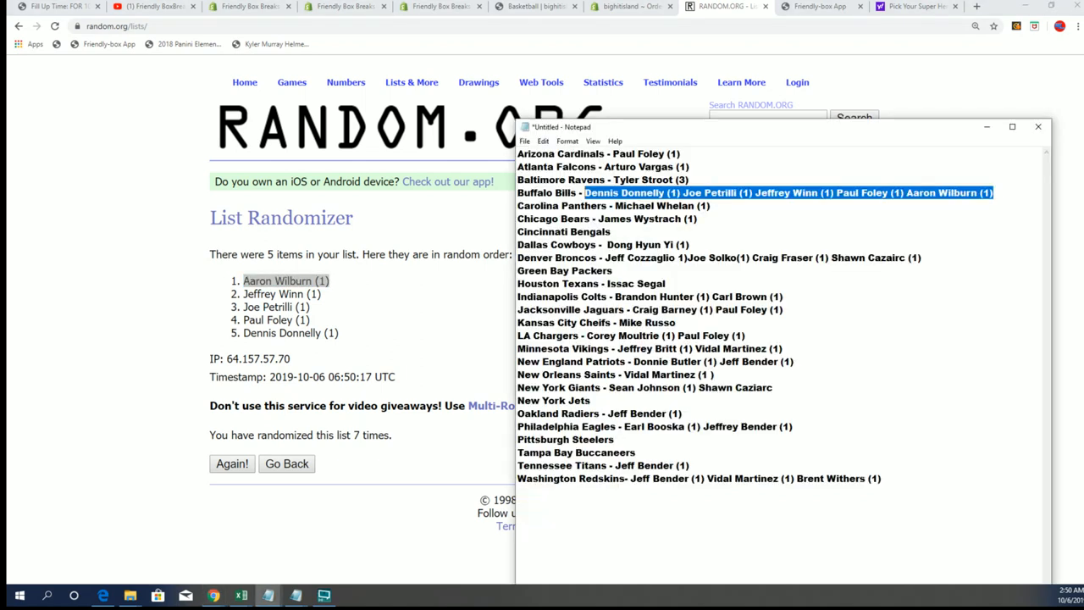
Select the Buffalo Bills owner names and enter FBB as the Cincinnati Bengals owner
left_click(712, 206)
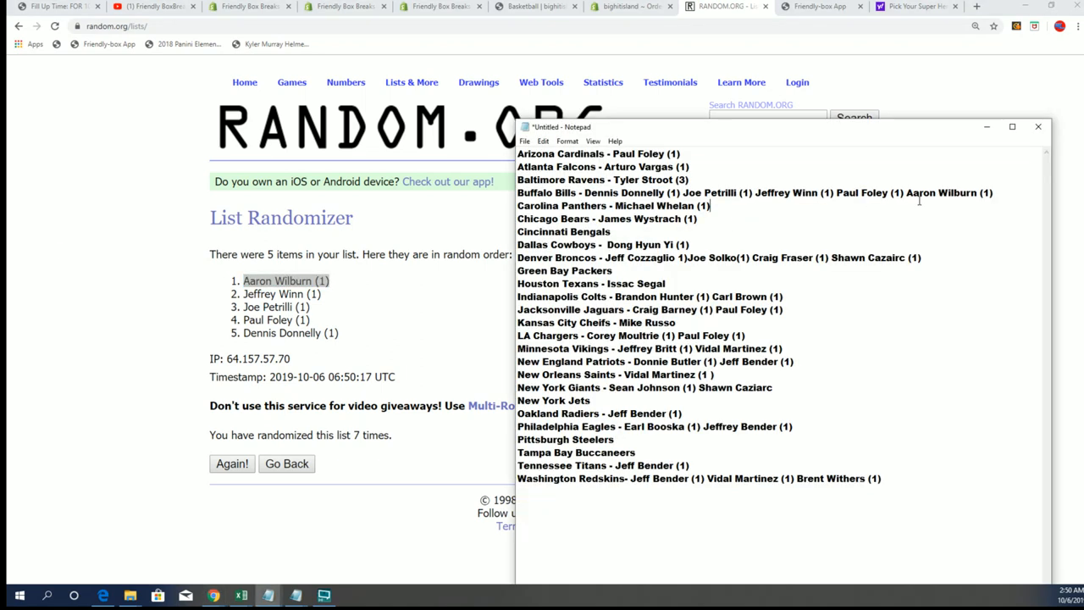
left_click_drag(610, 193, 905, 193)
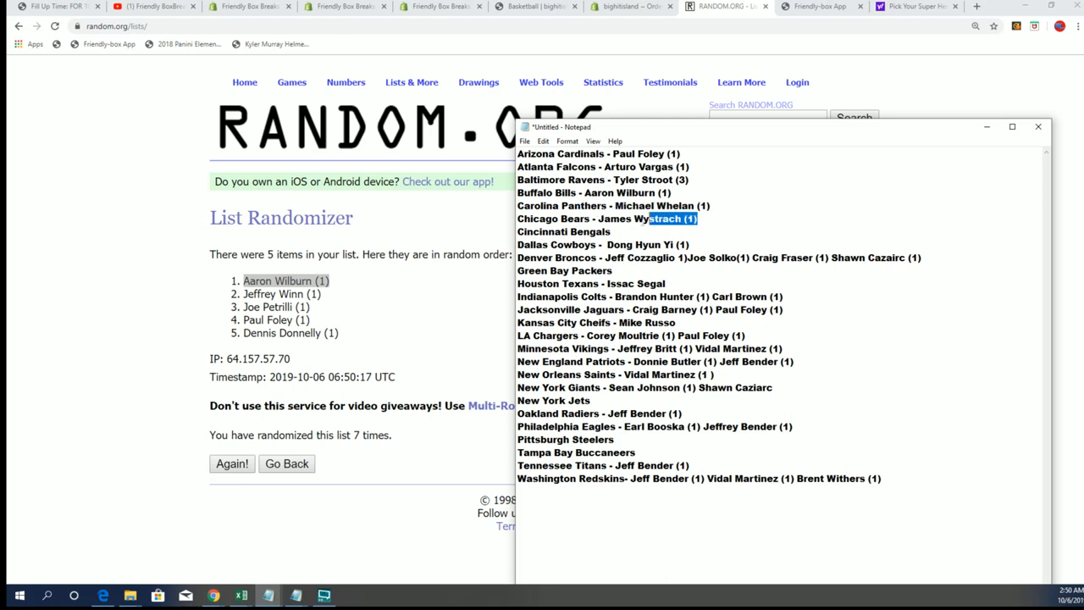
left_click(597, 238)
type(" -")
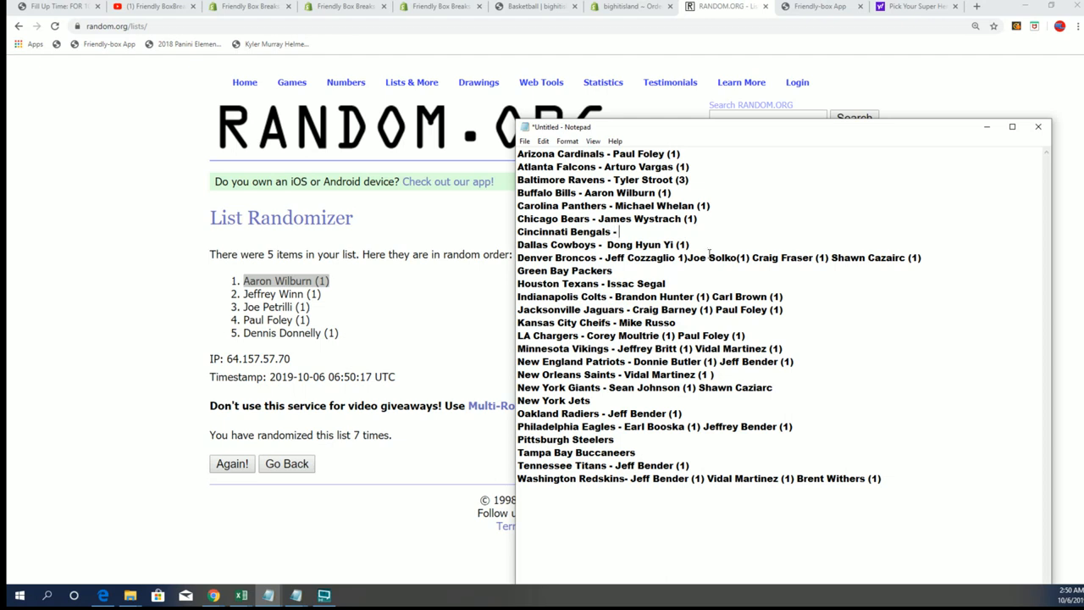
type("FBB")
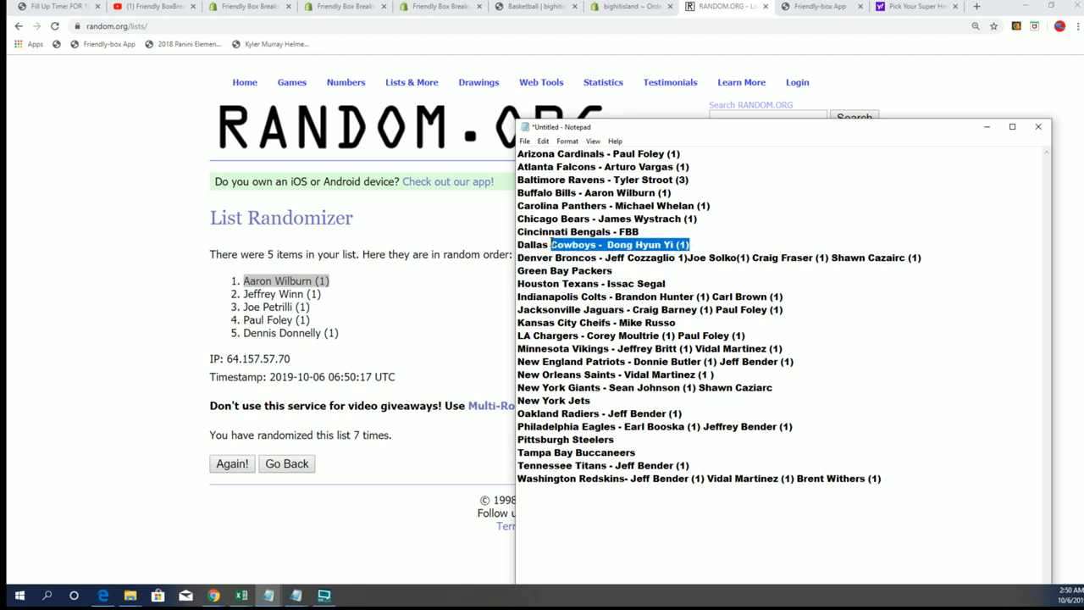
left_click(642, 231)
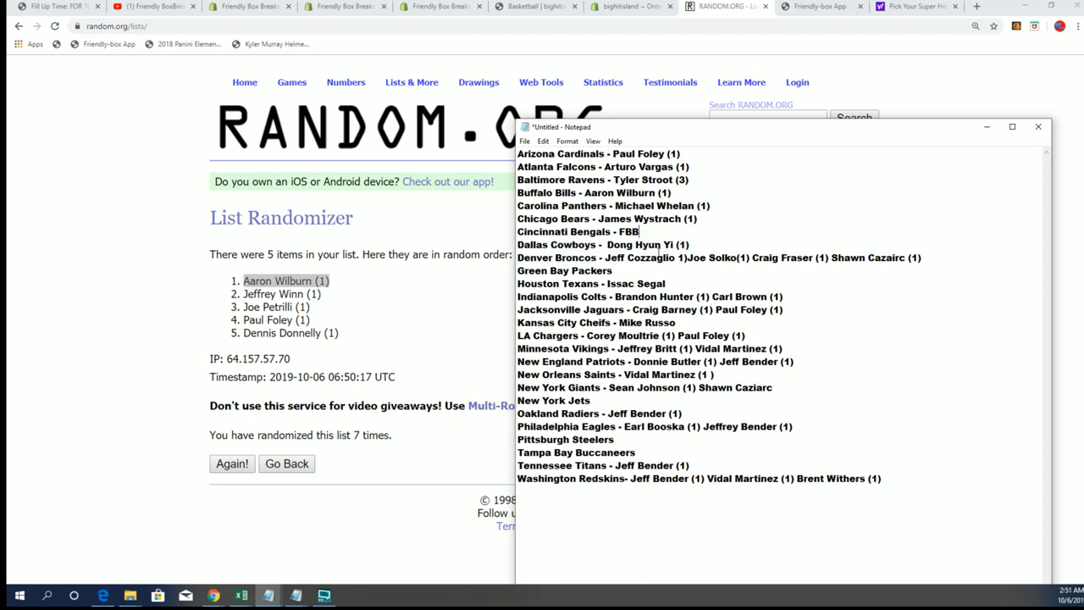
double_click(560, 244)
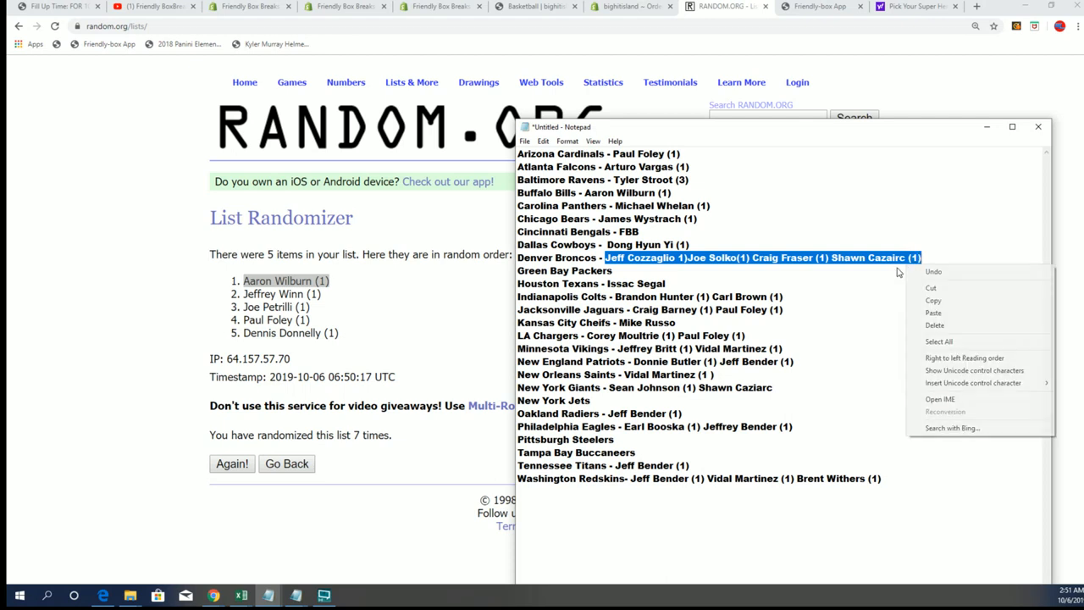
Paste the four Denver Broncos names into a fresh List Randomizer, one per line
left_click(64, 293)
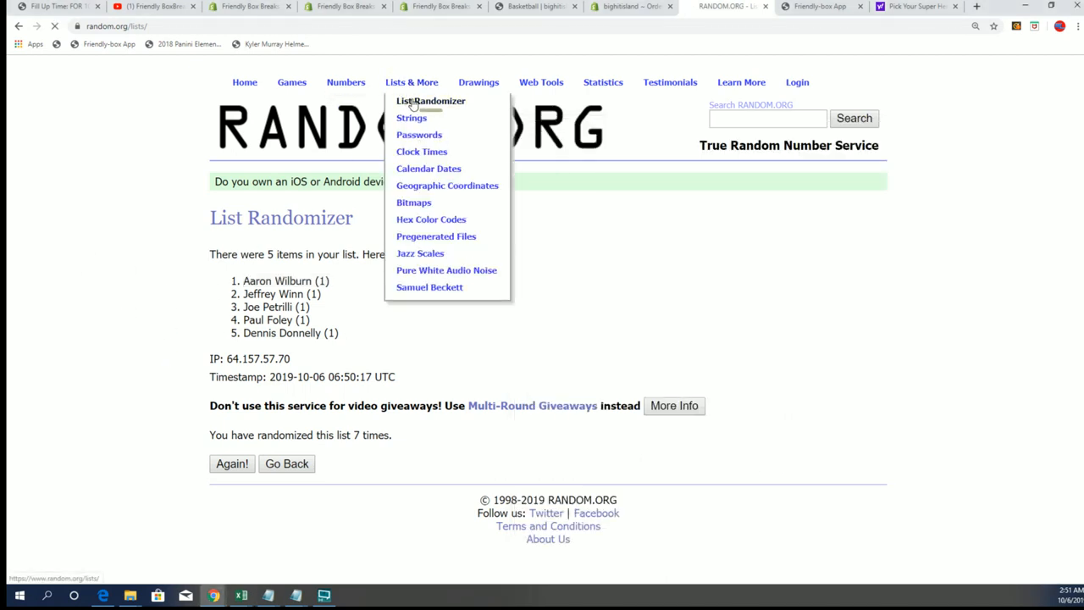
left_click(431, 101)
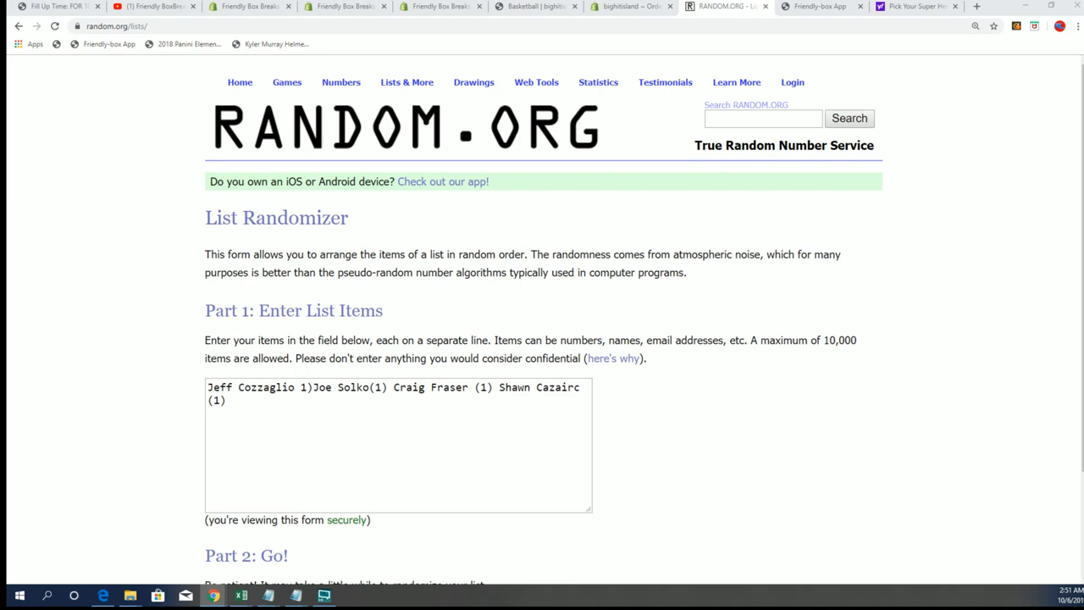
left_click(471, 419)
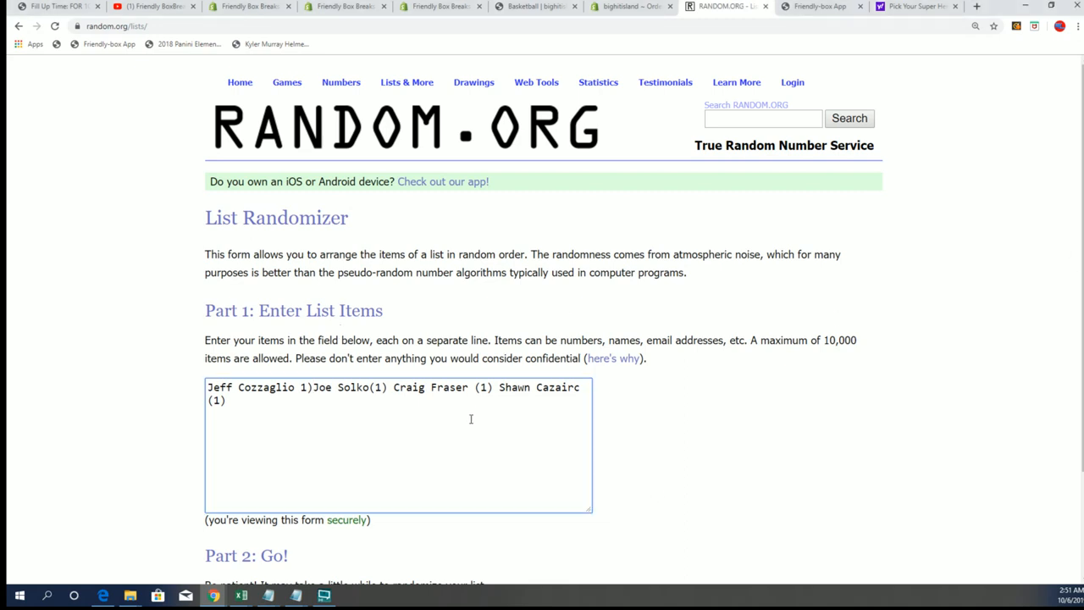
key("Enter")
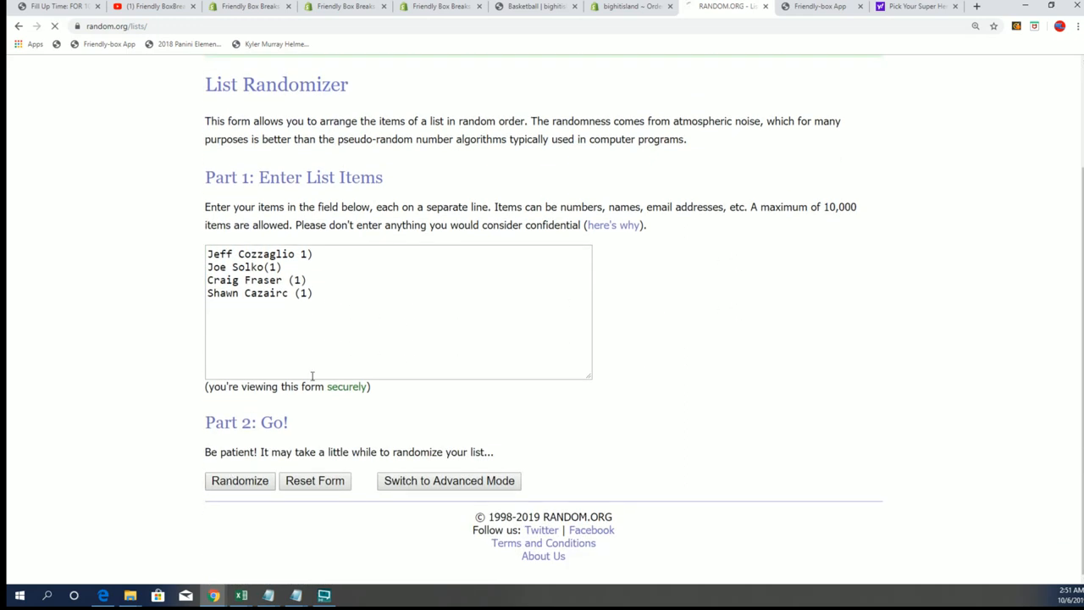
left_click(239, 481)
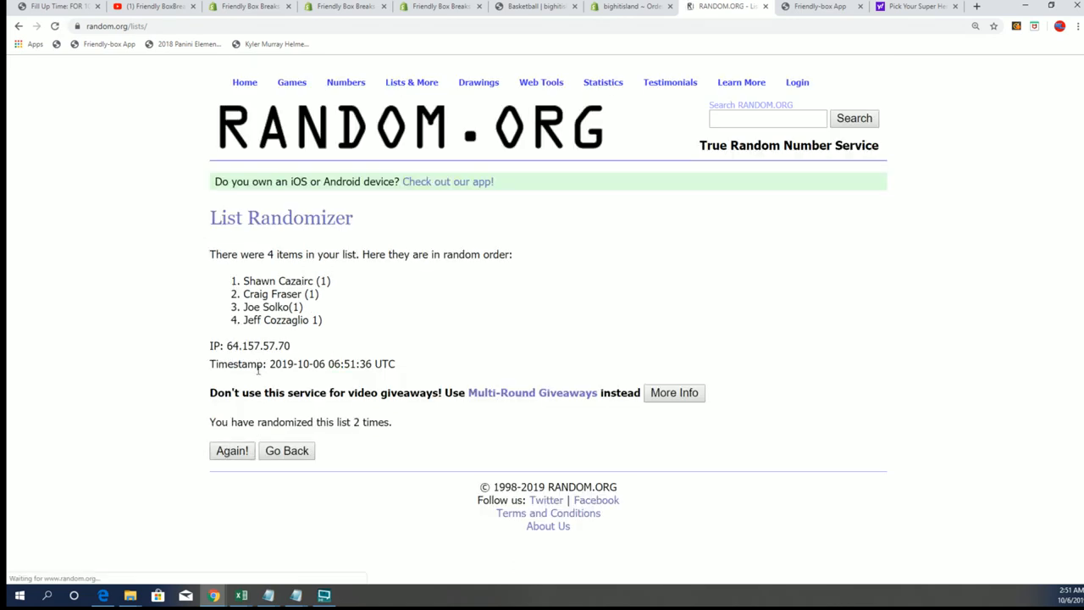
left_click(232, 449)
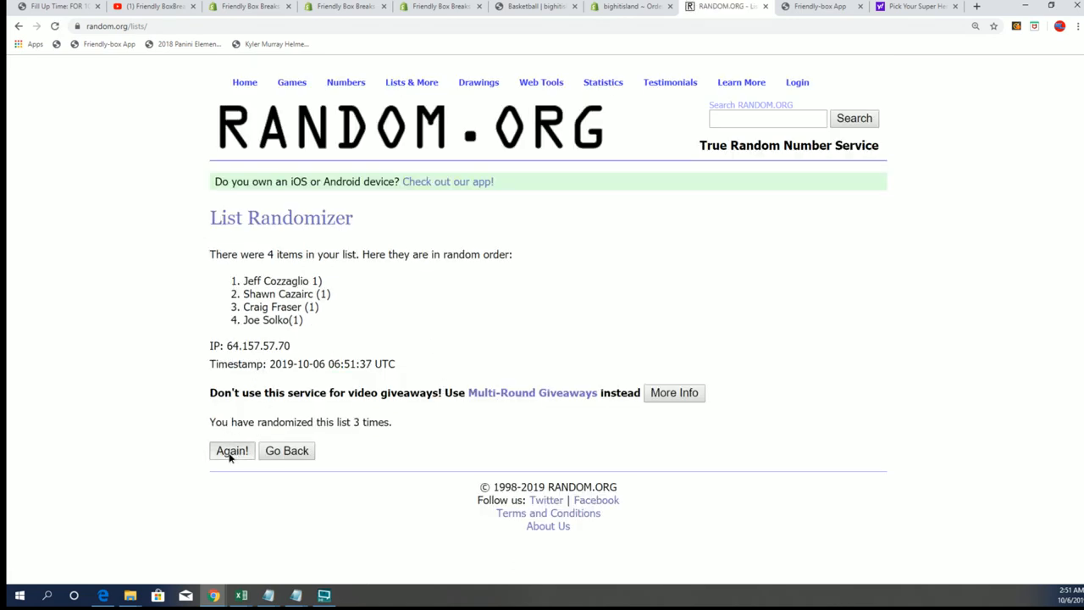
left_click(231, 450)
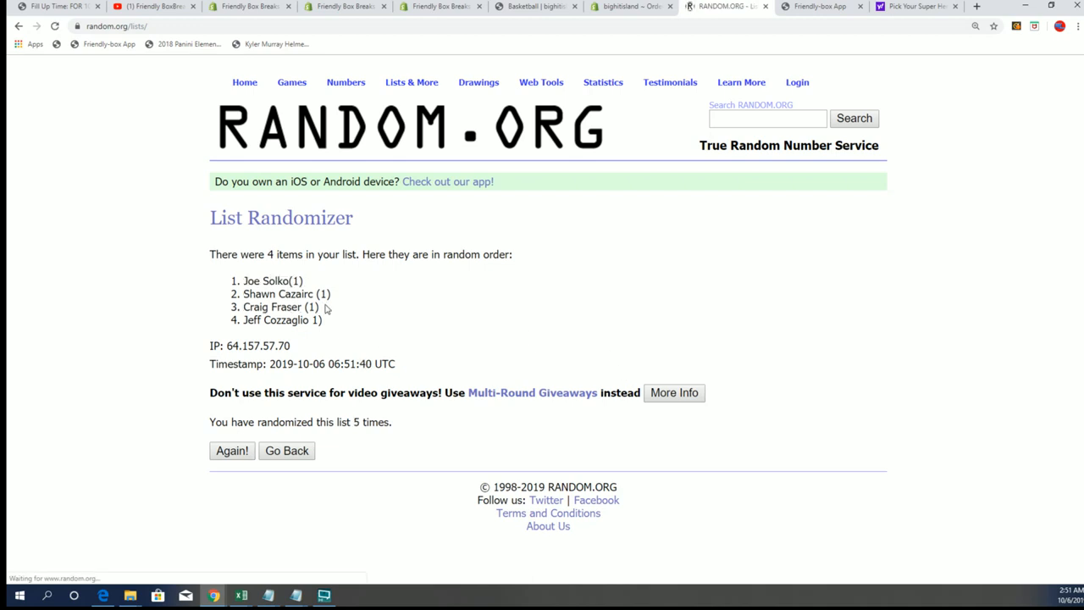
left_click(231, 450)
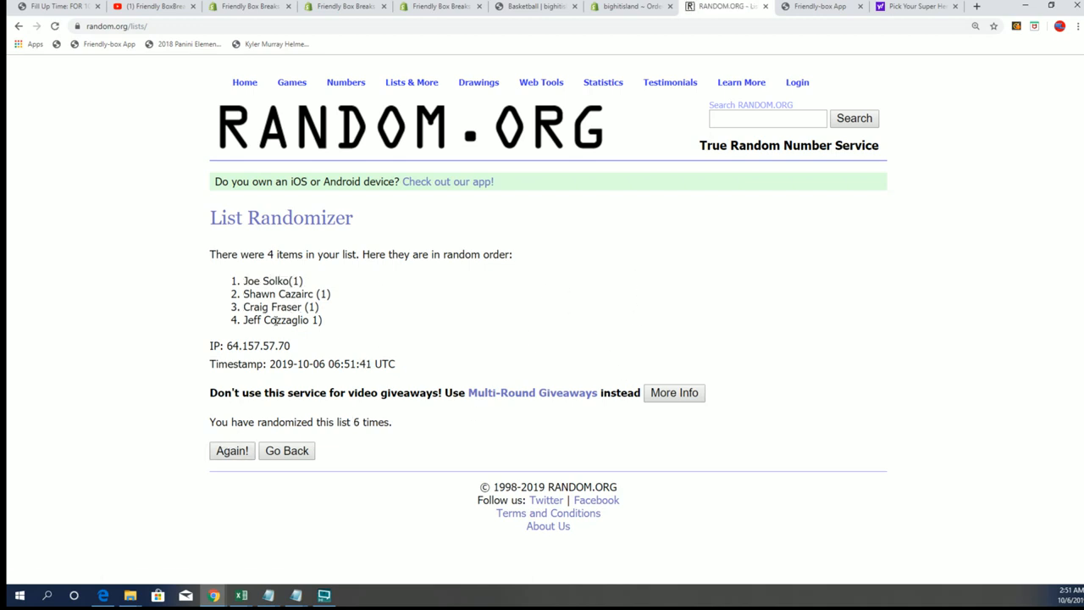
left_click(232, 450)
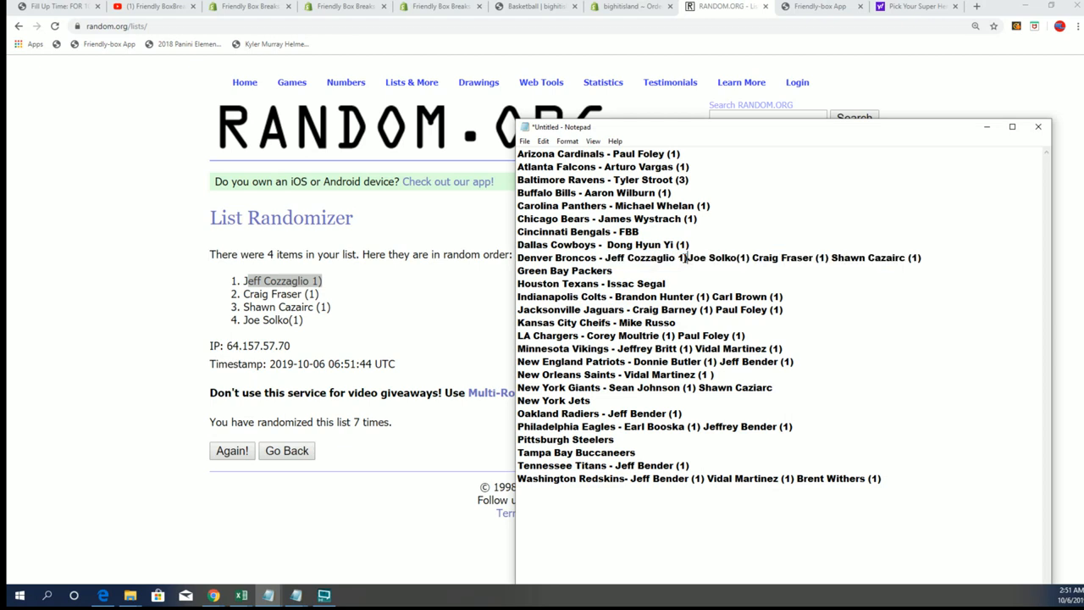
Remove the losing Broncos names, enter FBB for the Green Bay Packers, select the Colts names
left_click_drag(693, 258, 881, 257)
type(" -")
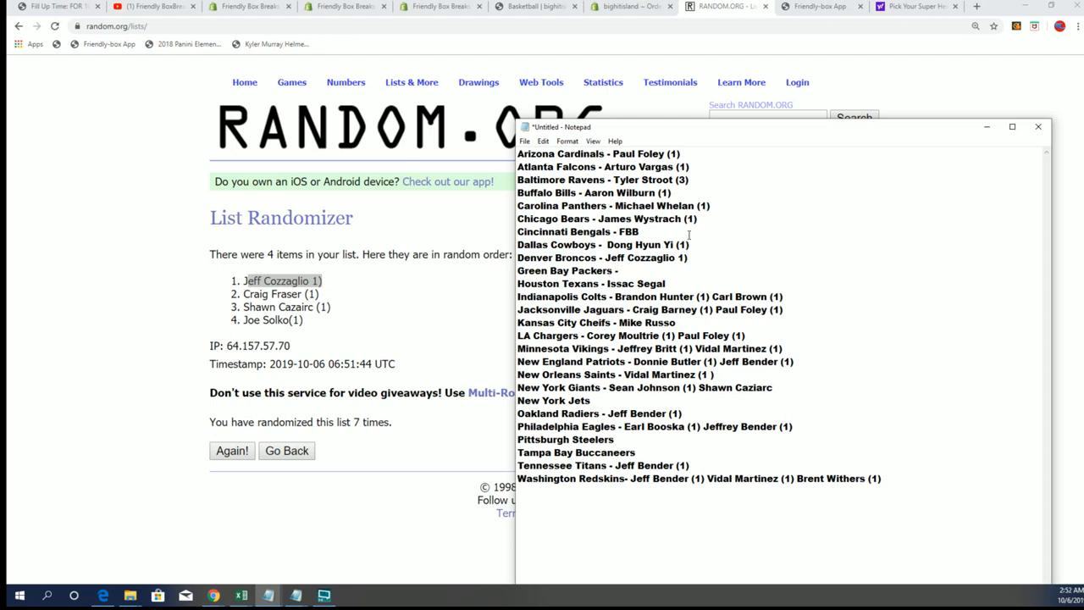
left_click(621, 270)
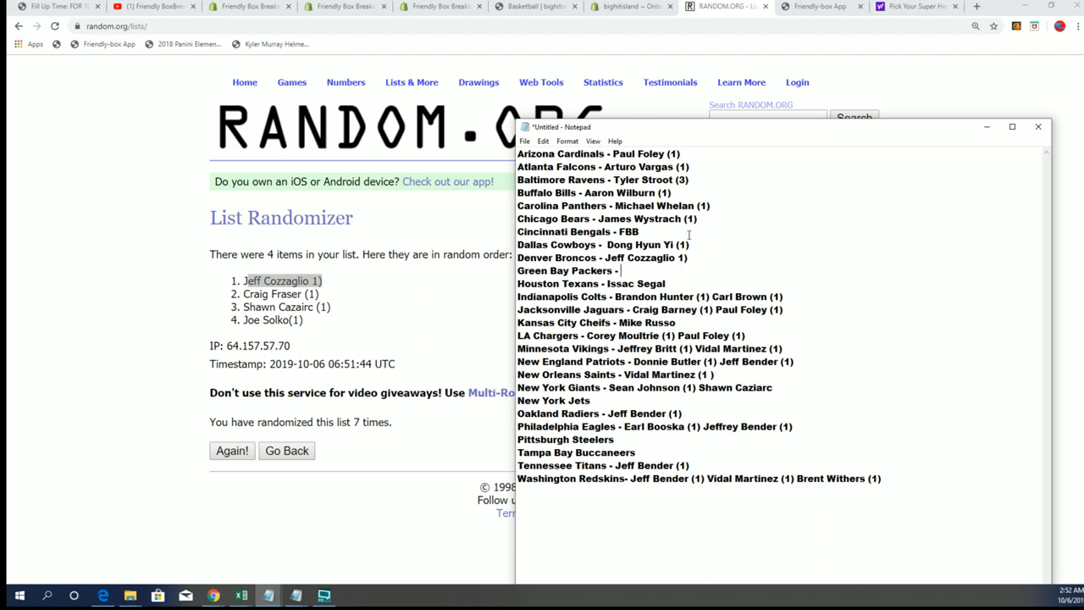
type("FB")
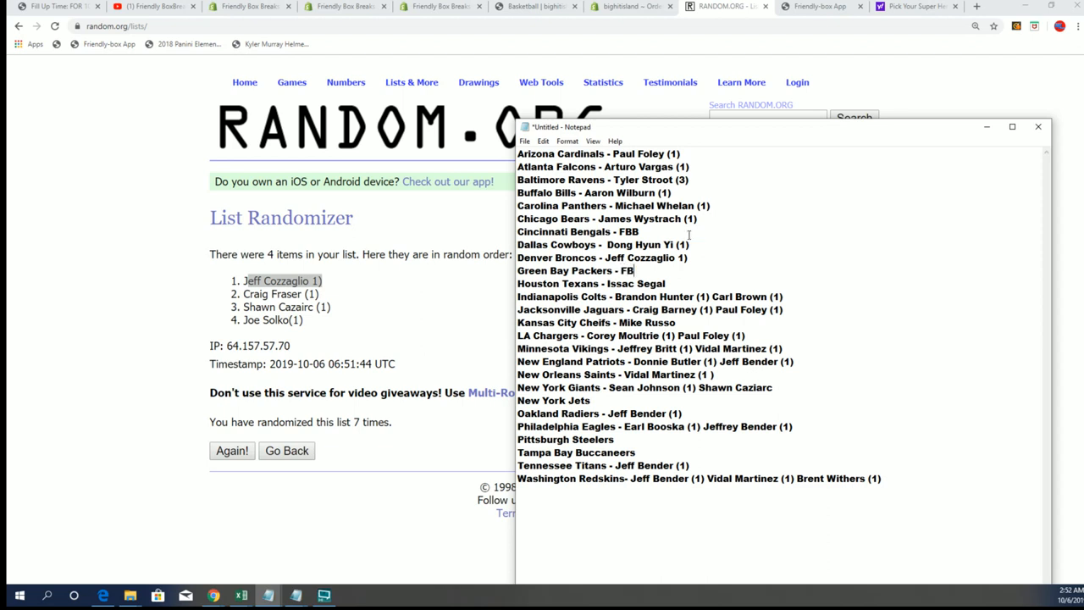
type("B")
left_click(593, 283)
type(" (1")
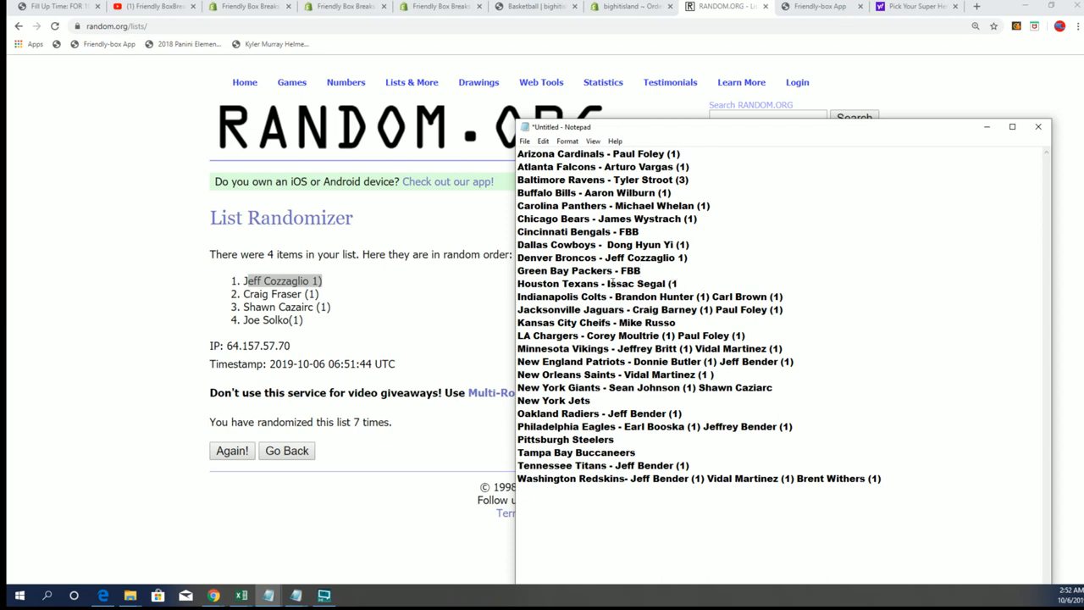
mouse_move(760, 297)
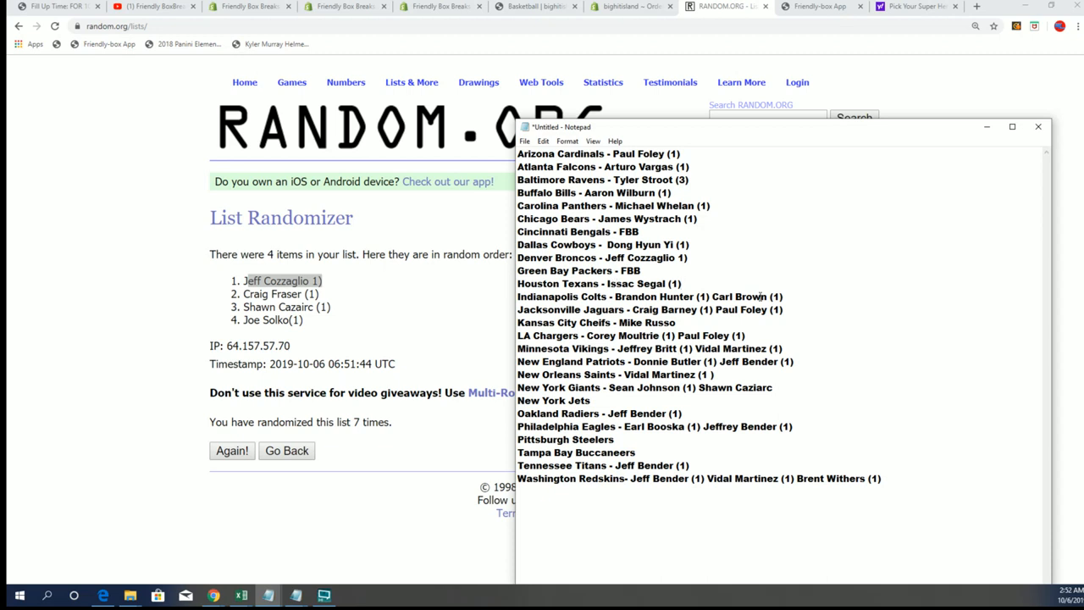
left_click_drag(616, 297, 782, 297)
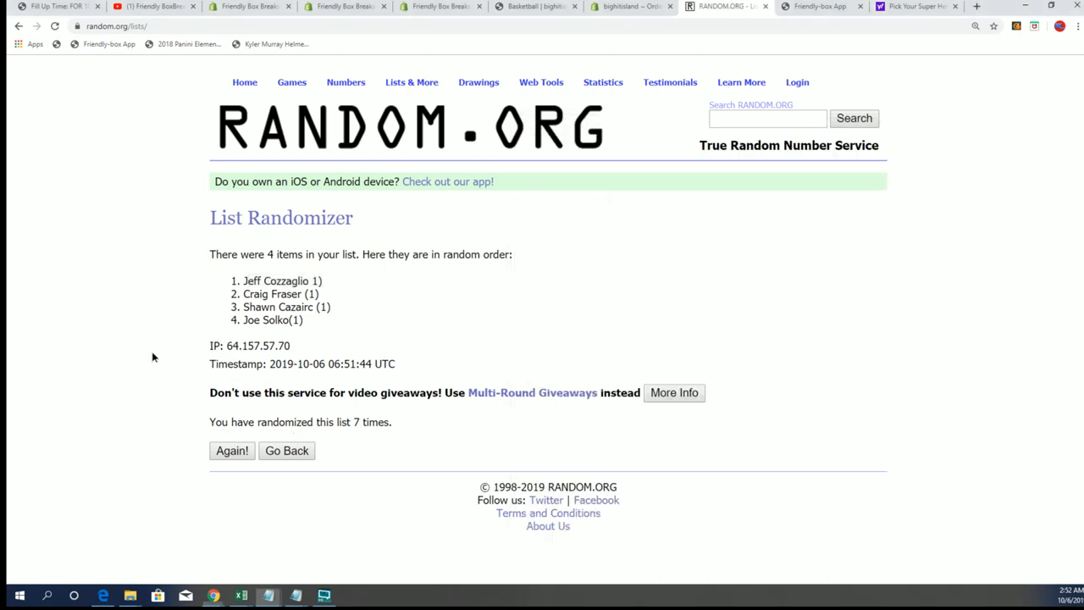
left_click(286, 450)
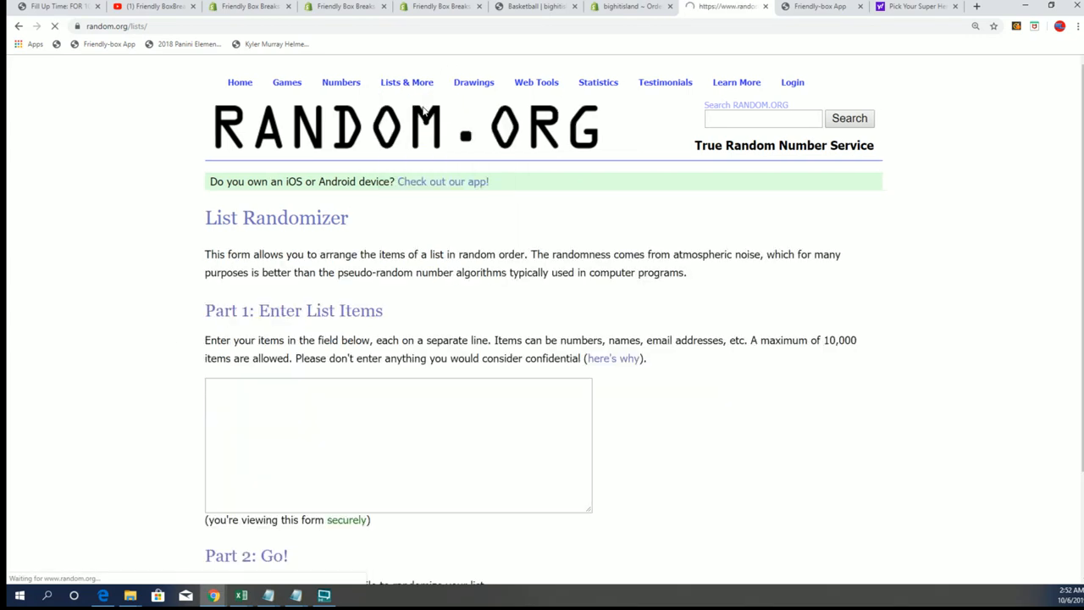
right_click(288, 445)
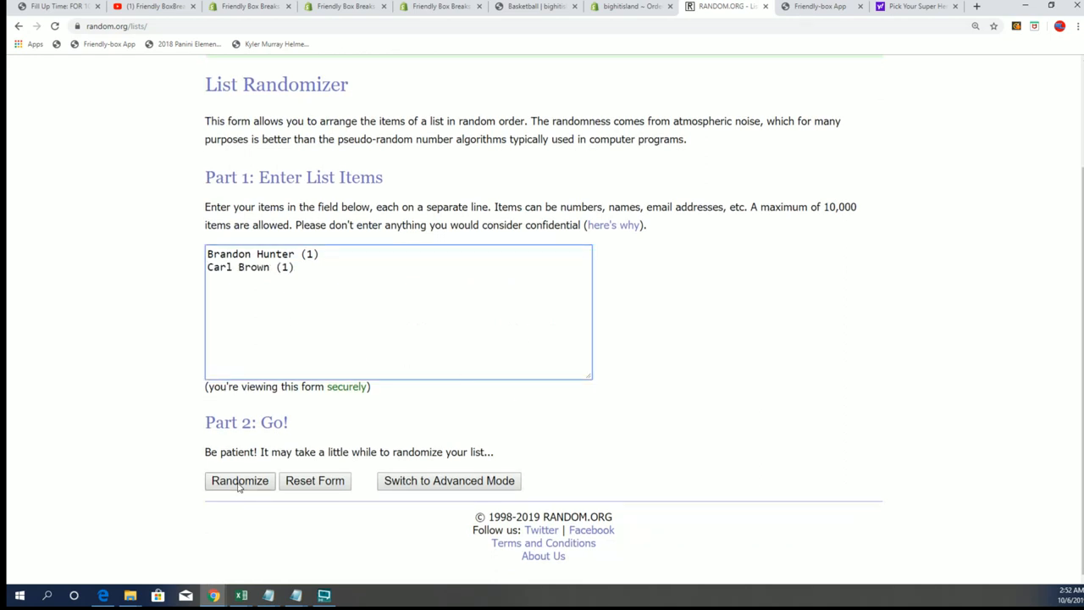
left_click(239, 481)
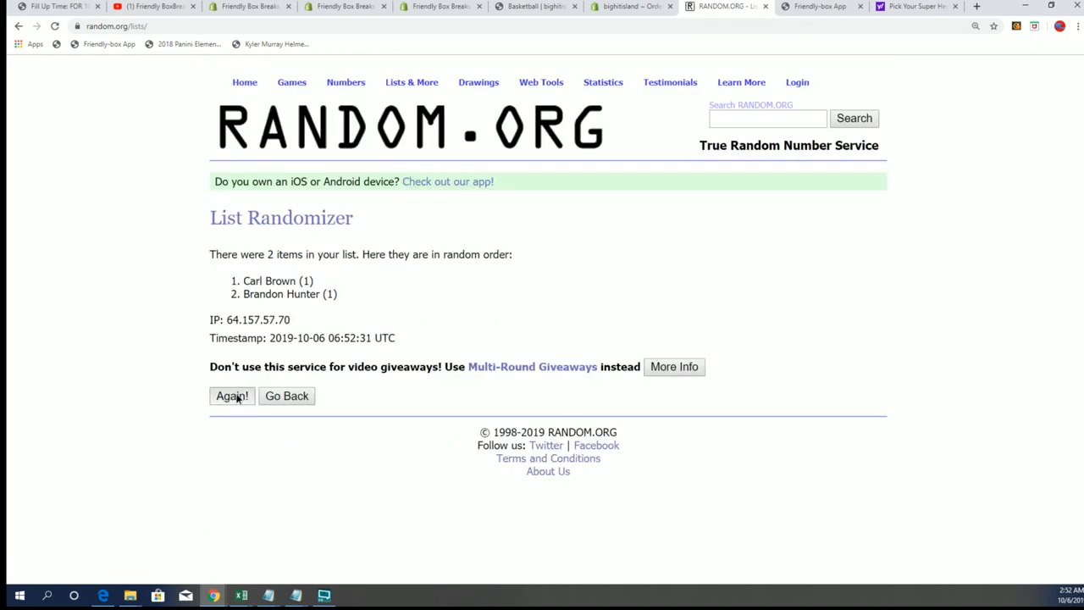
left_click(232, 395)
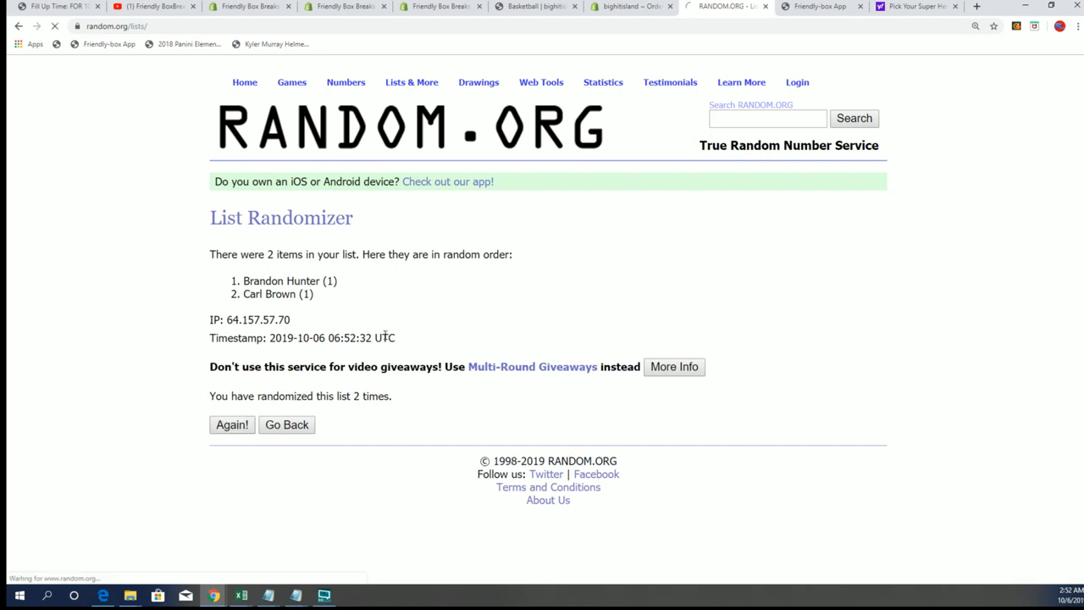
left_click(231, 425)
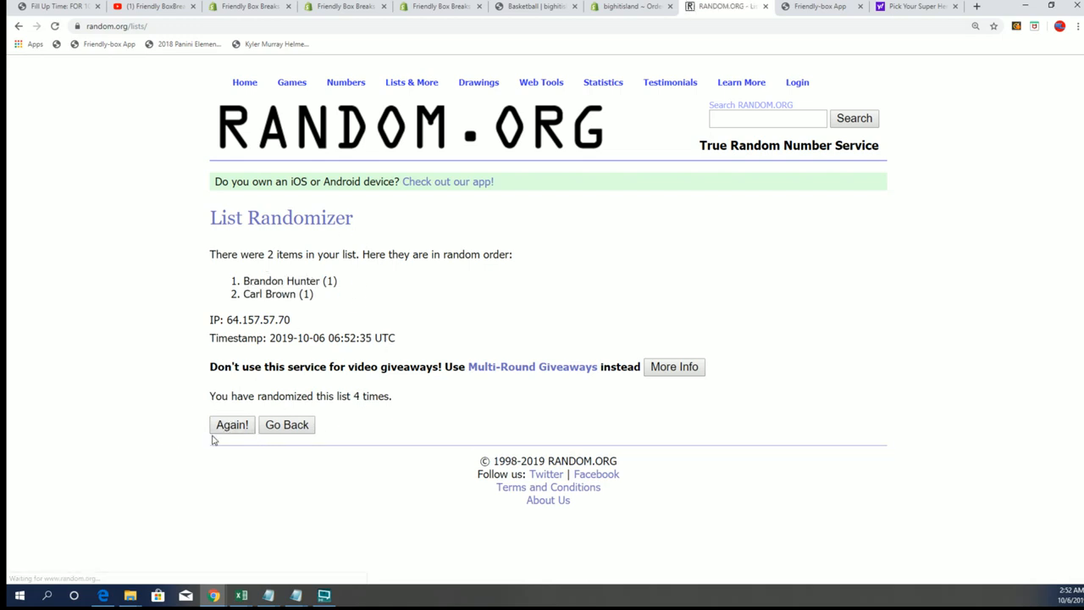
left_click(232, 424)
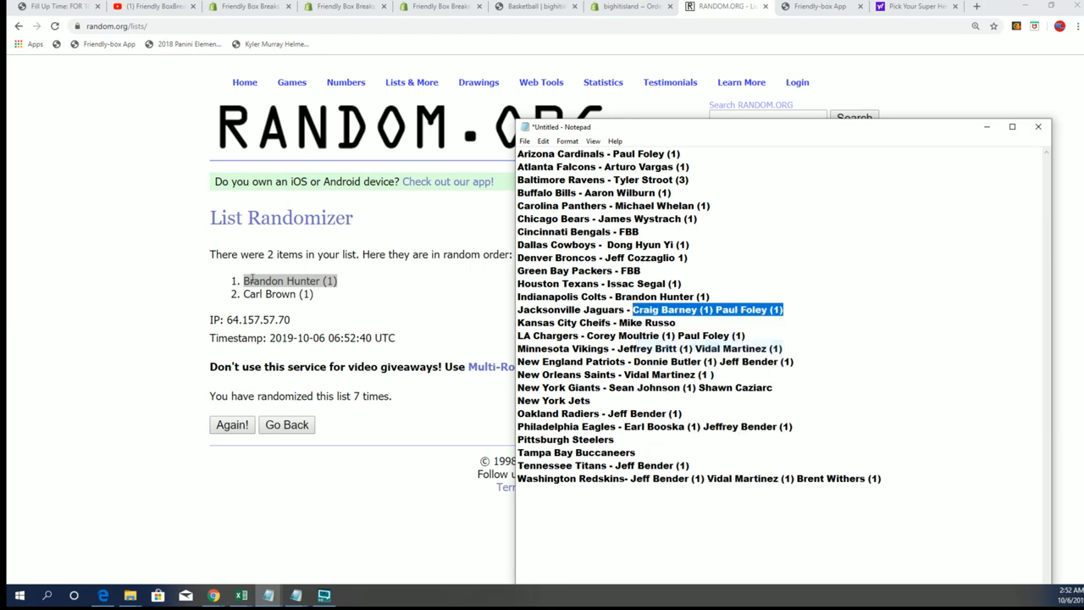
left_click(412, 82)
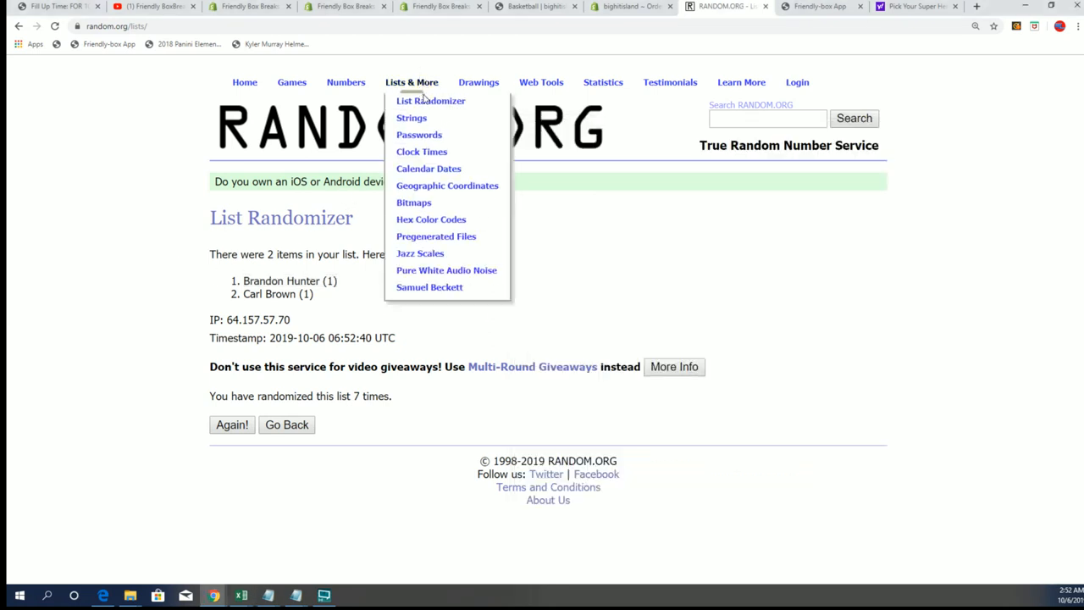
left_click(431, 101)
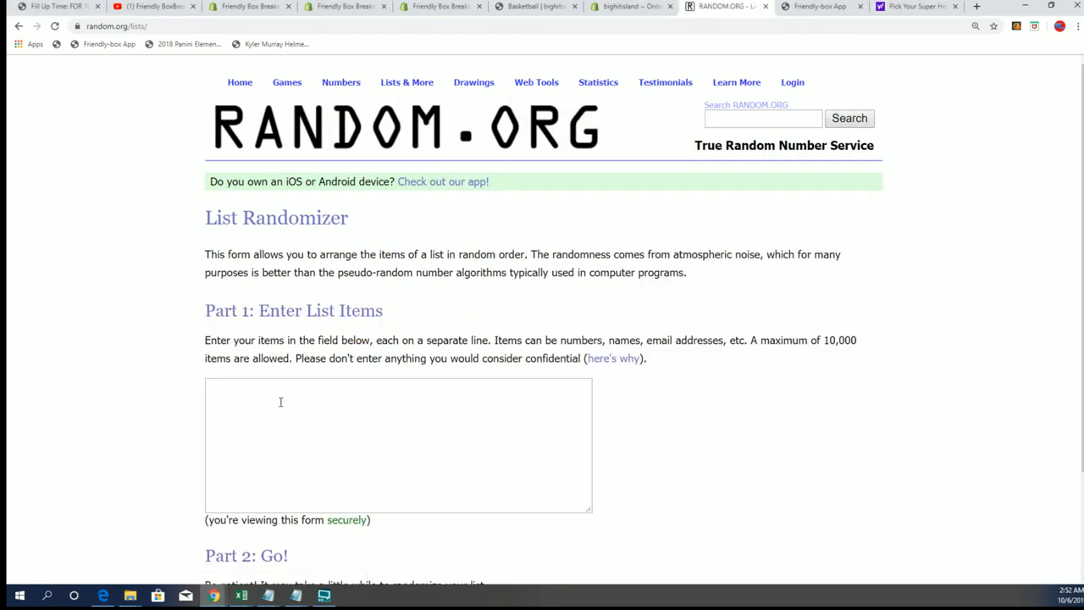
type("Craig Barney (1) Paul Foley (1)")
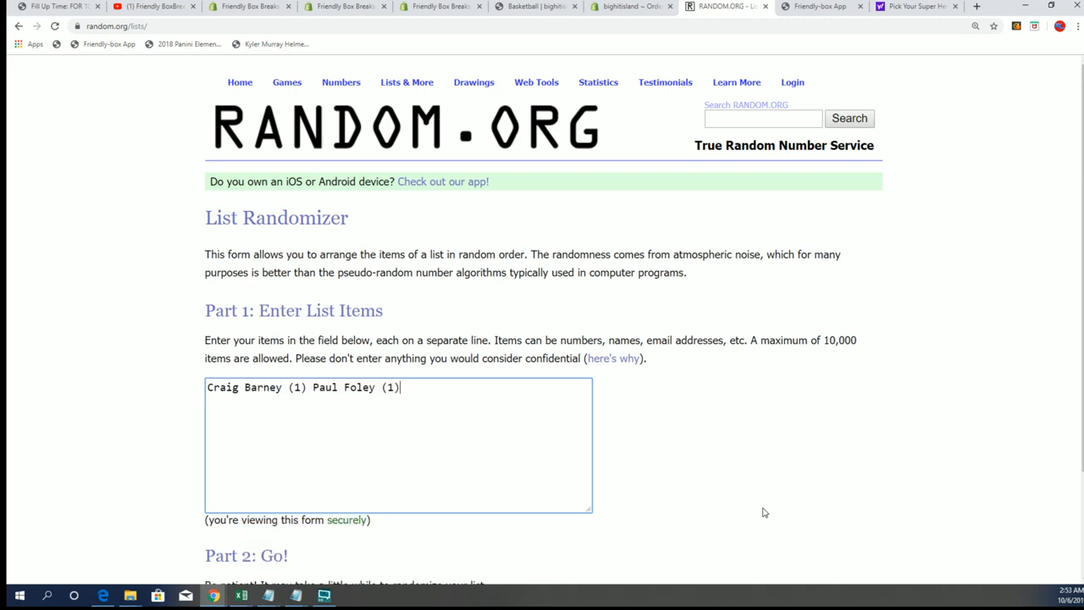
scroll("down", 3)
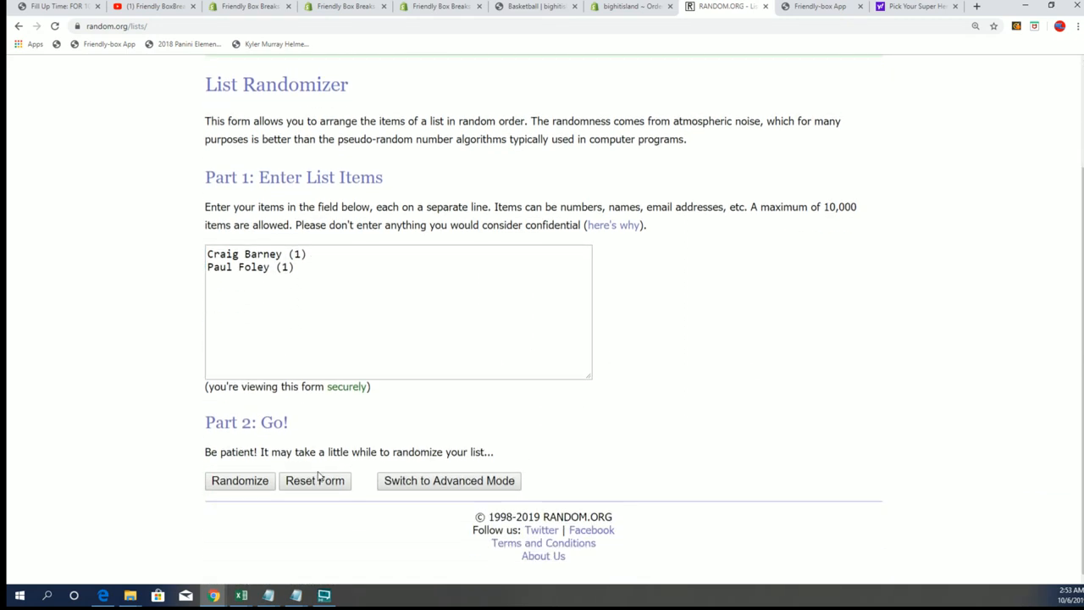
left_click(240, 481)
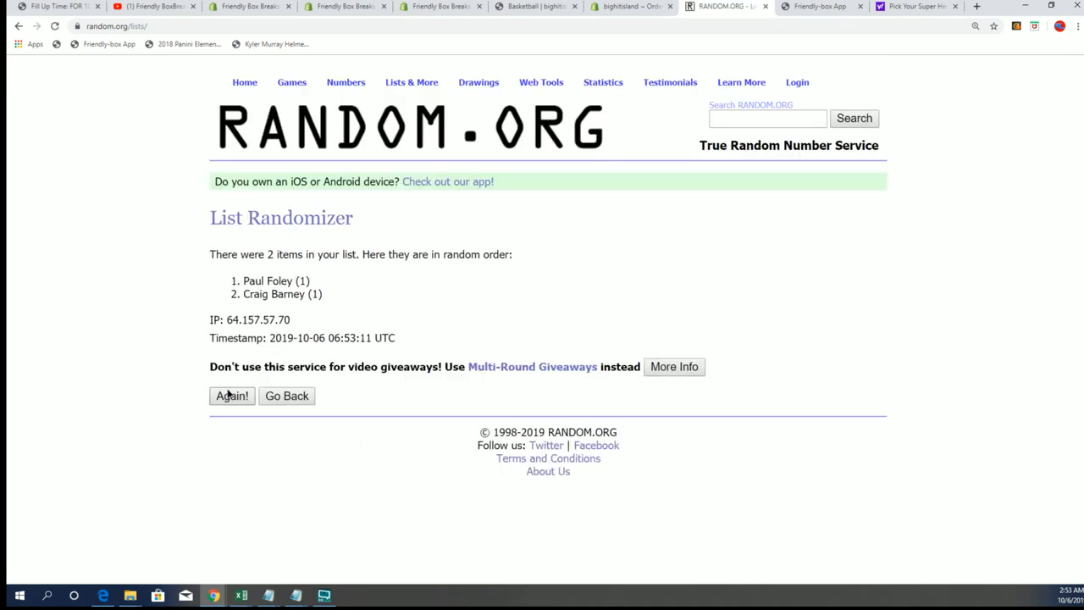
left_click(231, 395)
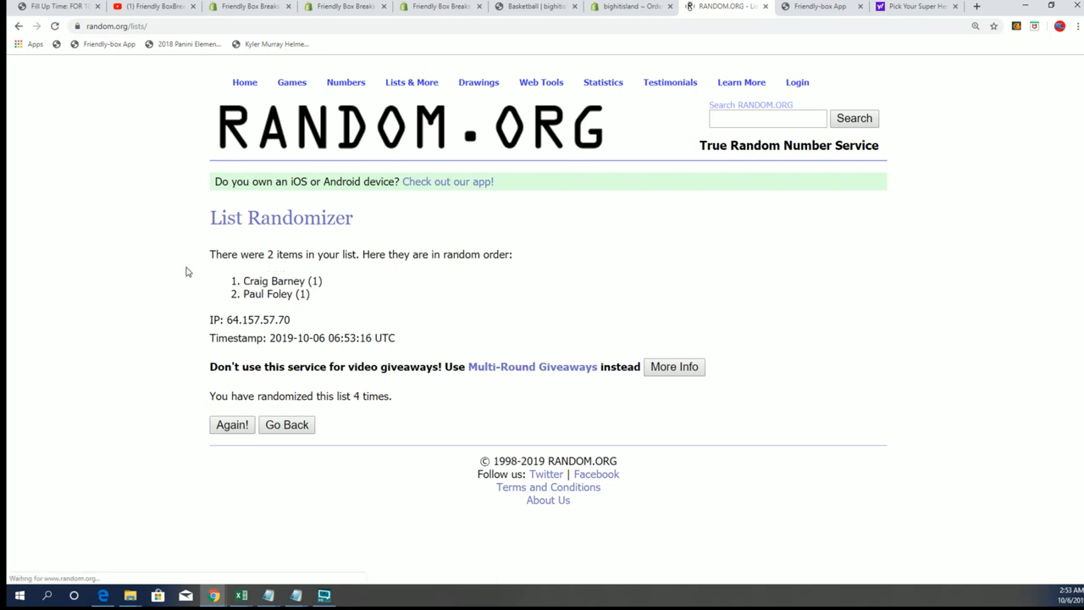
left_click(232, 424)
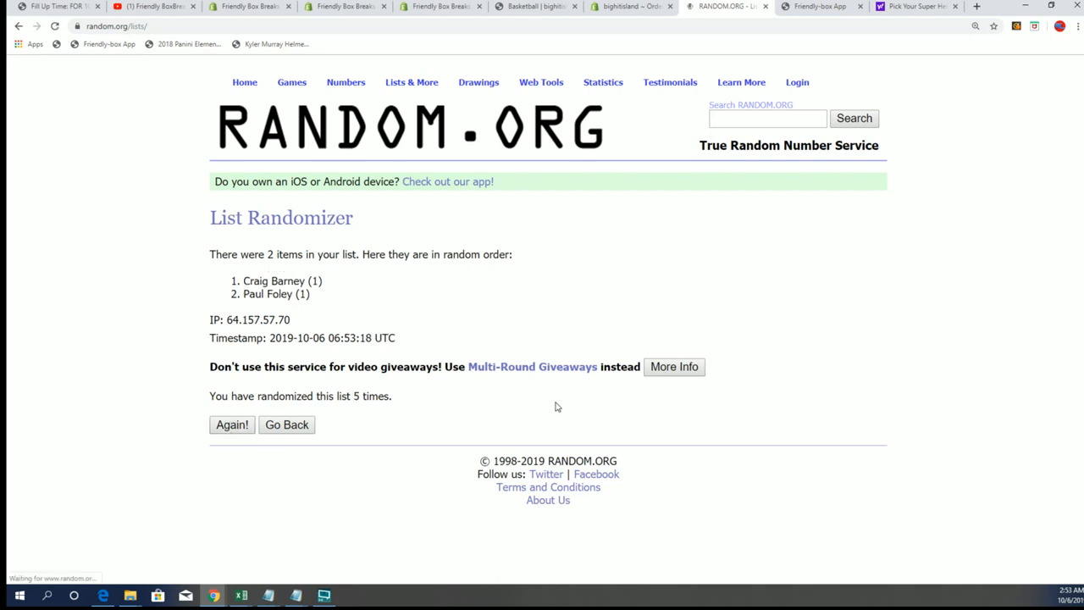
left_click(231, 425)
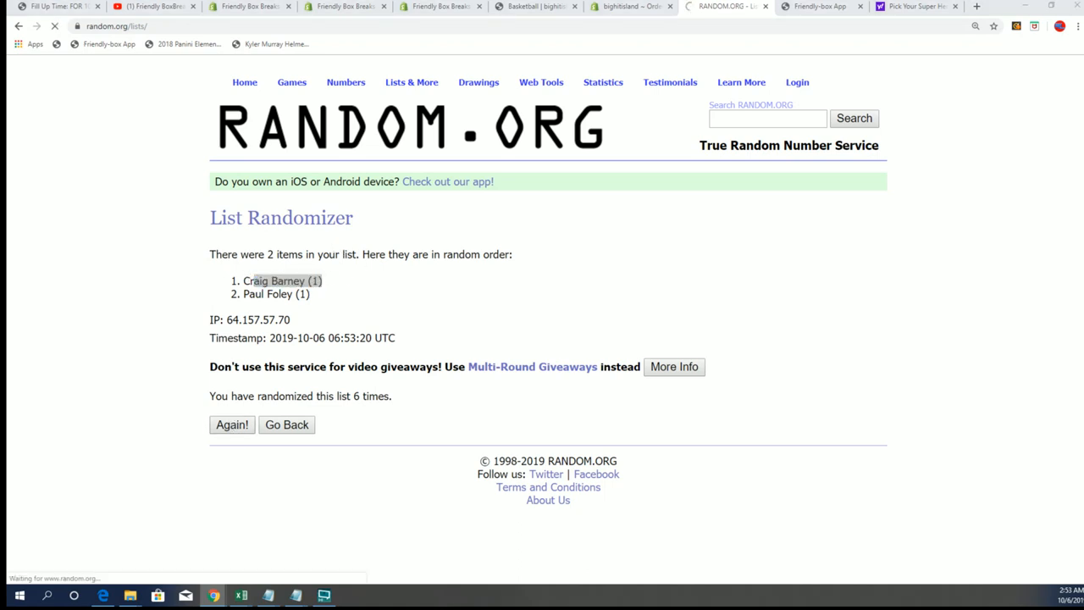
left_click(240, 595)
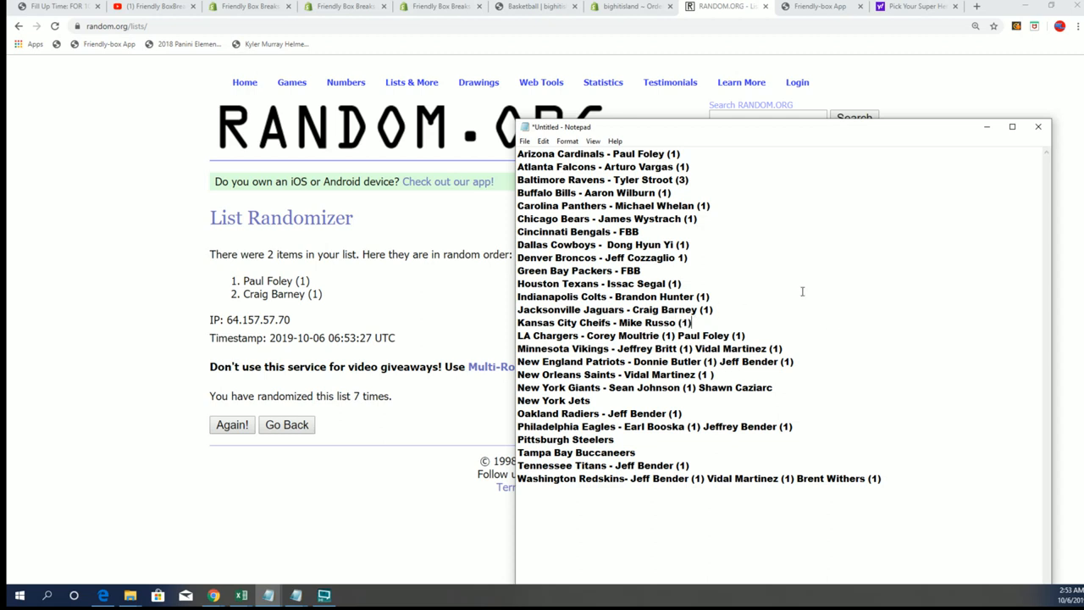
mouse_move(593, 337)
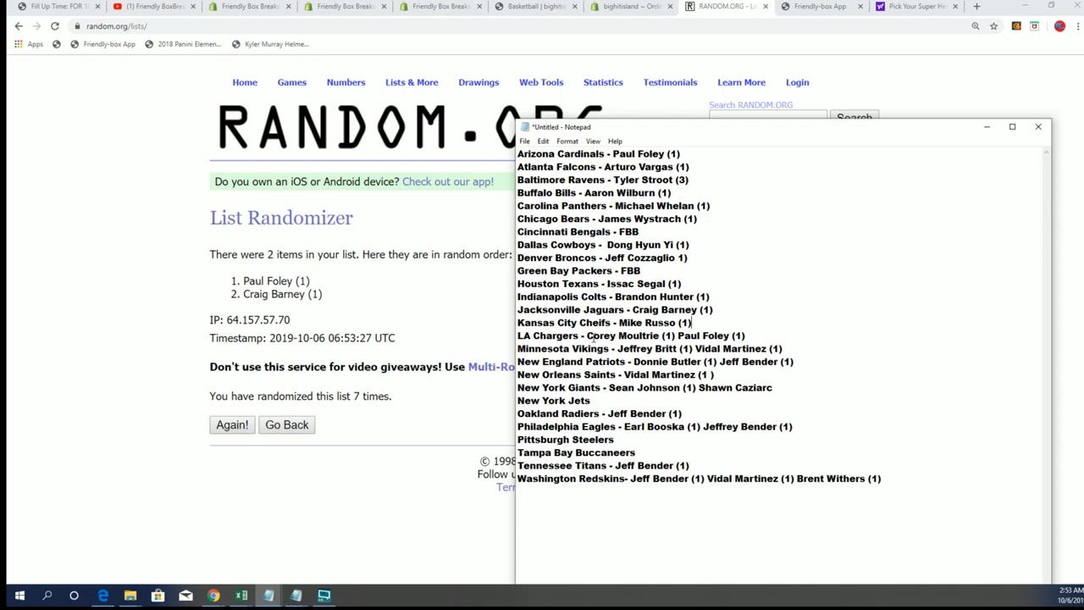
right_click(660, 335)
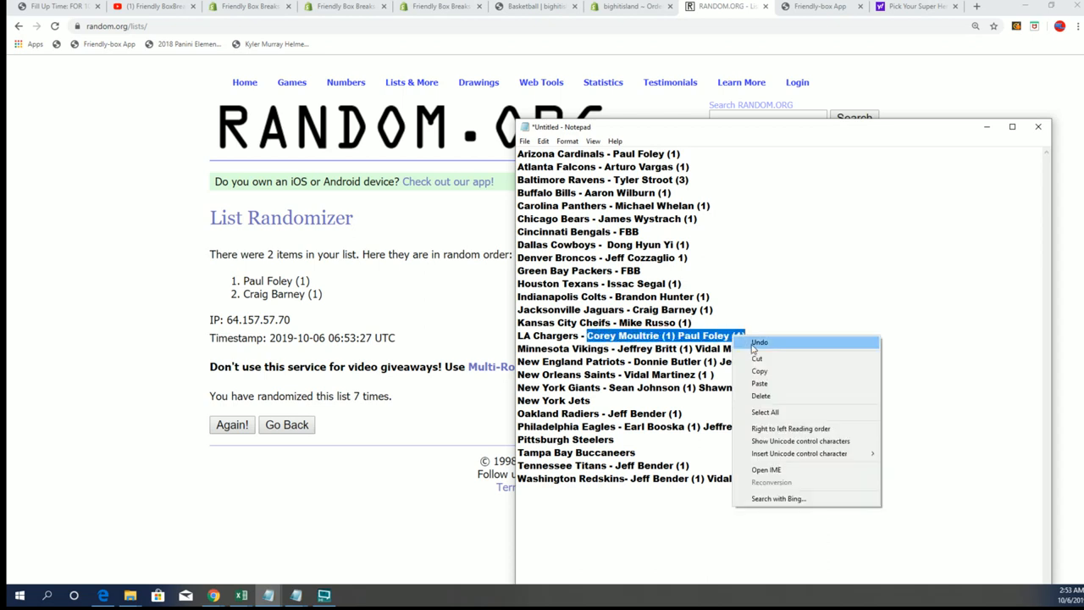
left_click(760, 383)
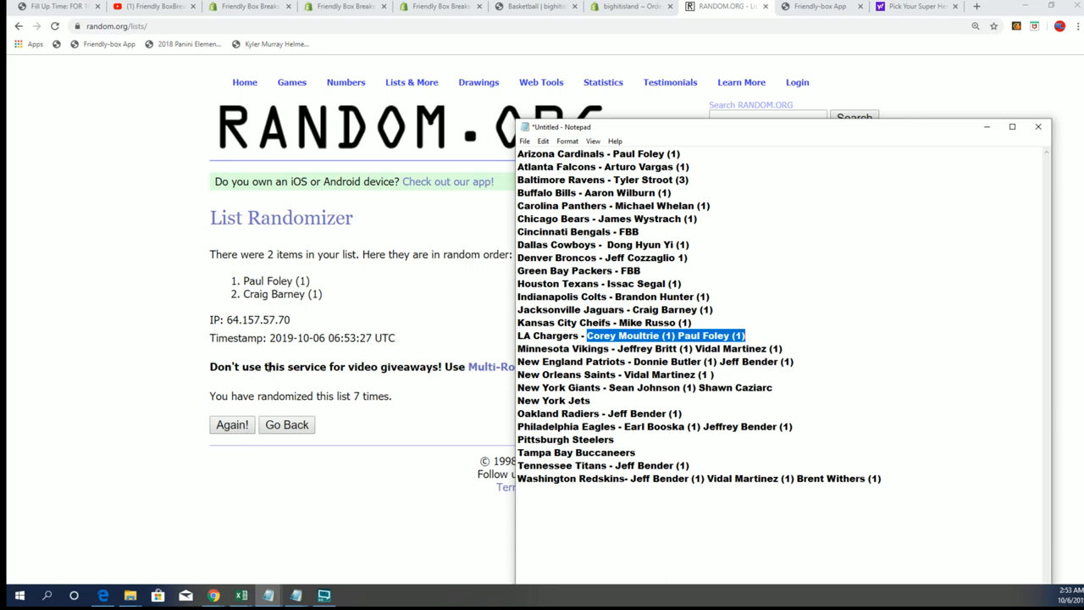
left_click(412, 82)
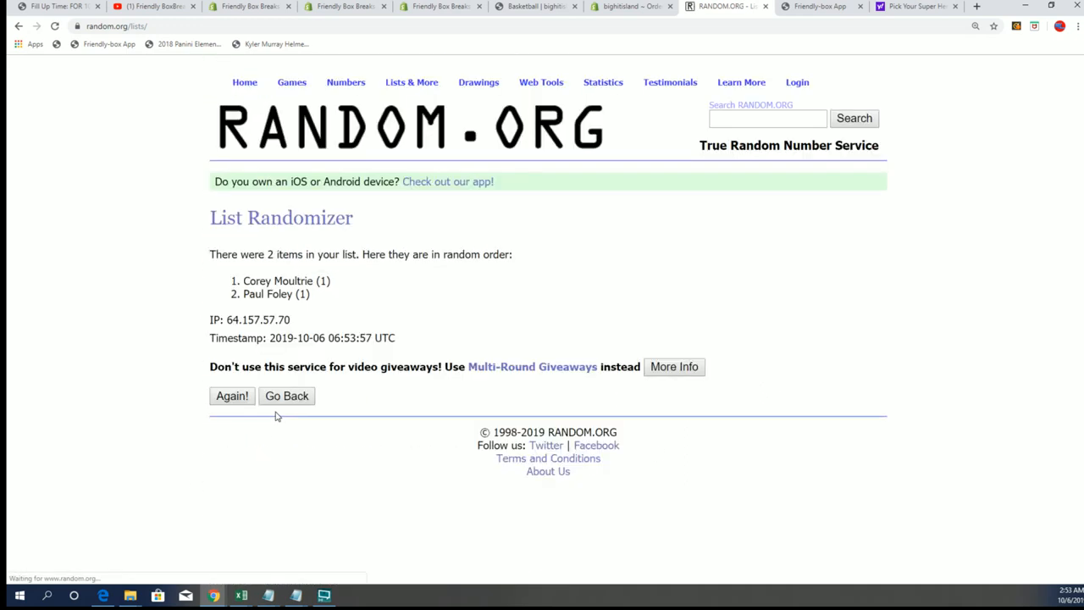
left_click(232, 396)
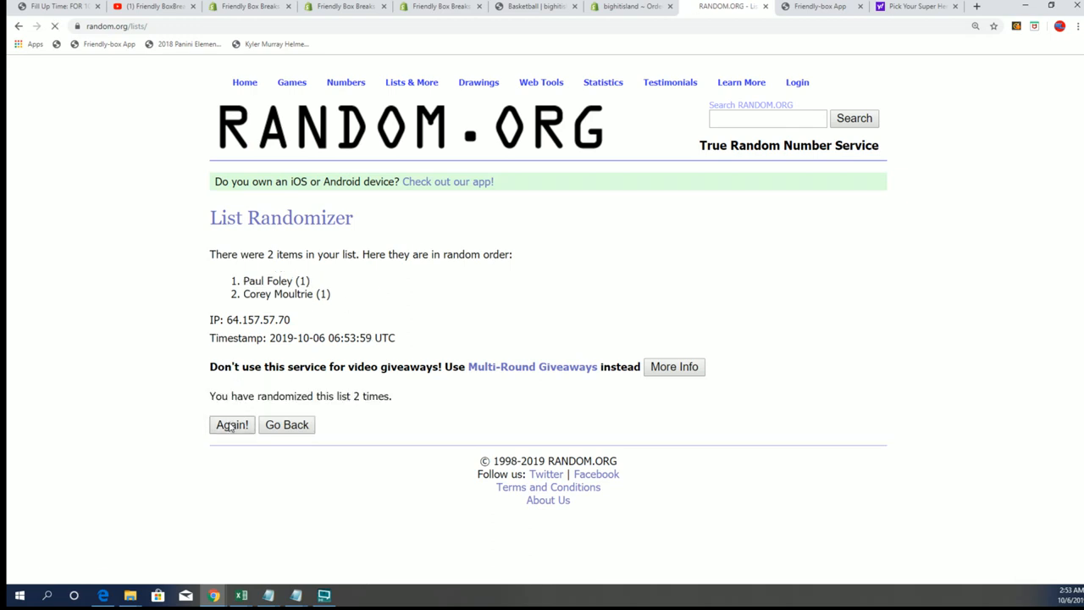
left_click(232, 424)
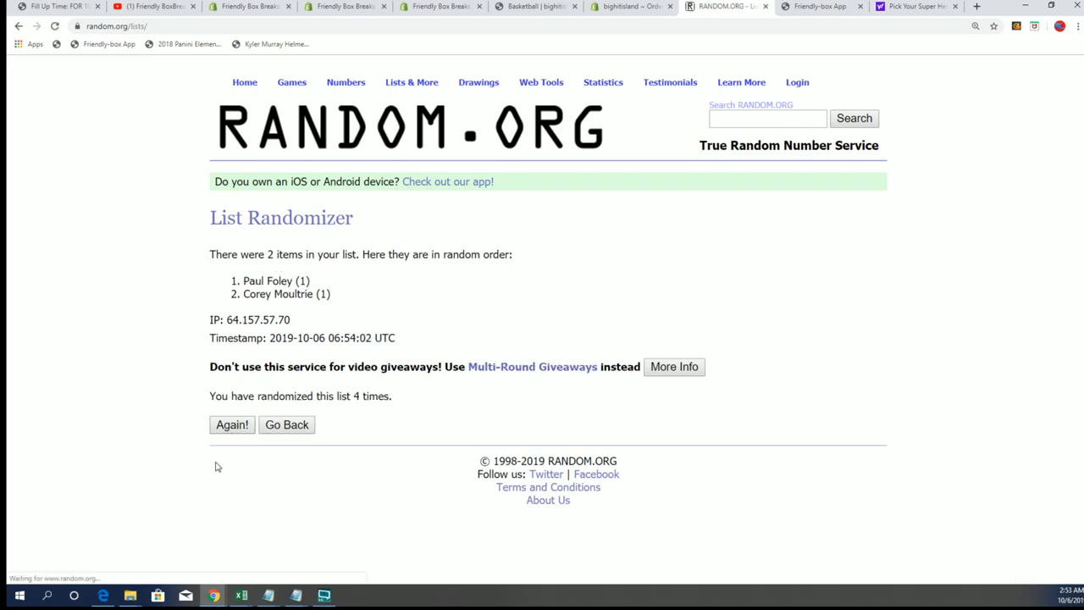
left_click(231, 425)
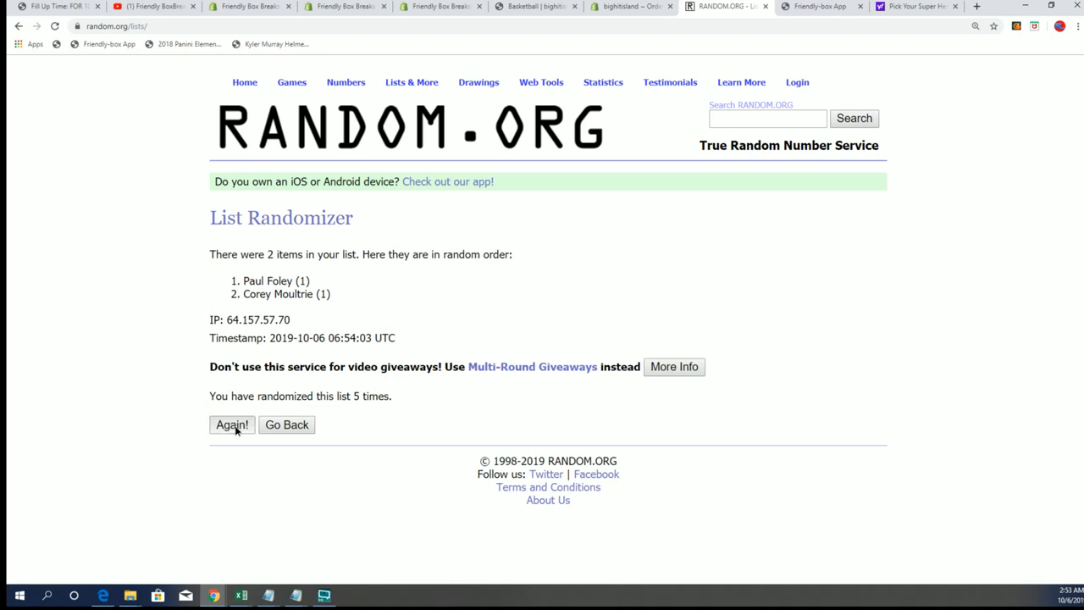
left_click(231, 425)
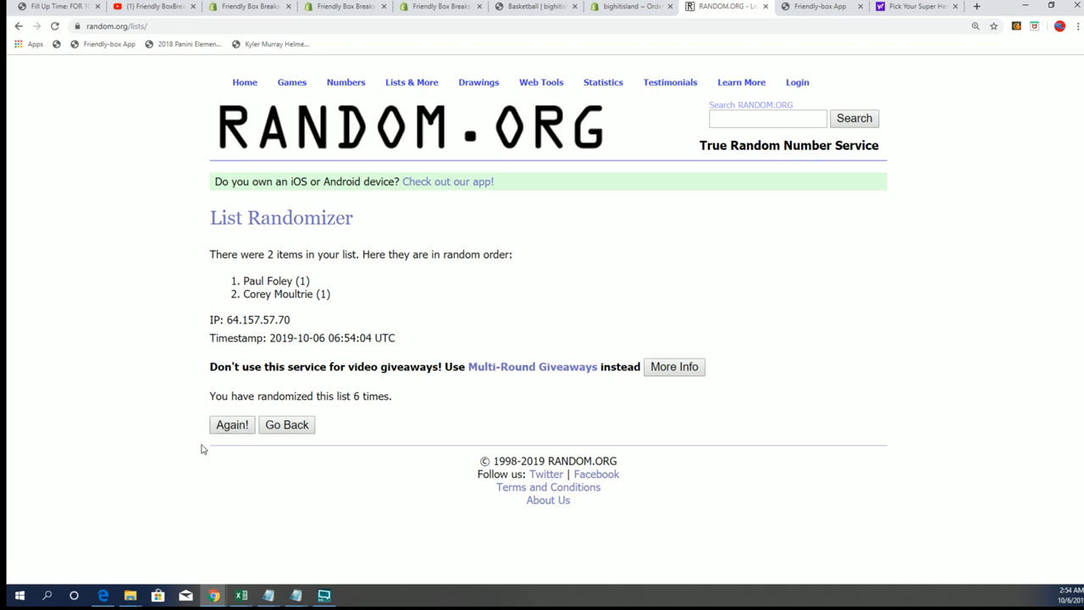
left_click(232, 424)
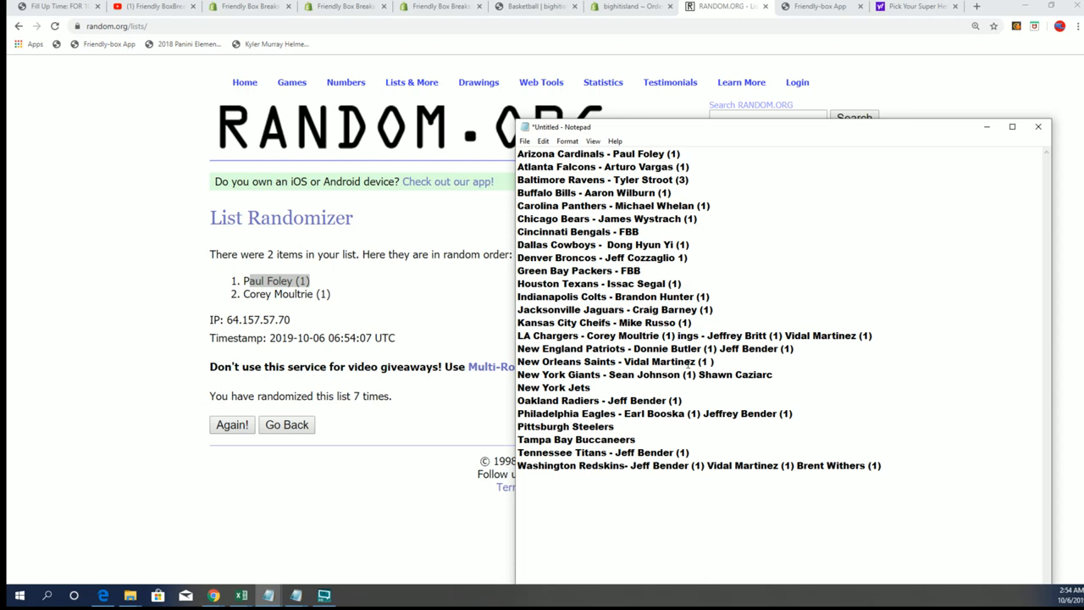
right_click(694, 348)
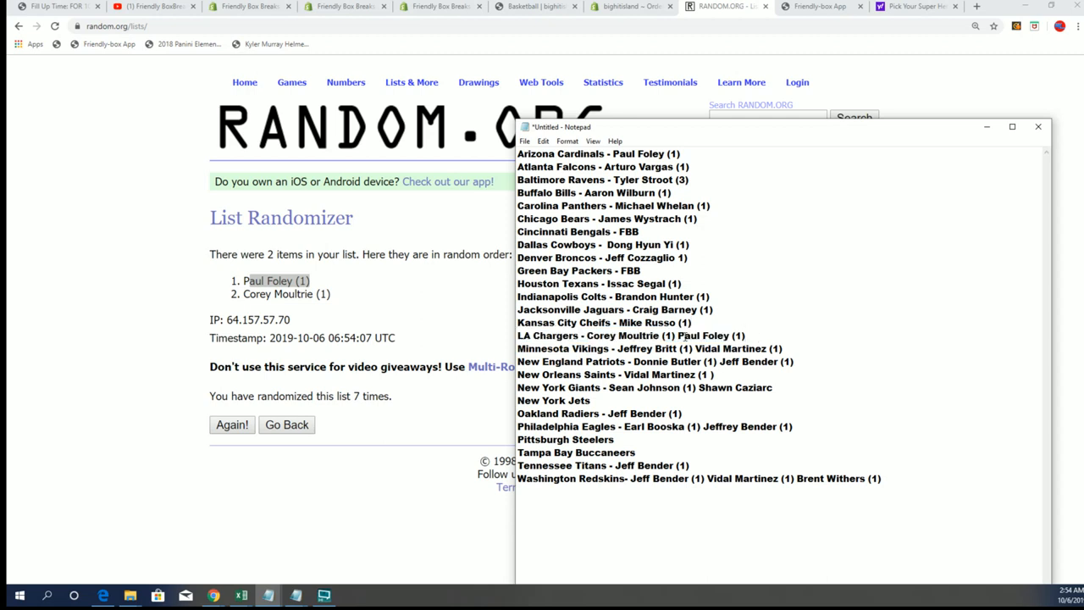
double_click(644, 335)
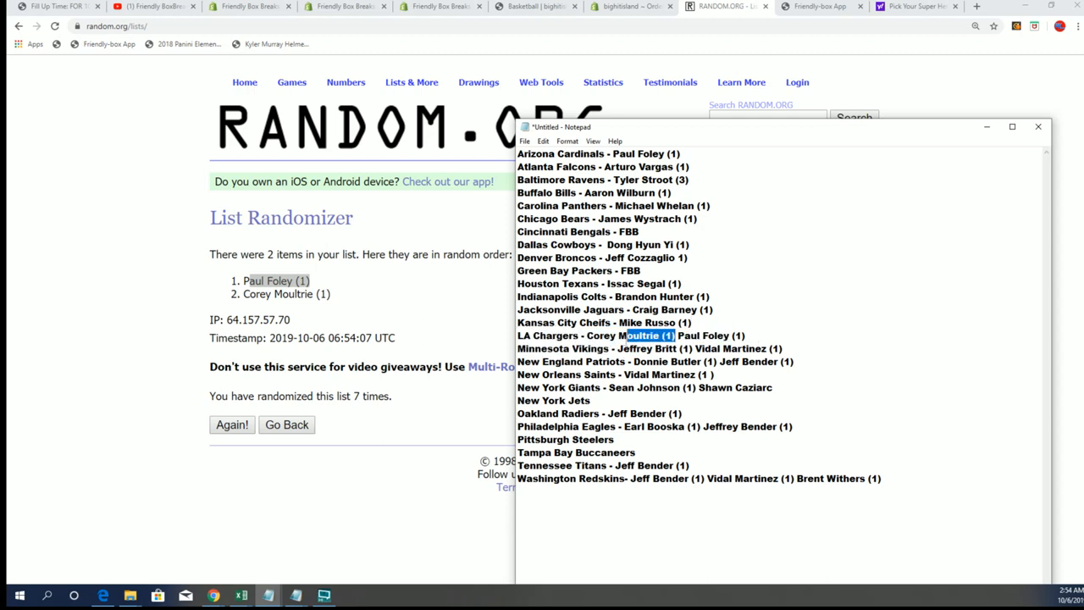
double_click(621, 335)
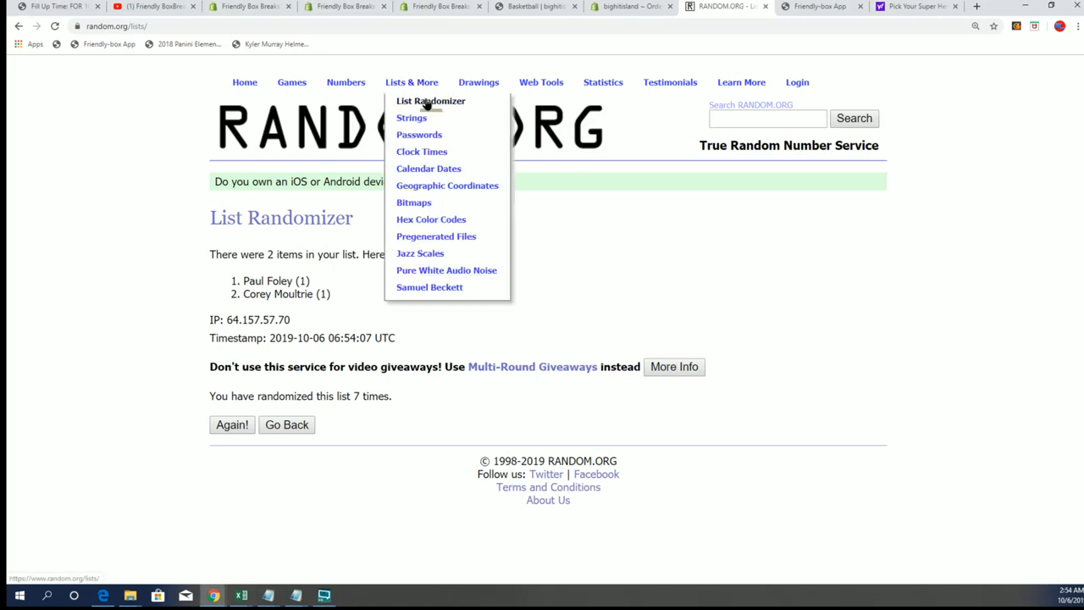
left_click(430, 101)
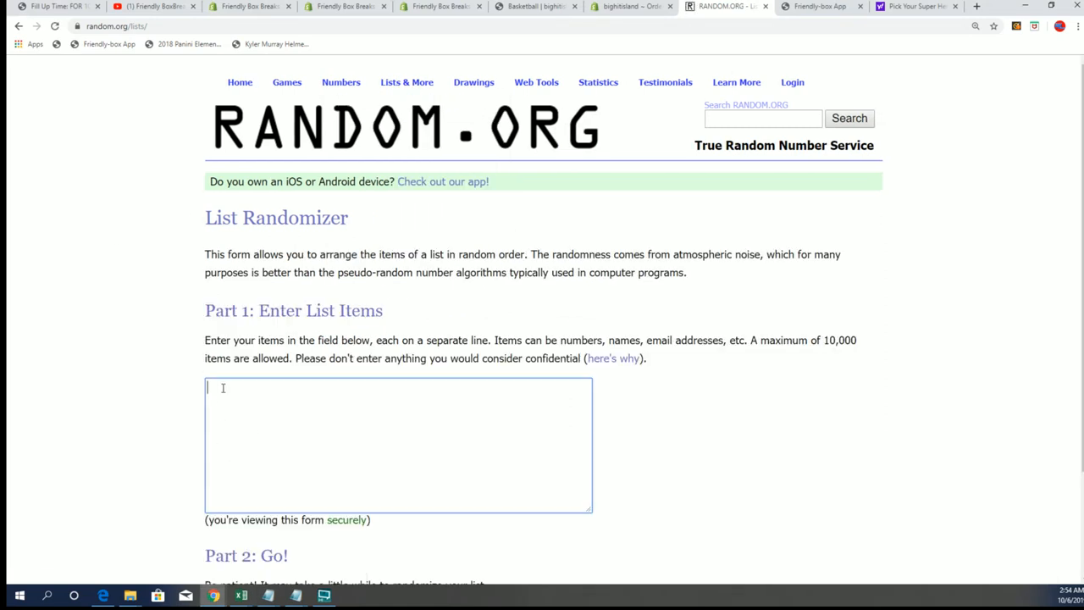
type("Jeffrey Britt (1) Vidal Martinez (1)")
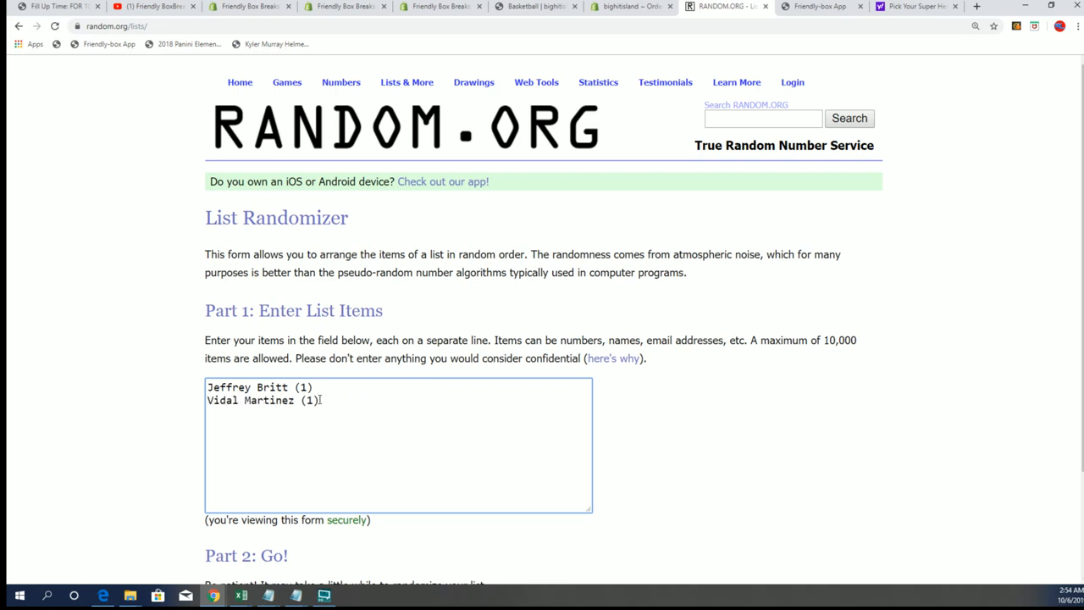
scroll("down", 3)
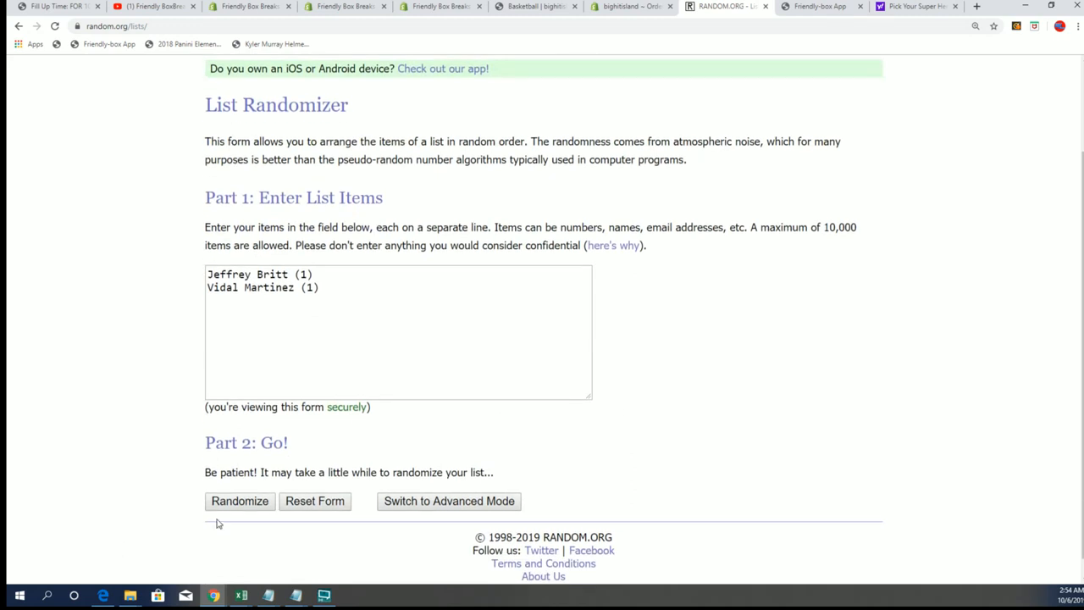
left_click(240, 501)
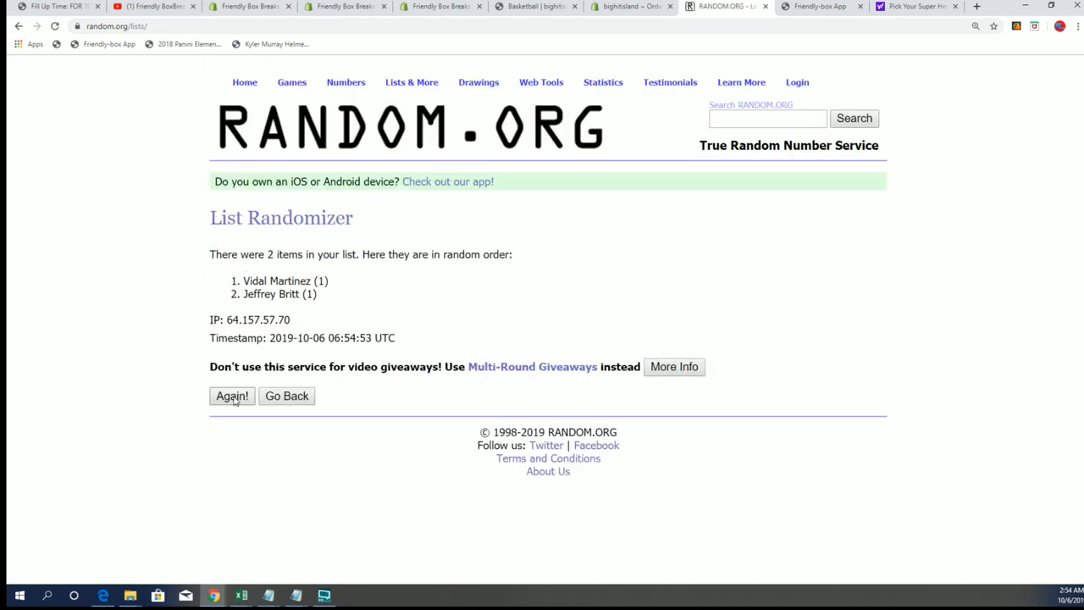
left_click(232, 396)
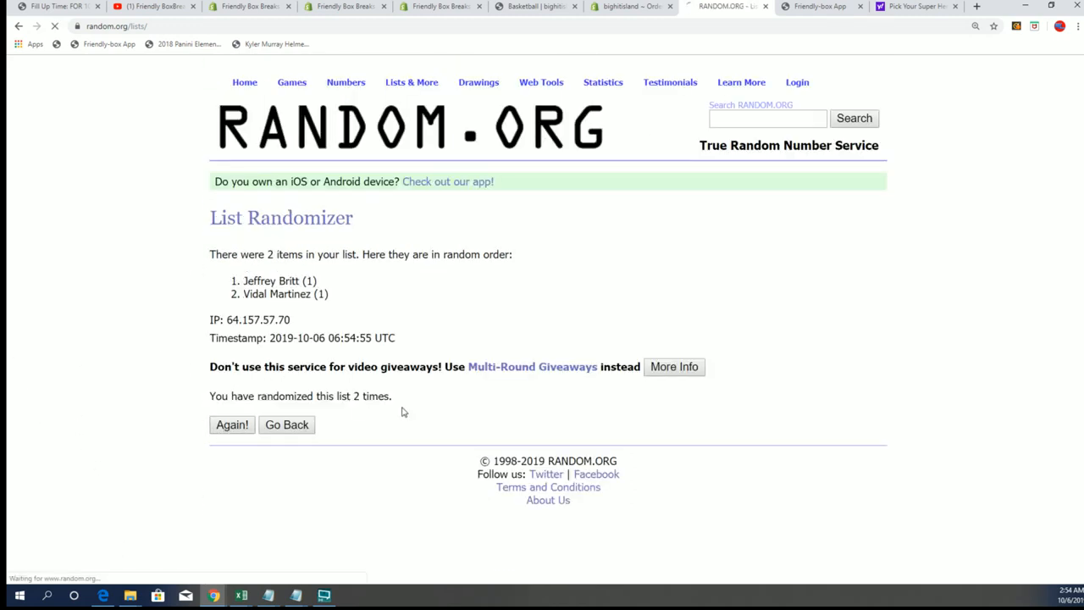
left_click(231, 425)
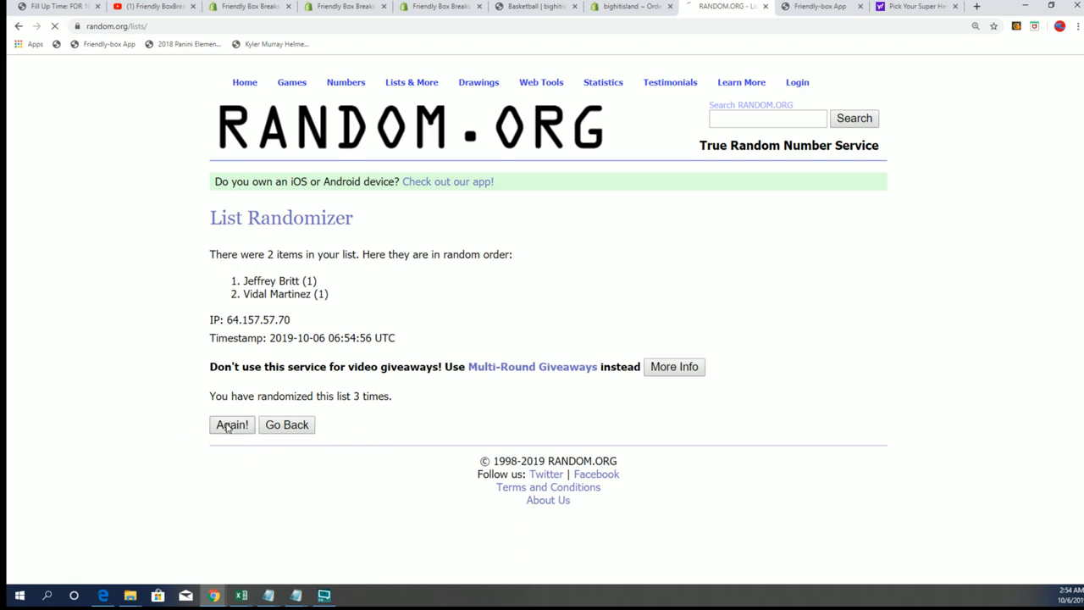
left_click(231, 424)
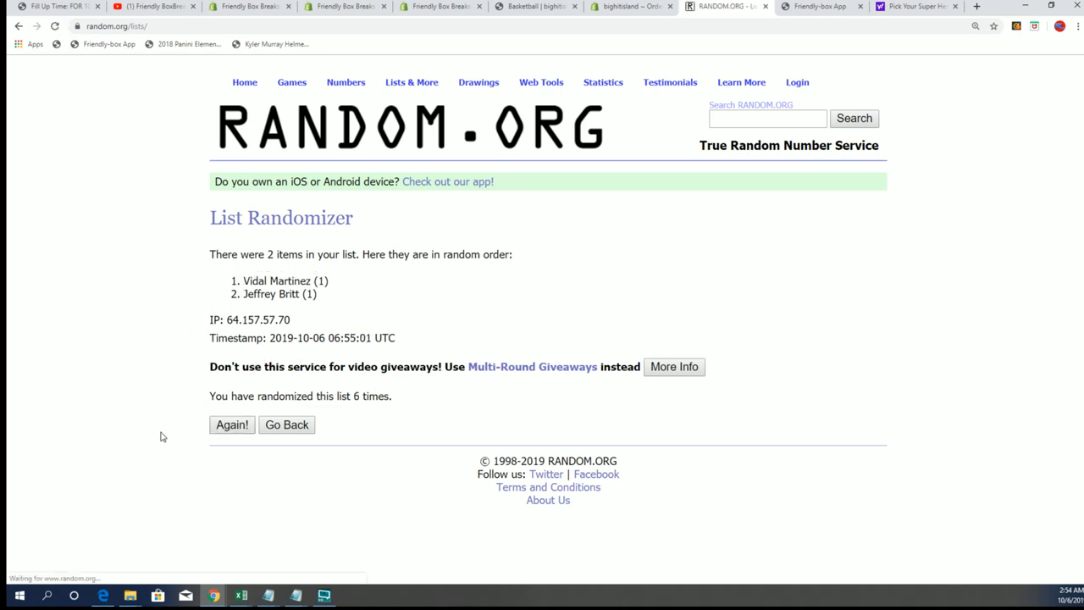
left_click(232, 425)
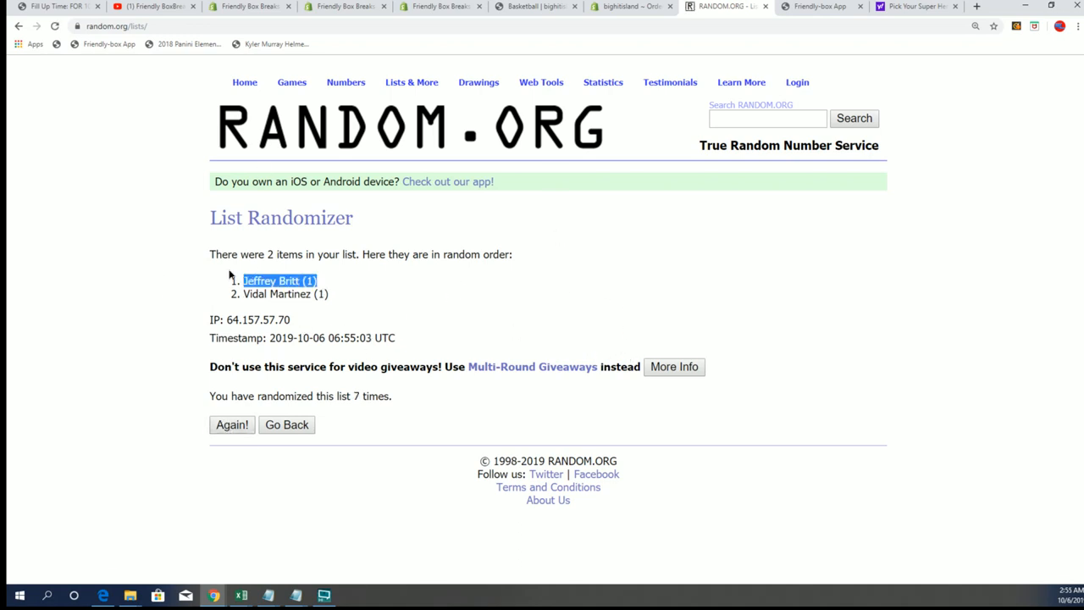
right_click(271, 281)
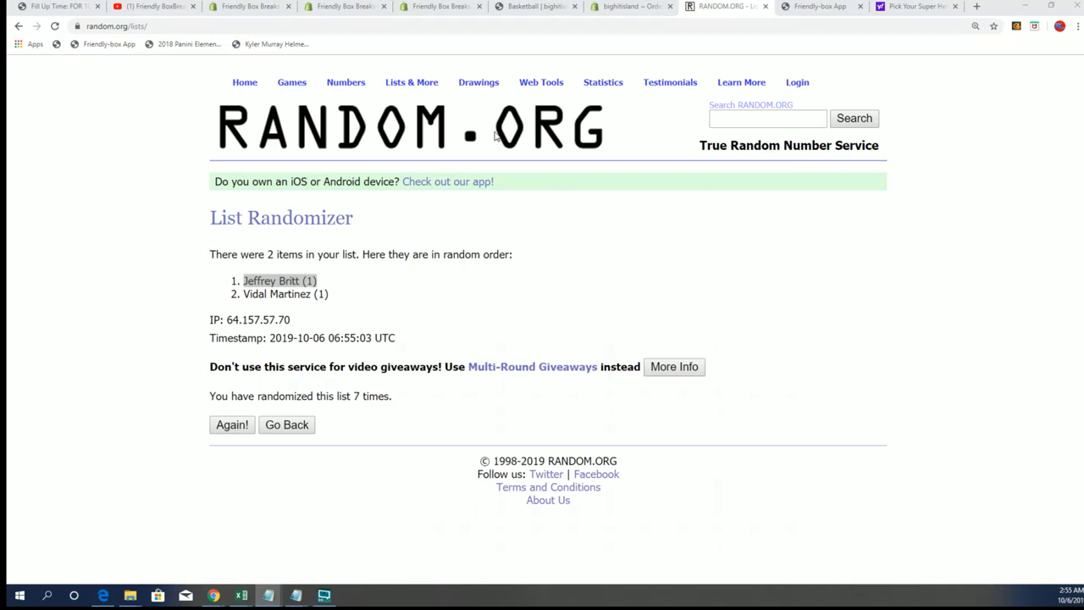
left_click(286, 424)
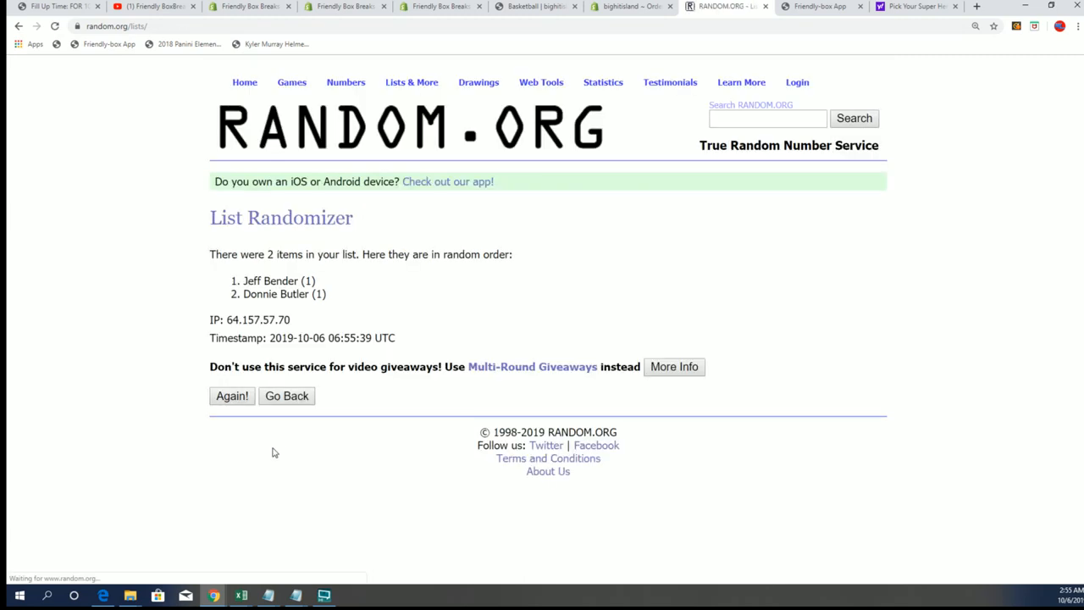
left_click(231, 396)
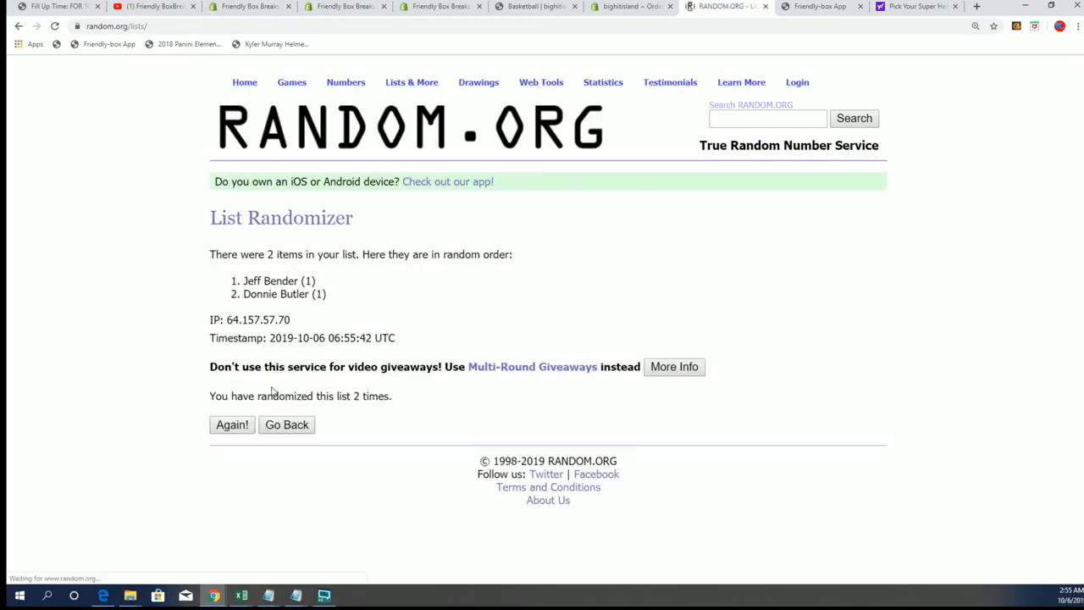
left_click(233, 424)
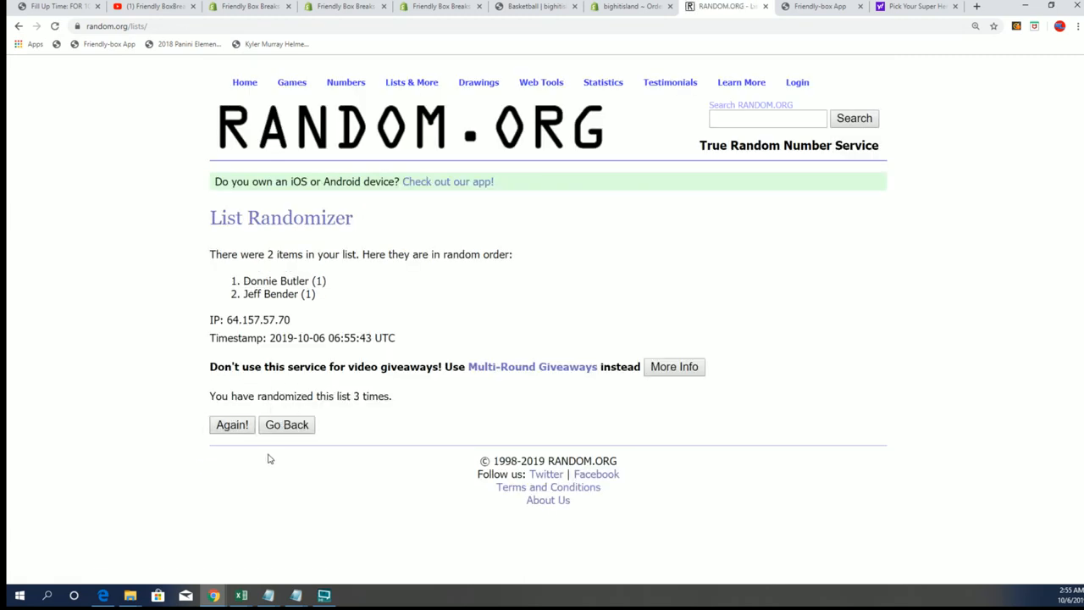
left_click(232, 425)
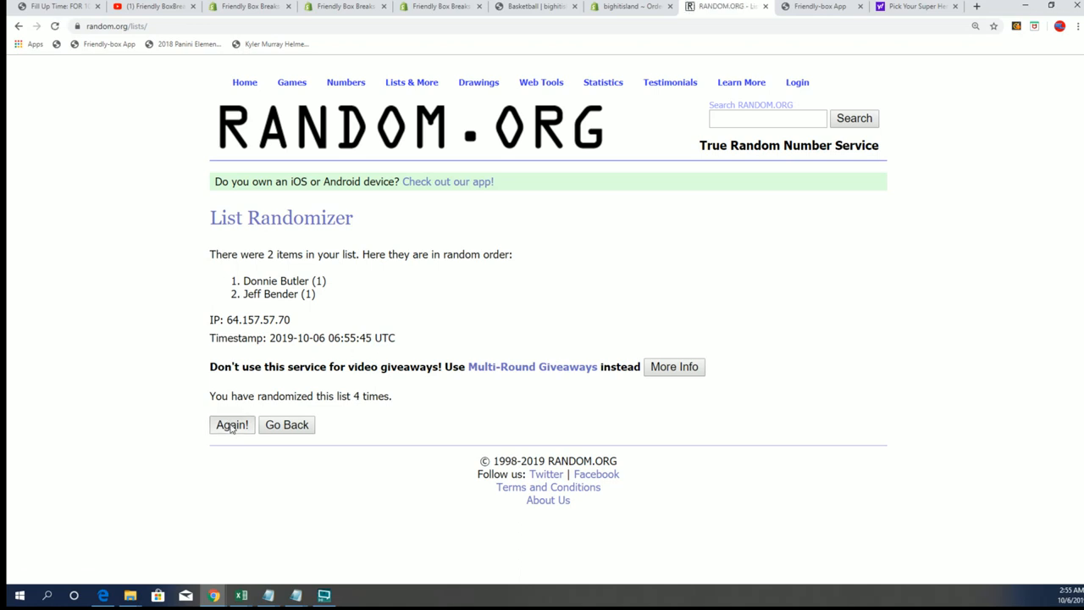
left_click(233, 424)
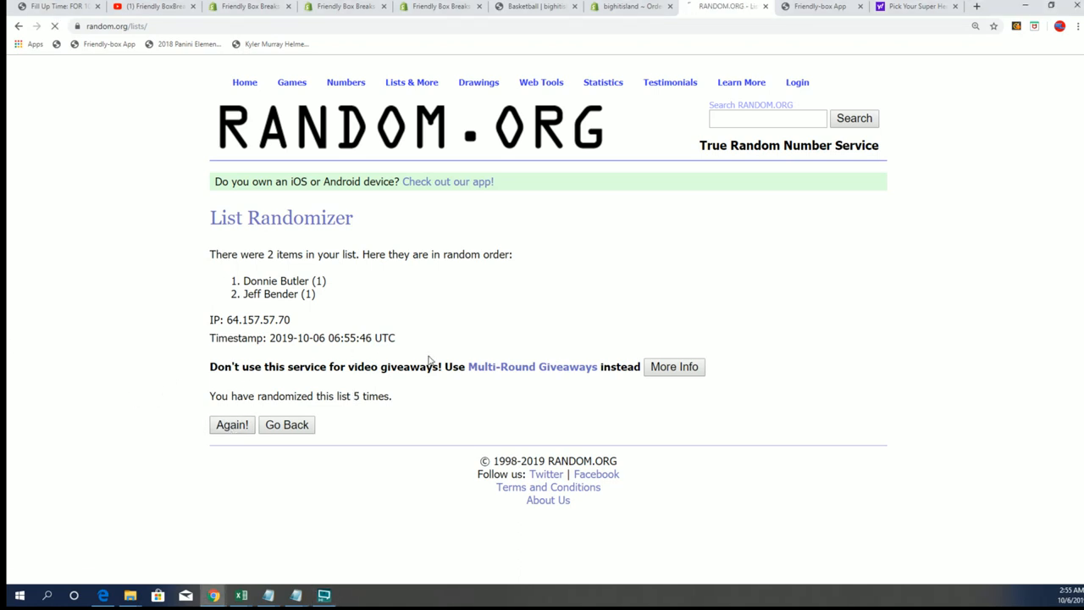
left_click(232, 424)
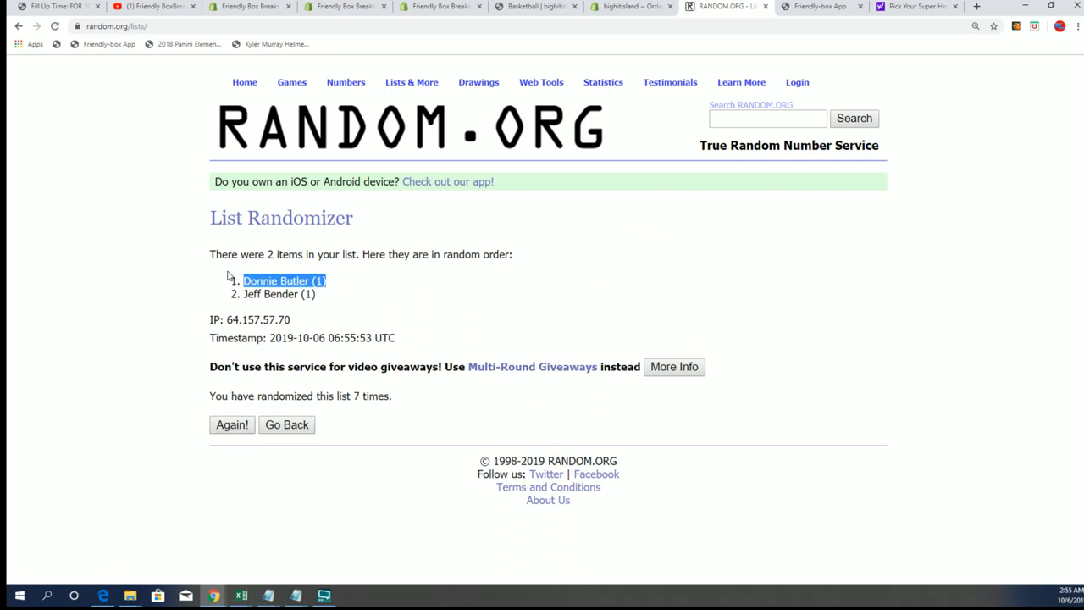
right_click(284, 280)
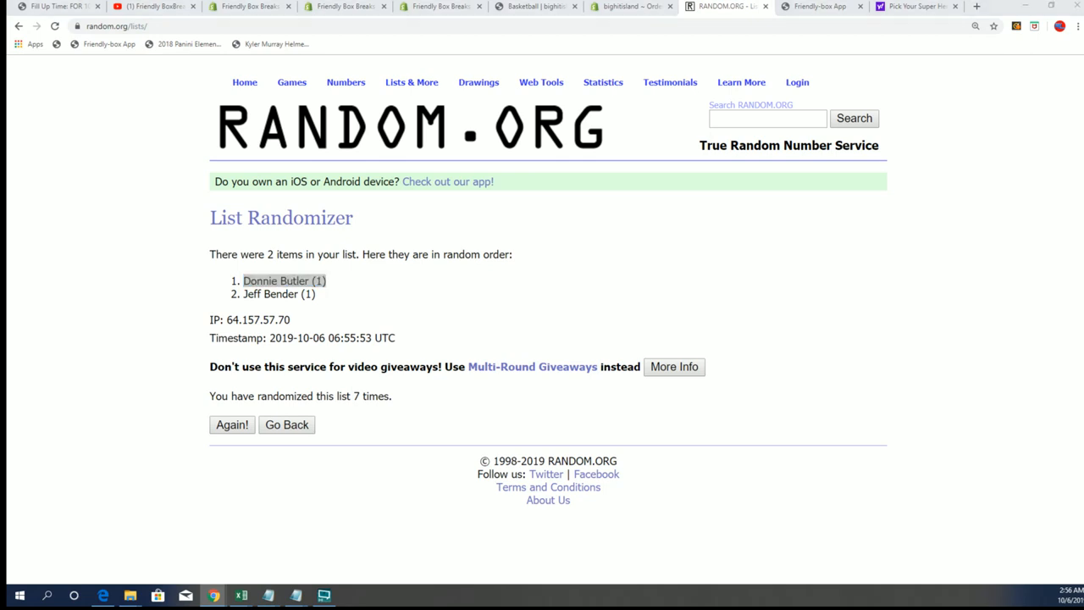
left_click(267, 596)
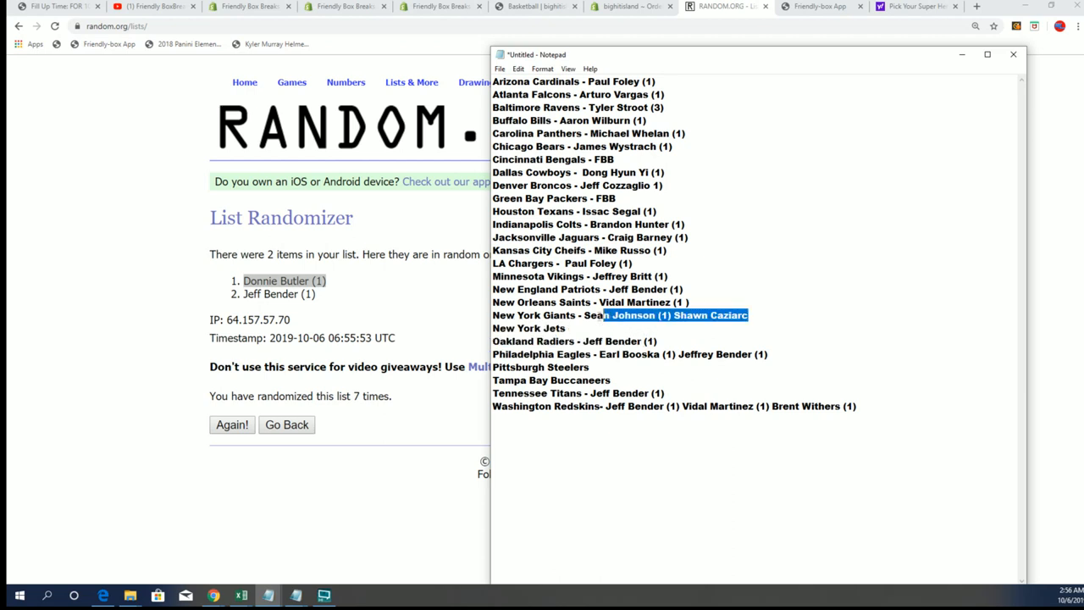
right_click(665, 316)
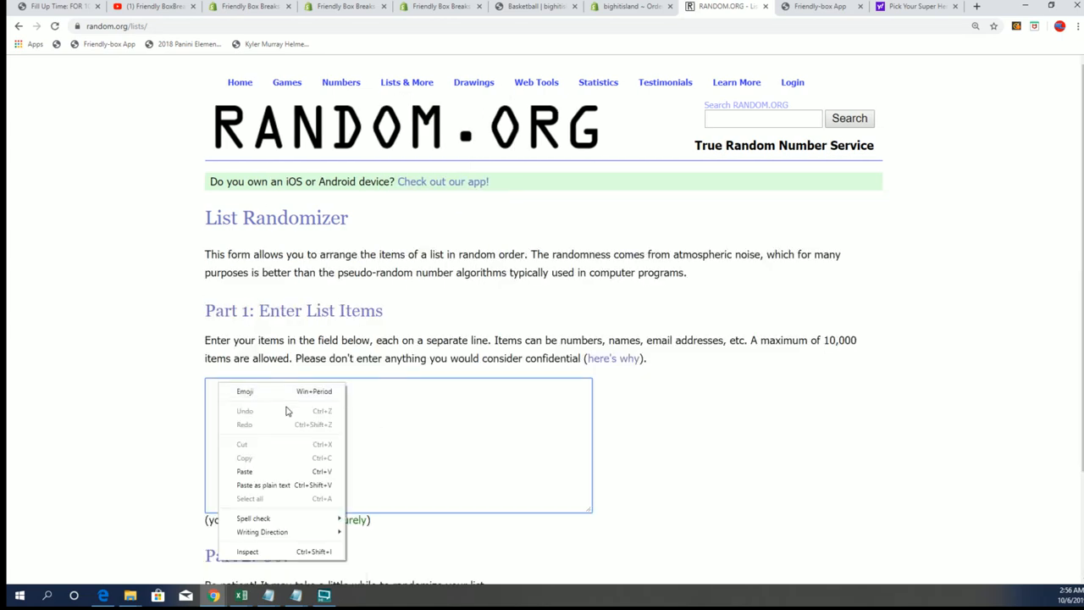
left_click(244, 471)
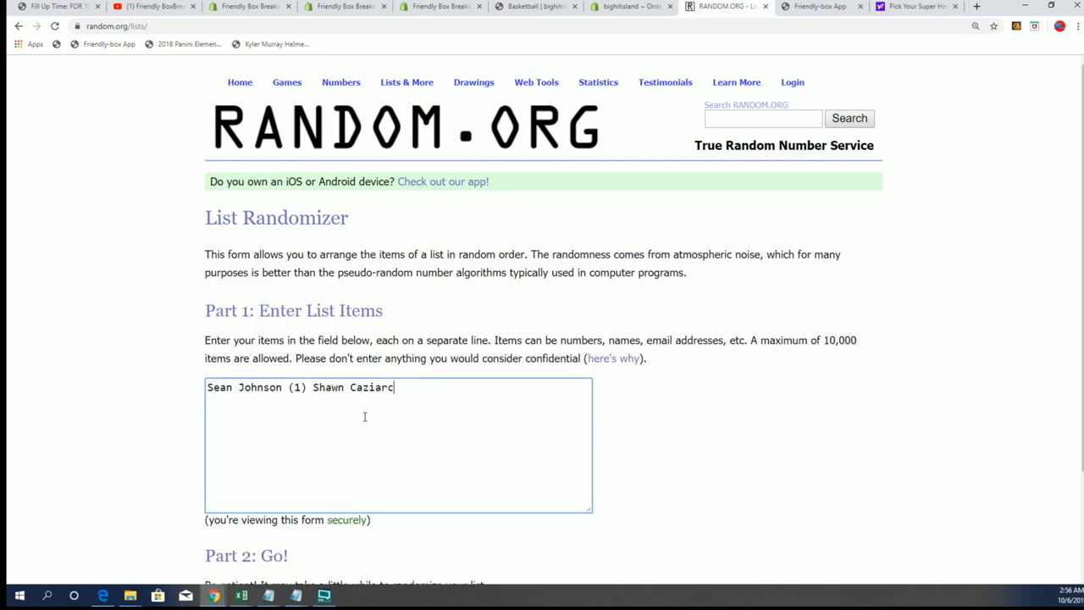
key("Enter")
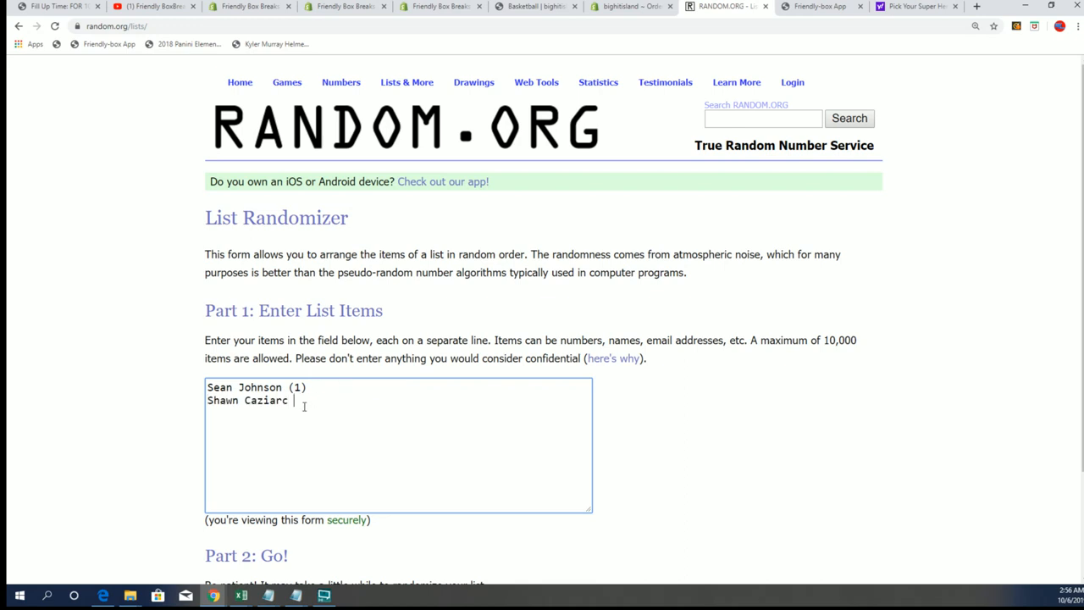
type("(1)")
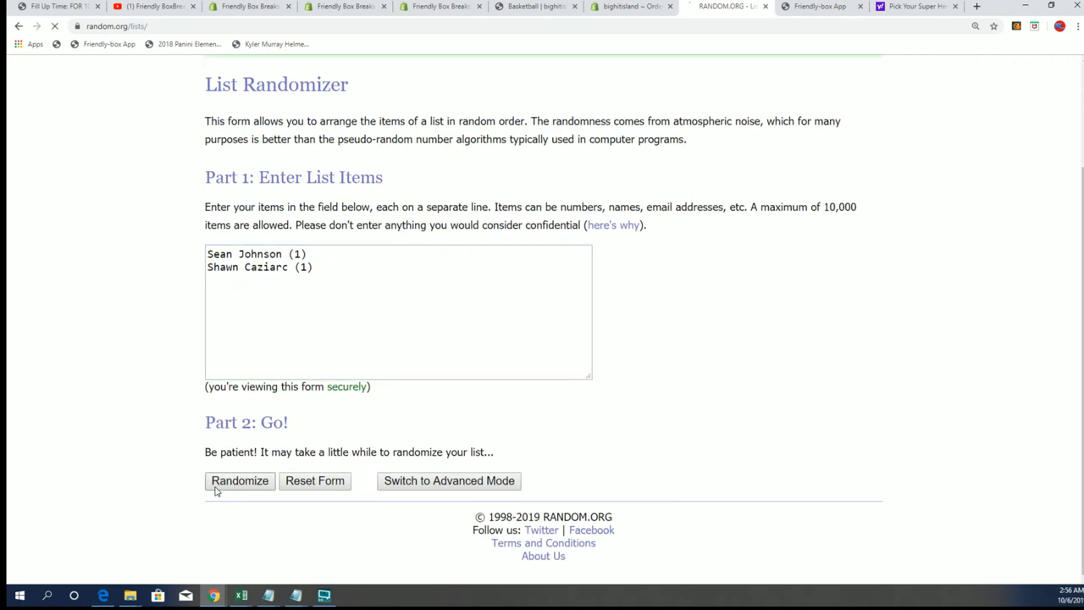
left_click(240, 481)
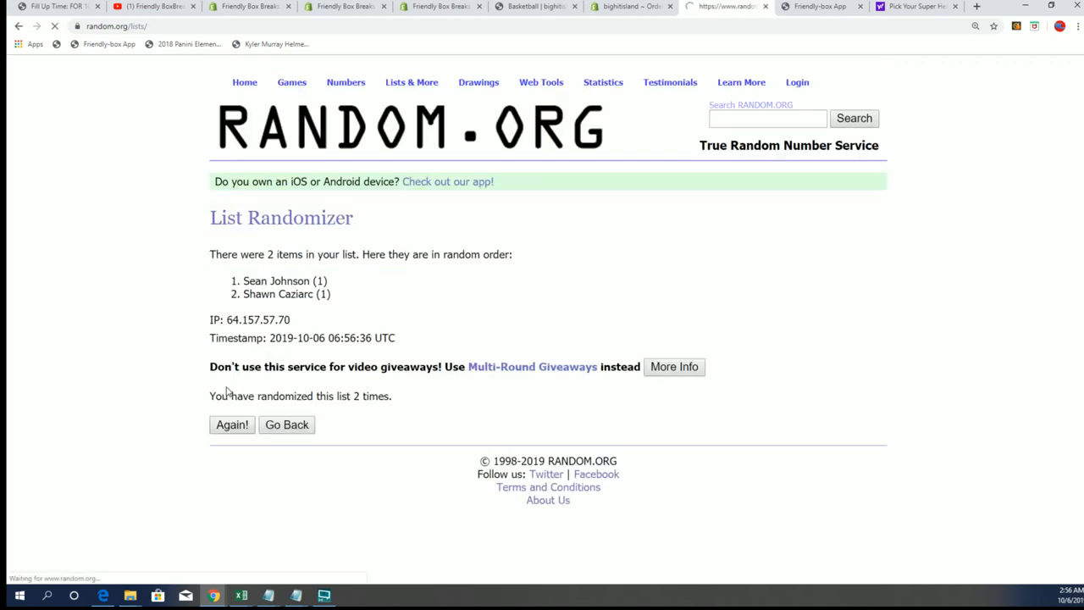
left_click(233, 425)
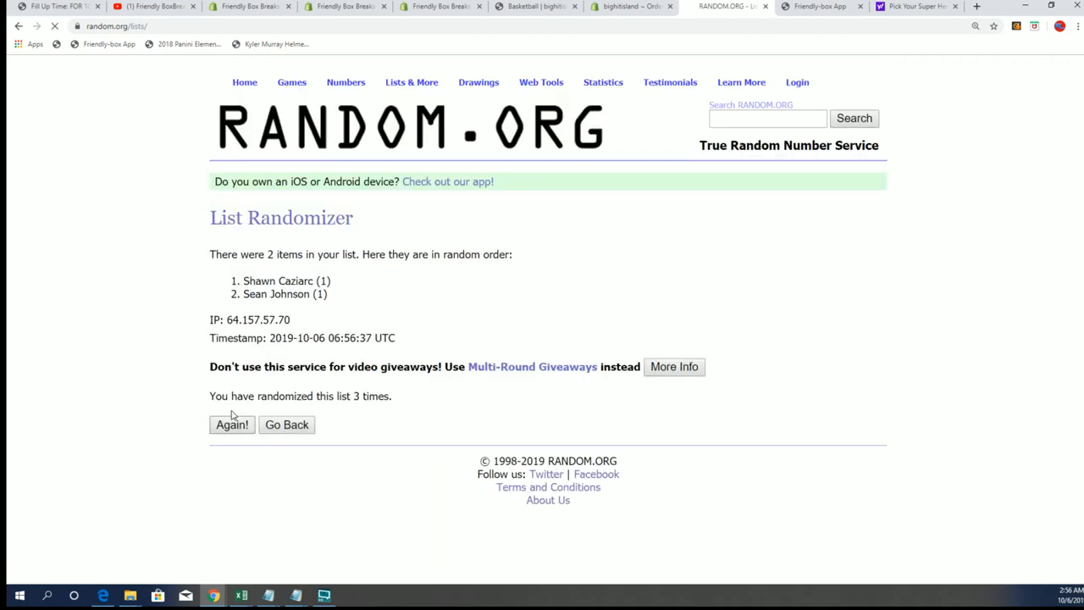
left_click(231, 425)
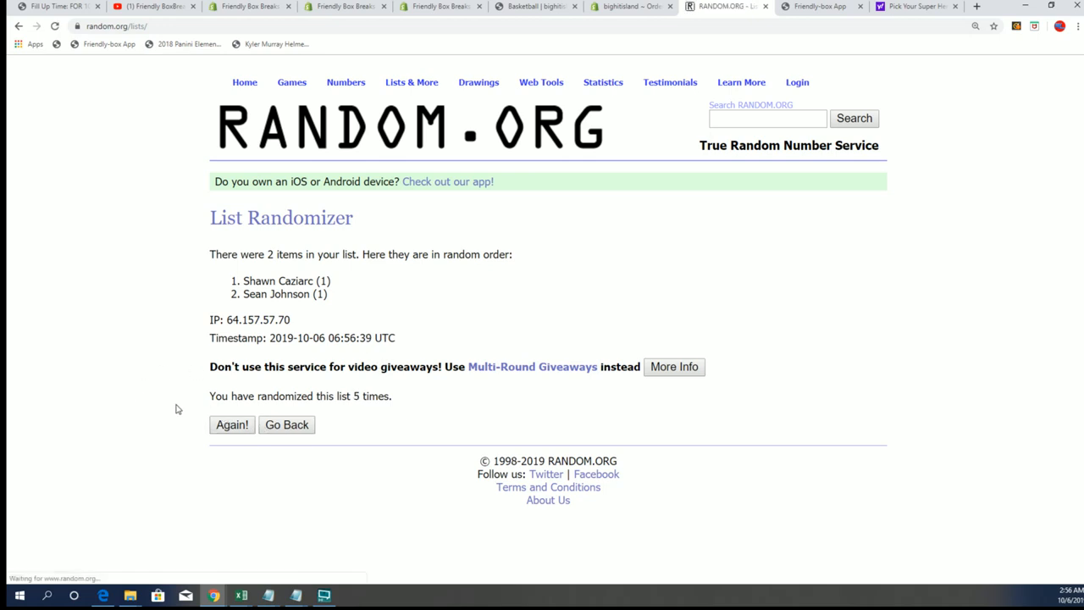
left_click(231, 425)
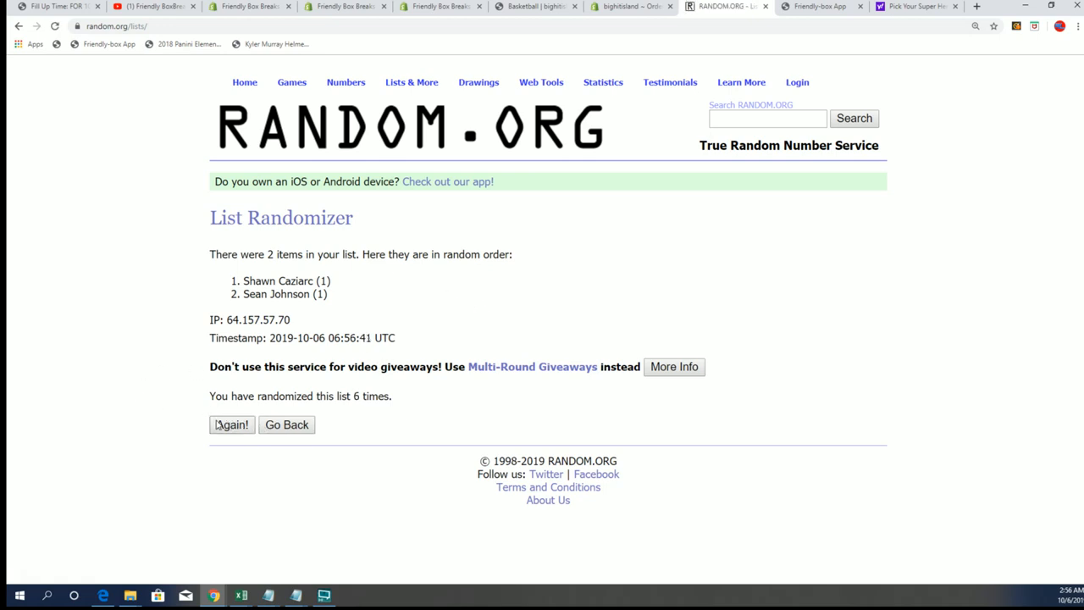
left_click(231, 424)
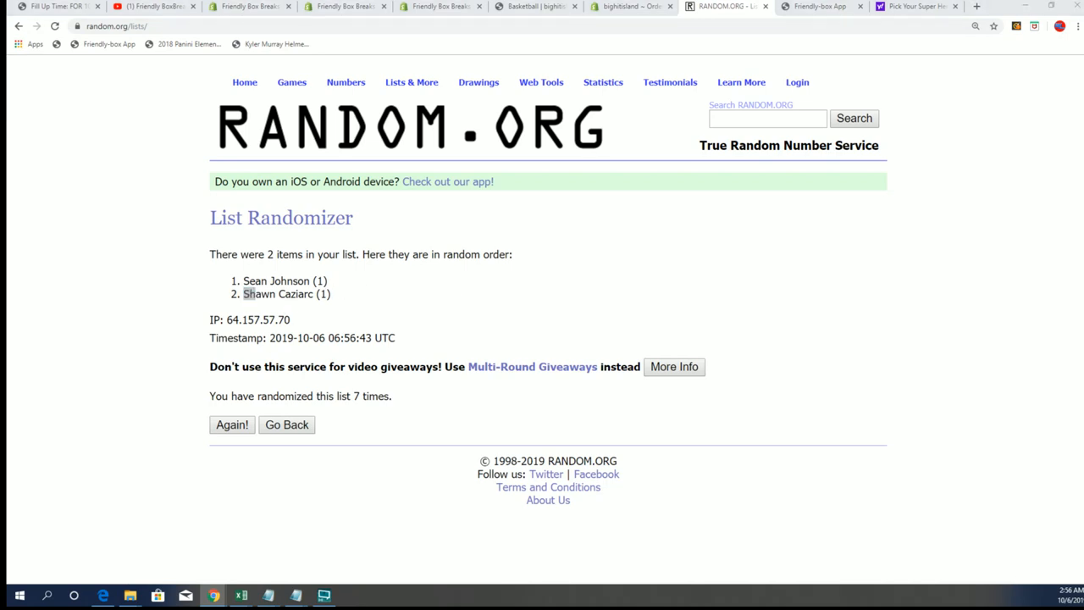
left_click_drag(244, 294, 256, 294)
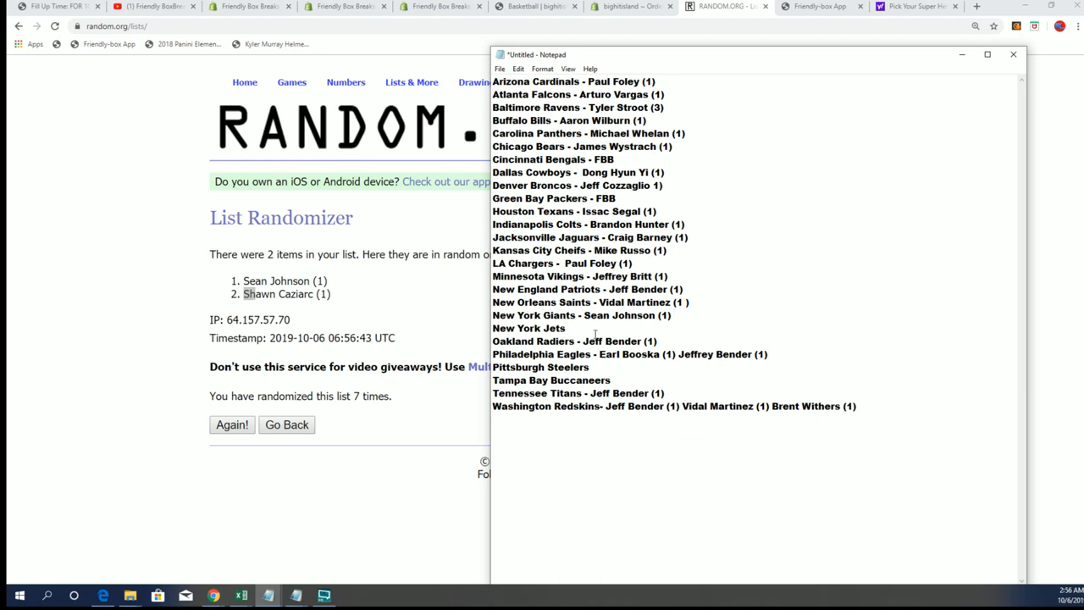
Enter FBB as the New York Jets owner in Notepad
type("-")
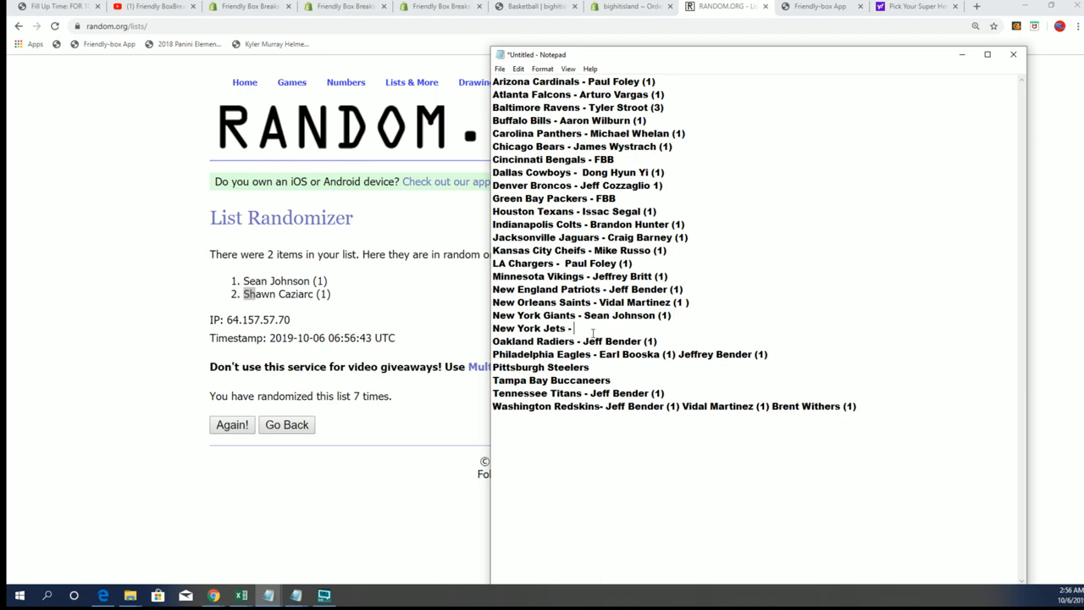
type("fbb")
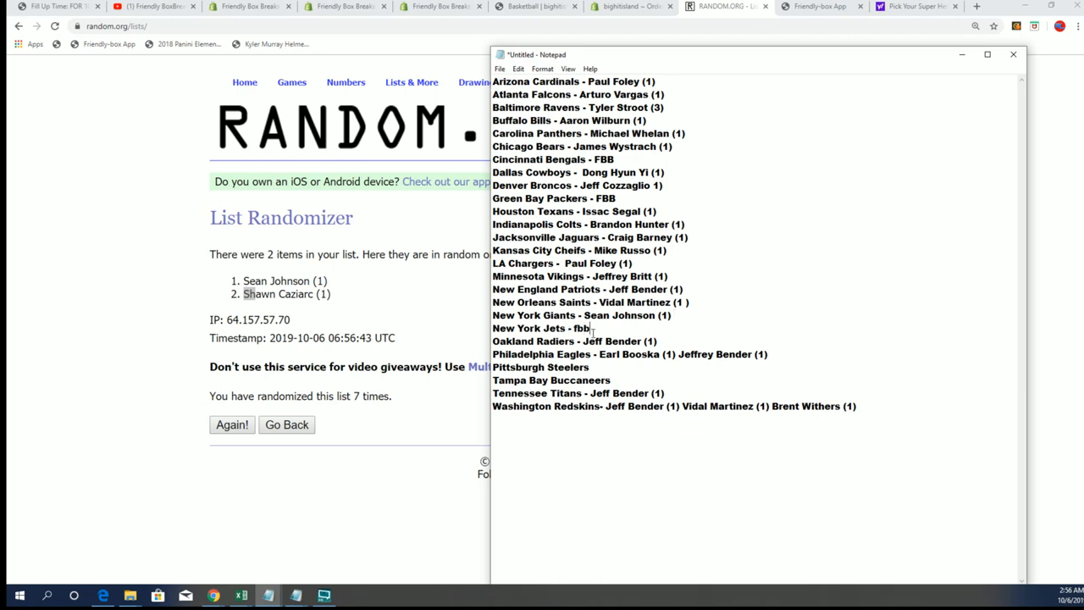
key("Backspace")
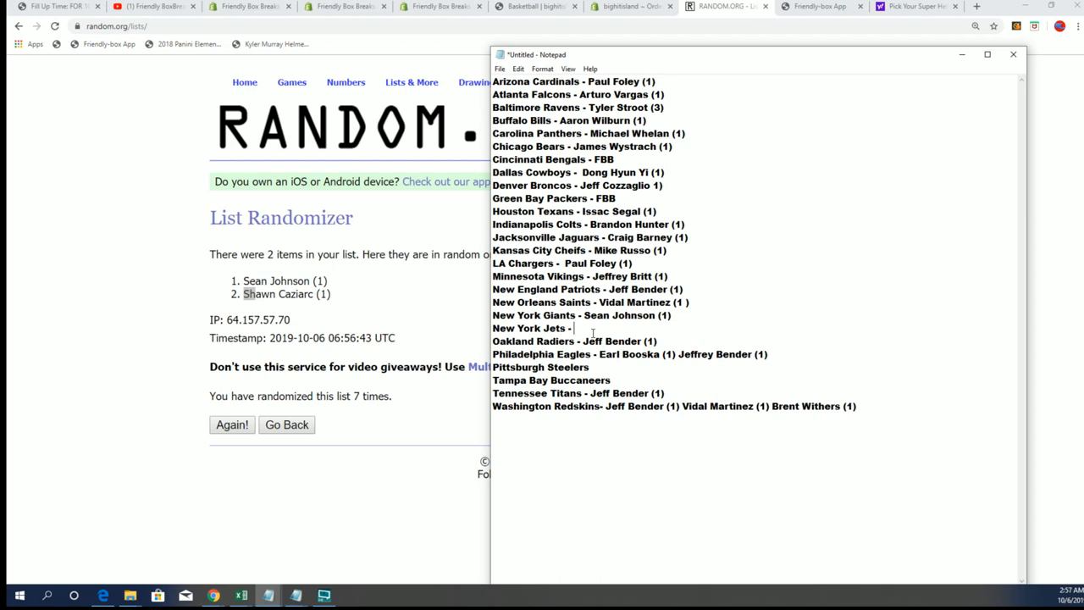
type("FBB")
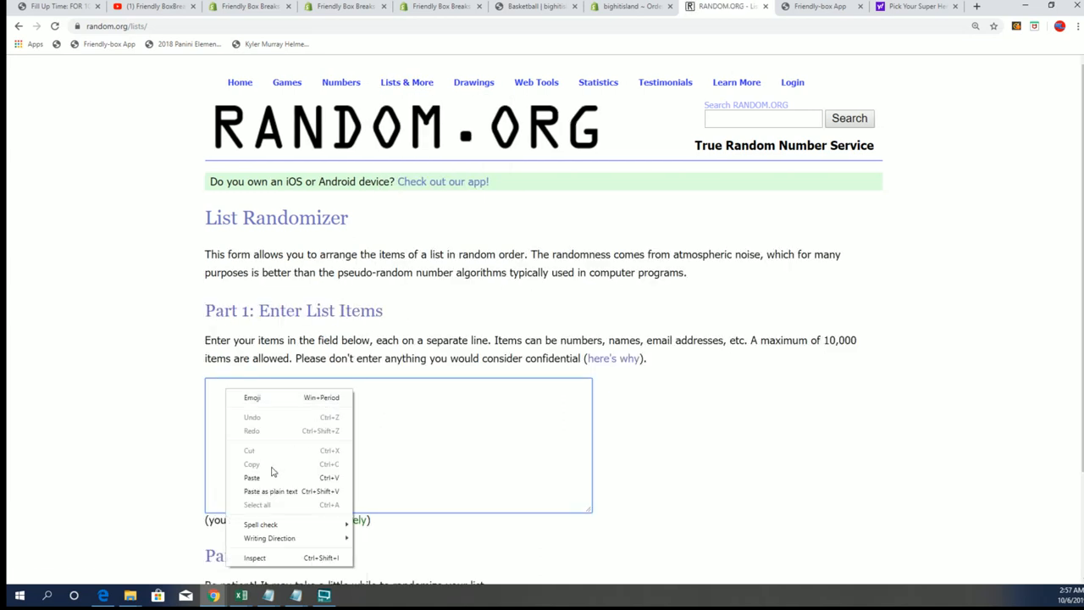
left_click(252, 477)
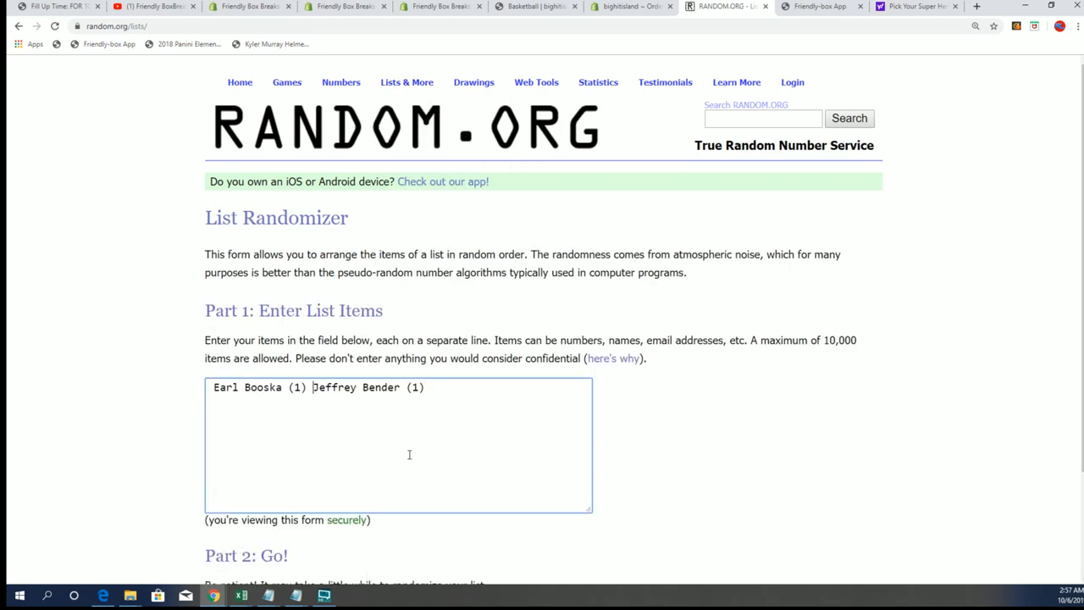
key("Enter")
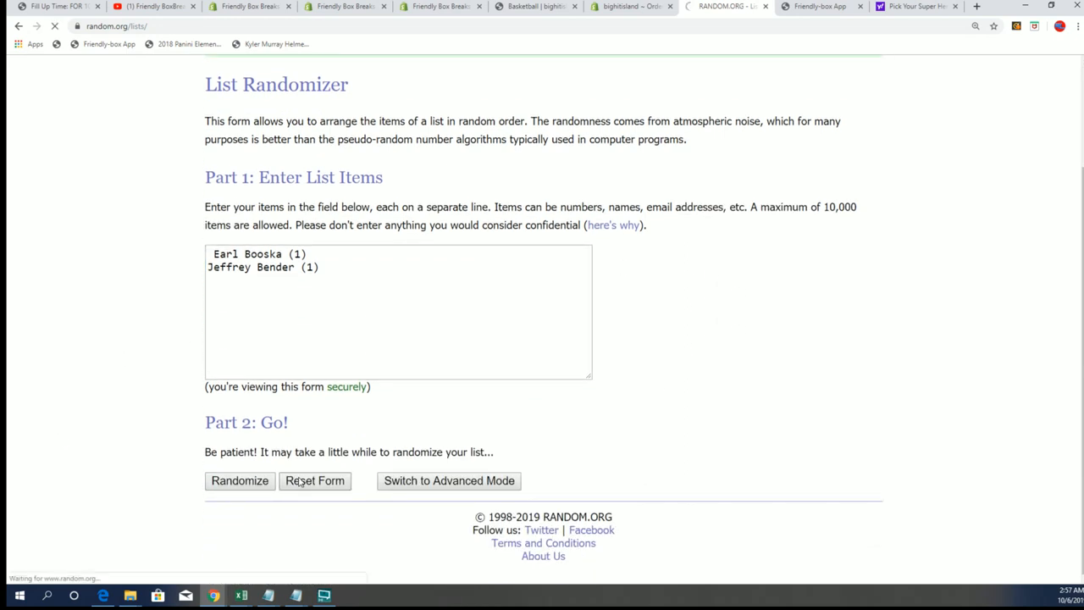
left_click(240, 481)
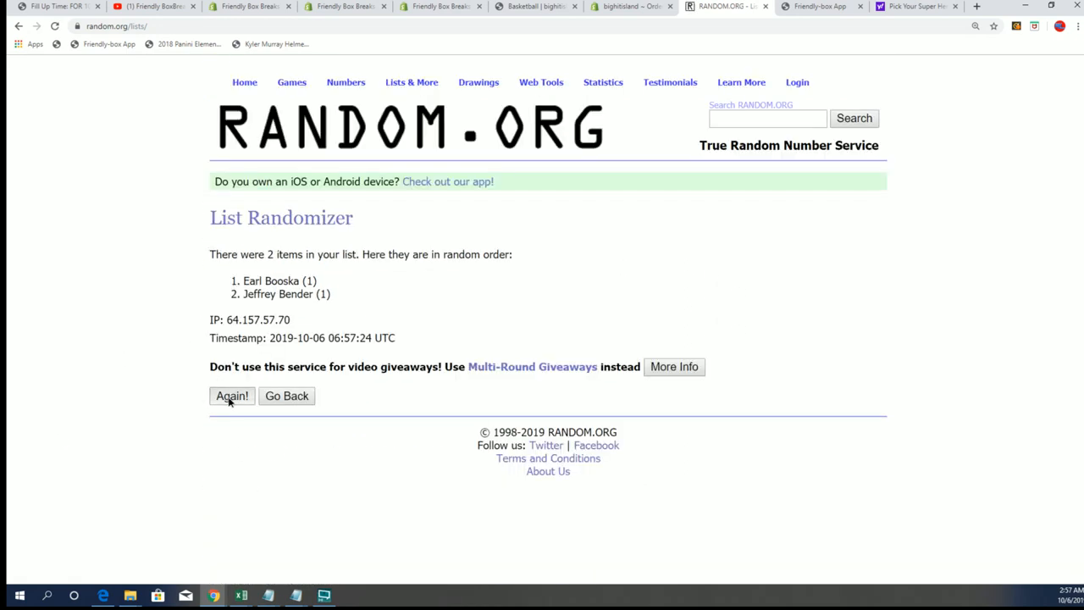
left_click(232, 396)
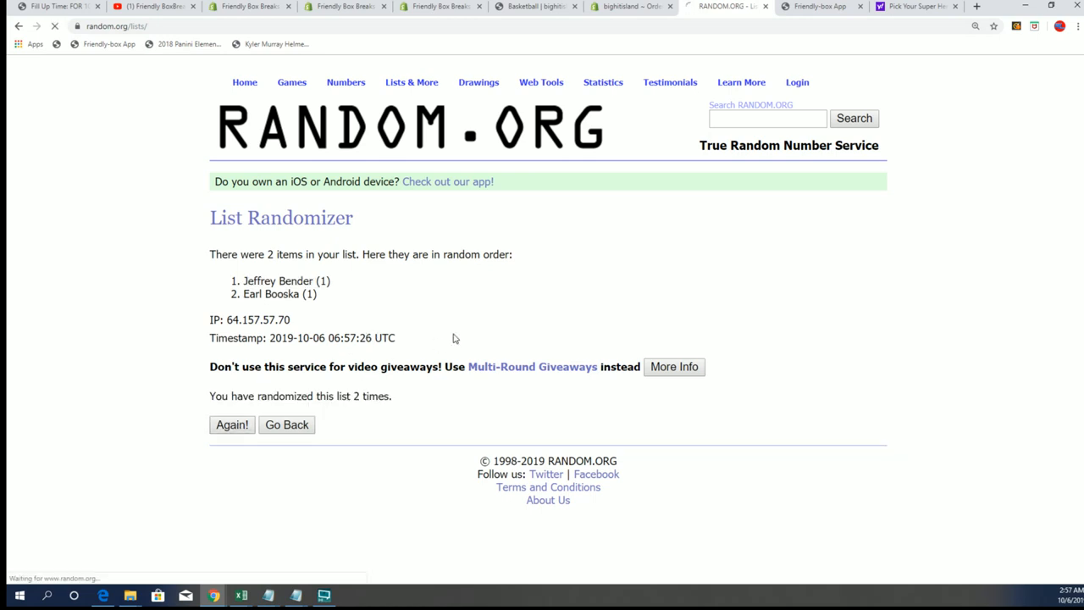
left_click(232, 424)
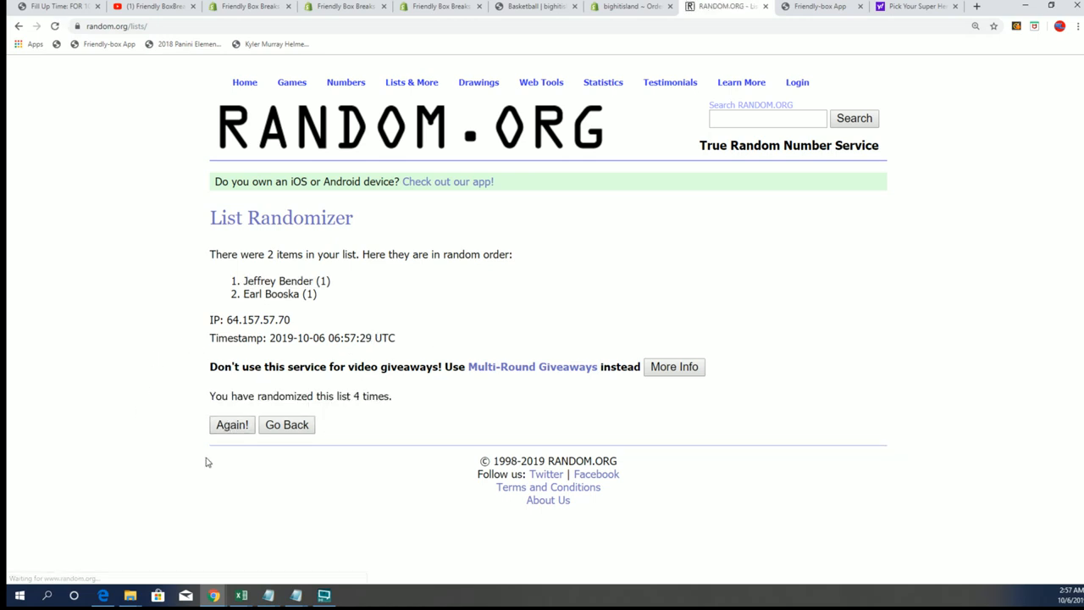
left_click(232, 425)
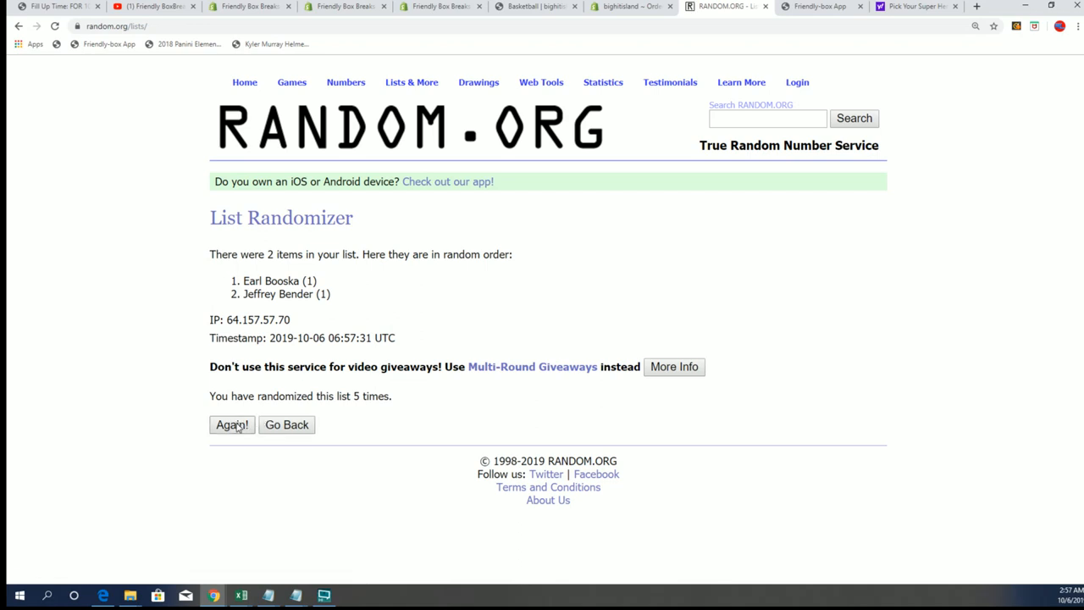
mouse_move(249, 409)
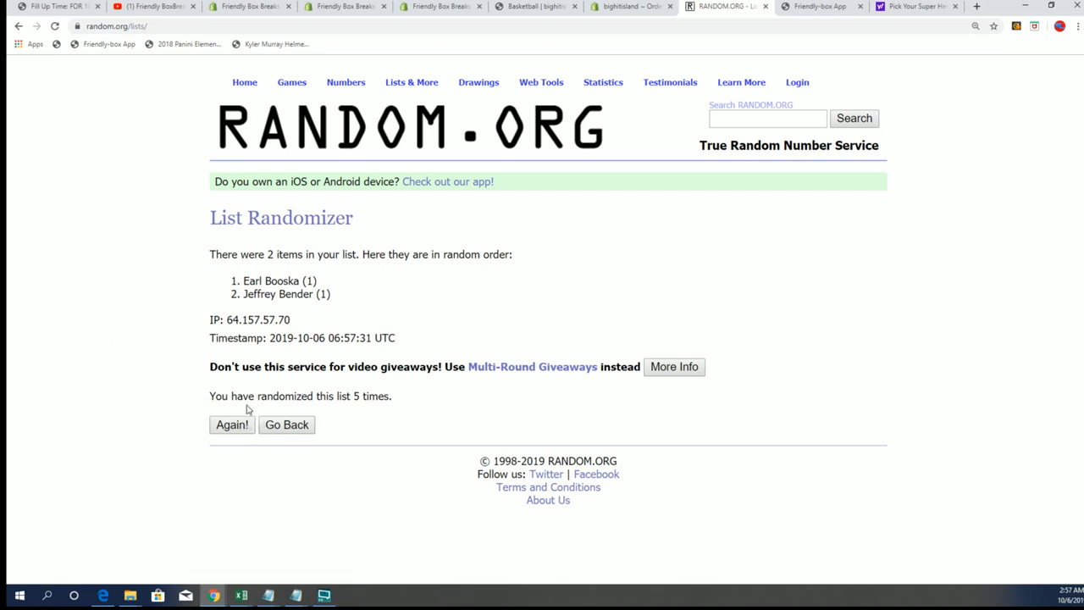
left_click(232, 425)
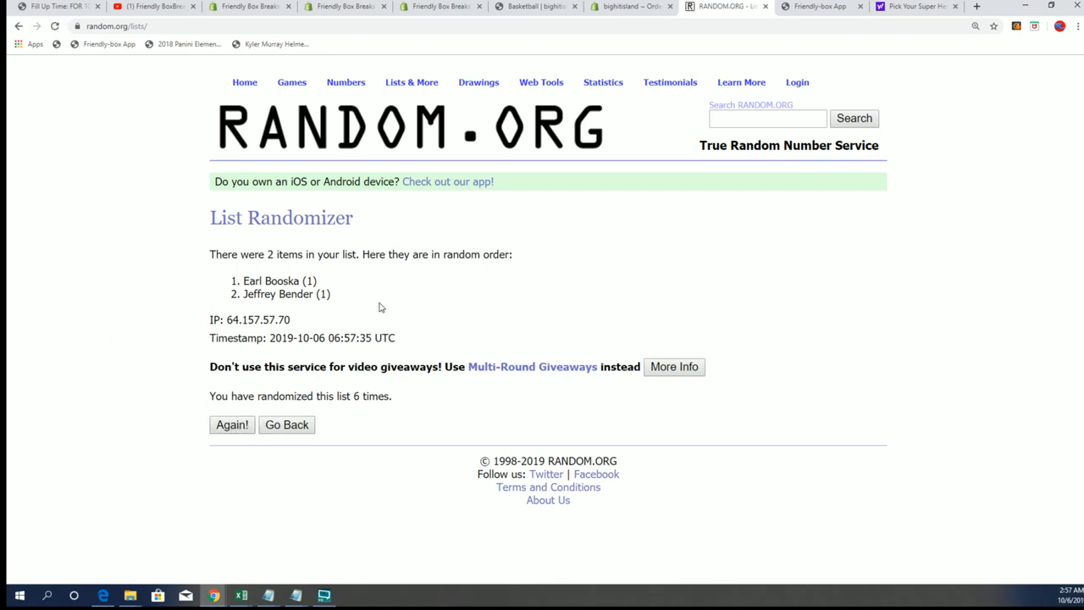
left_click(232, 425)
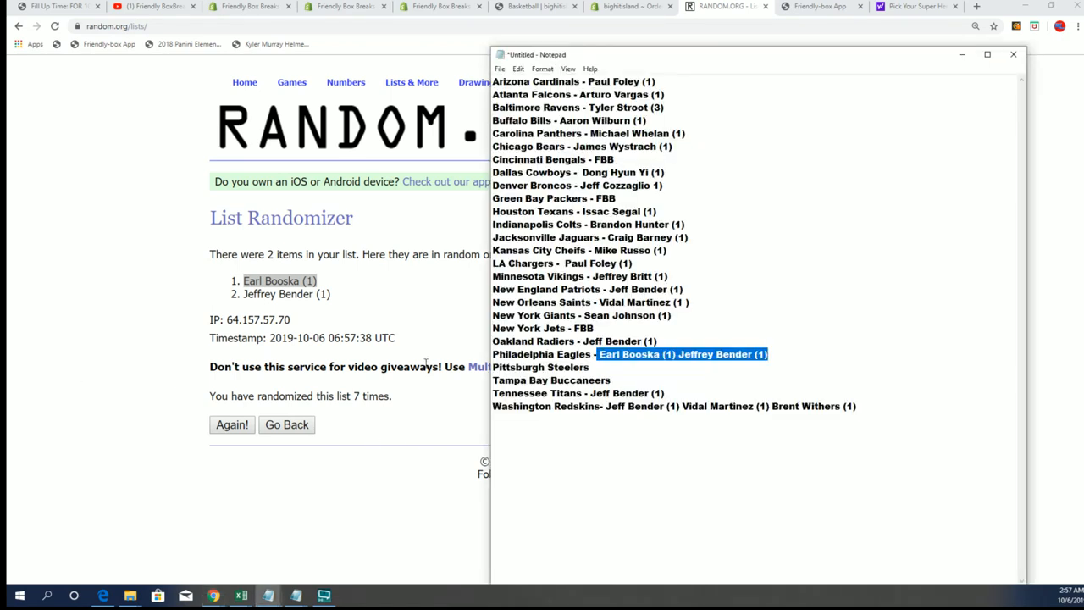
Credit the Steelers and Buccaneers to FBB and copy the three tied Redskins owners
left_click(678, 354)
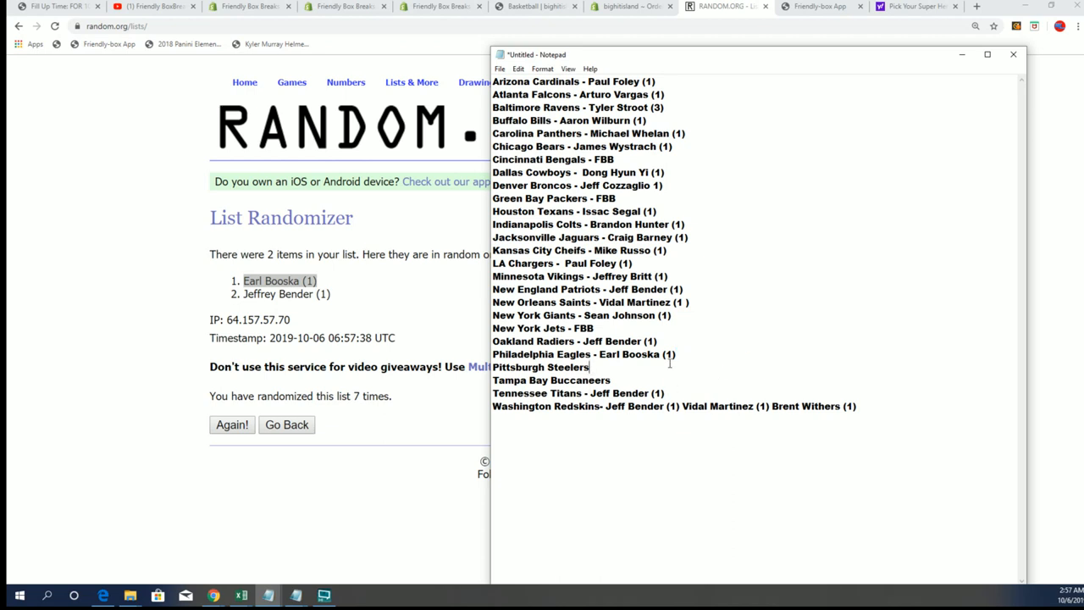
type("- fbb")
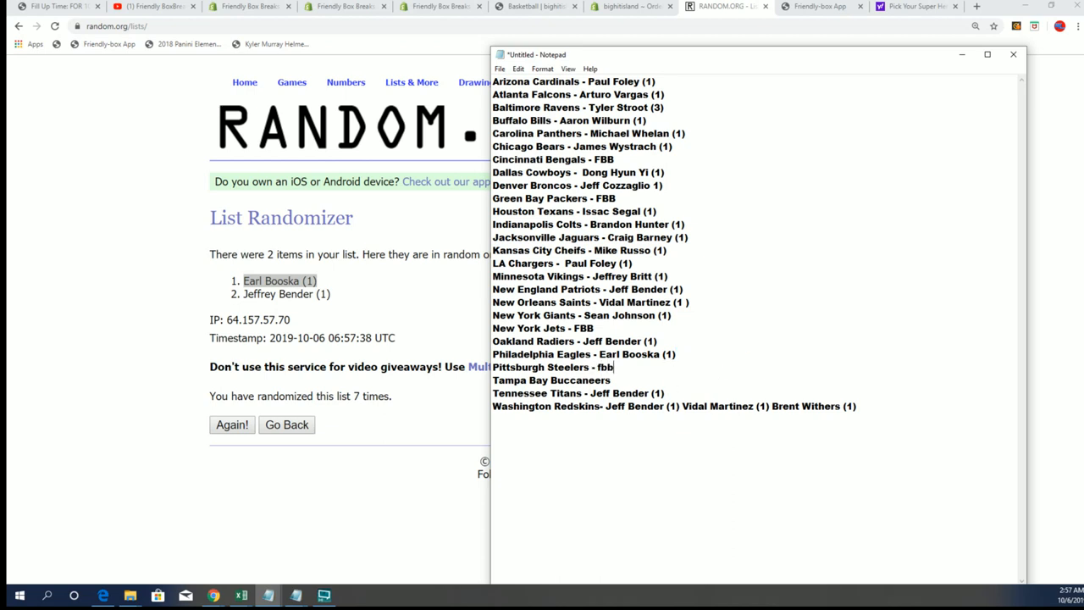
key("BackSpace")
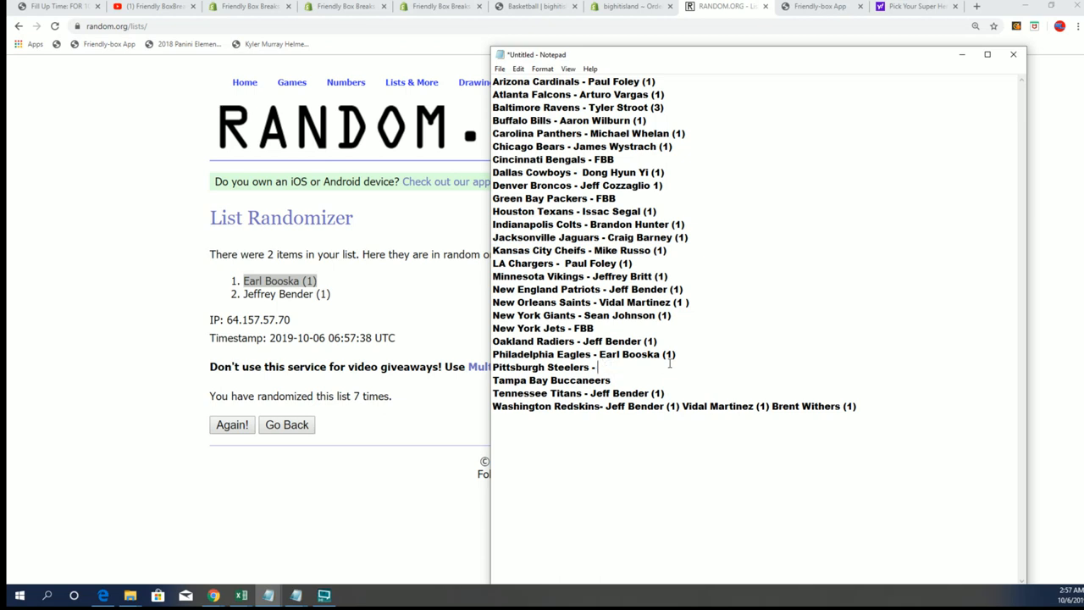
type("FBB")
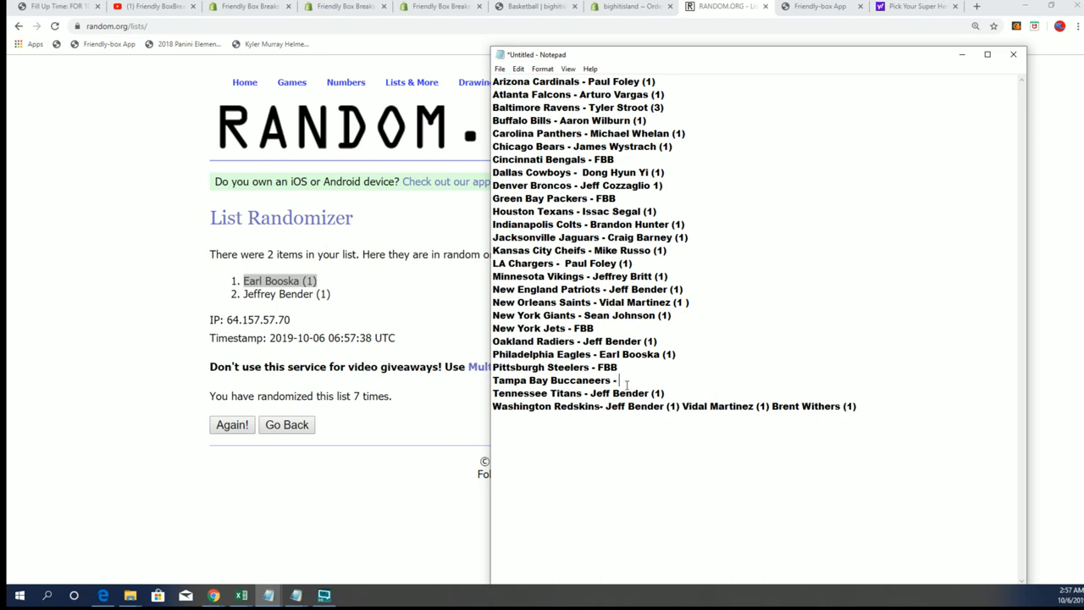
type("FBB")
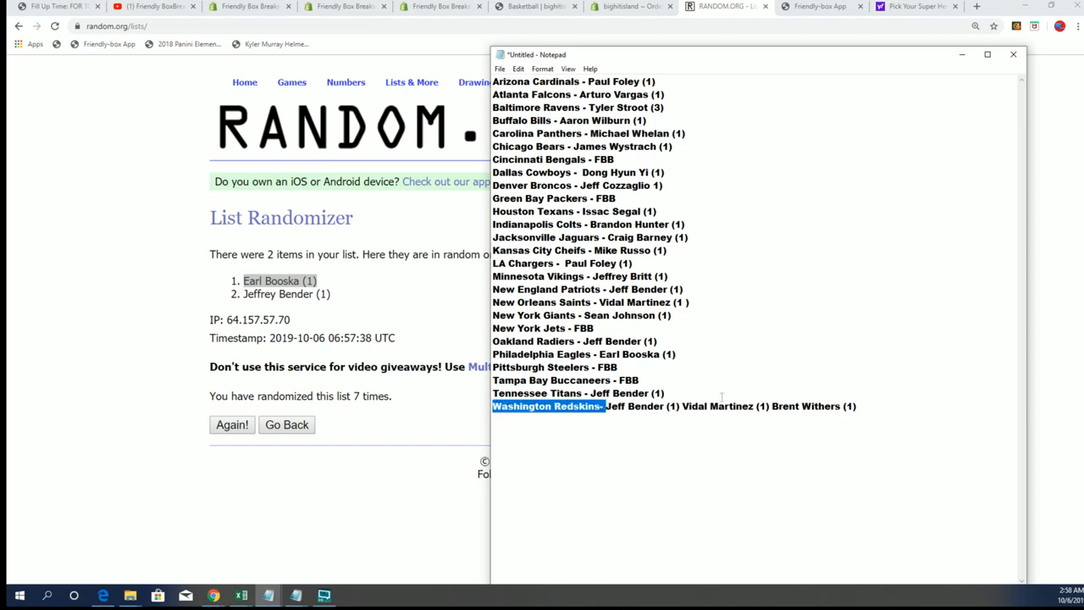
right_click(720, 406)
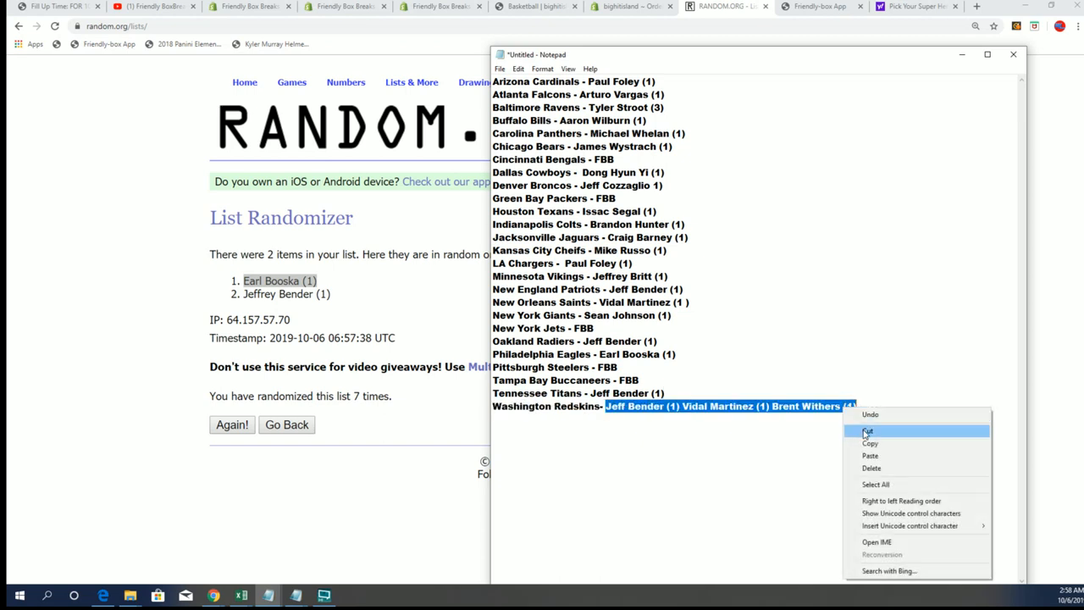
left_click(868, 431)
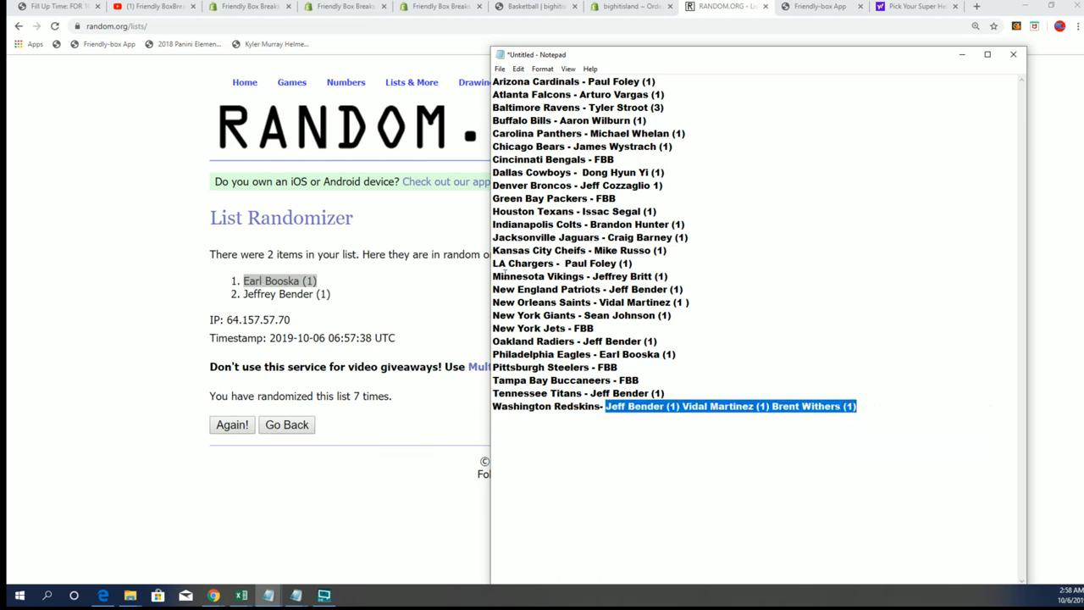
mouse_move(530, 253)
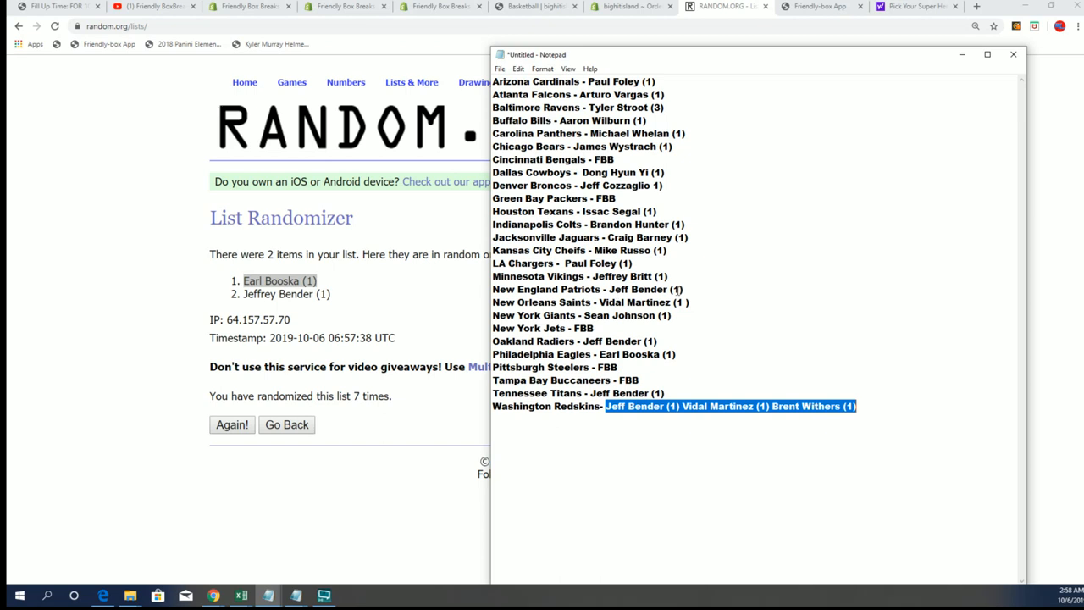
mouse_move(366, 312)
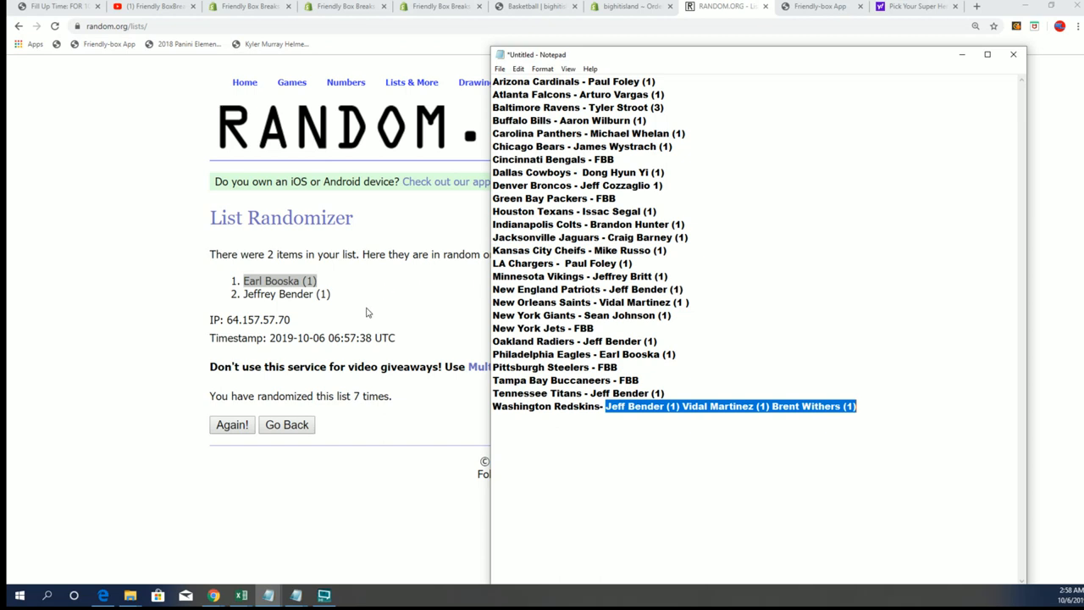
mouse_move(362, 310)
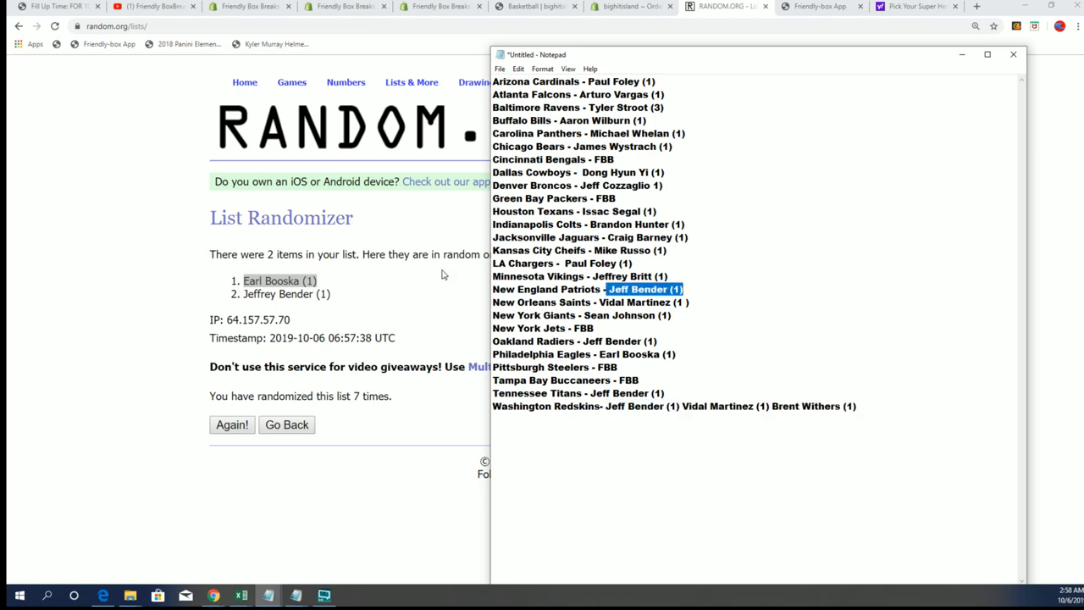
mouse_move(939, 105)
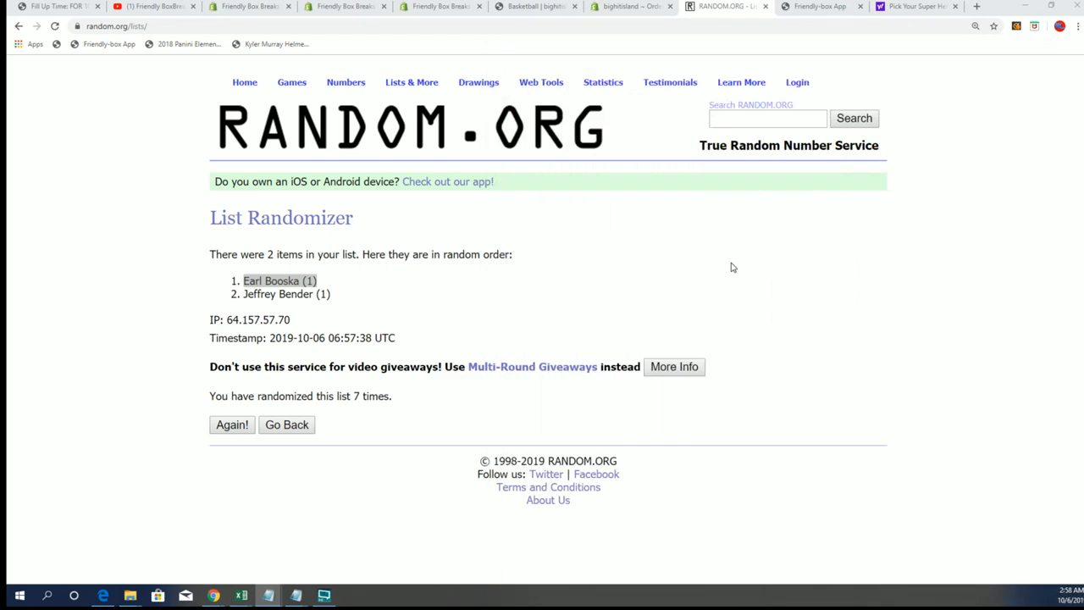
mouse_move(412, 82)
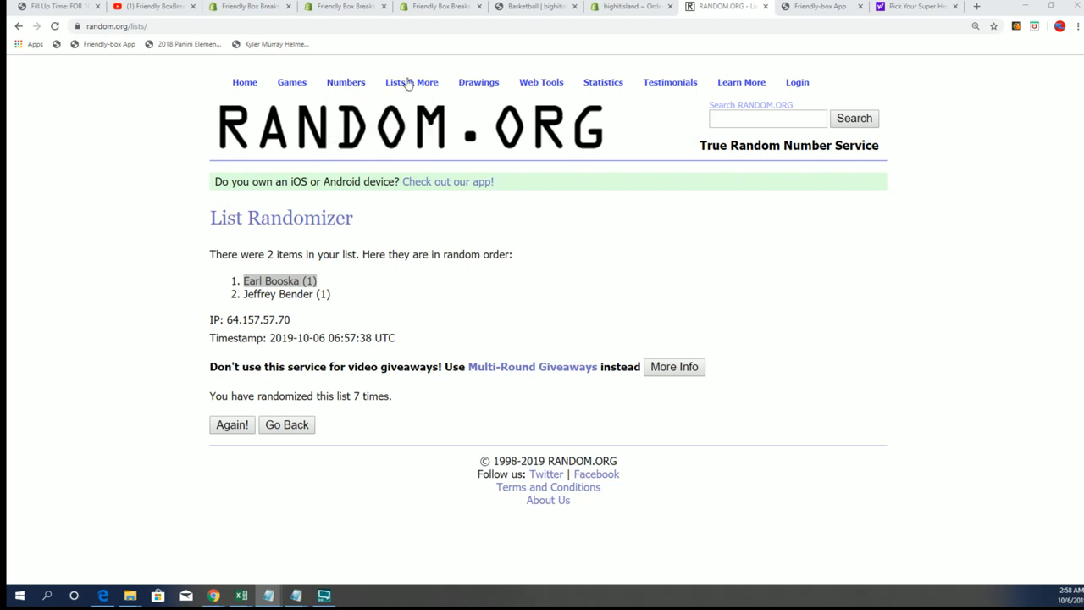
left_click(411, 82)
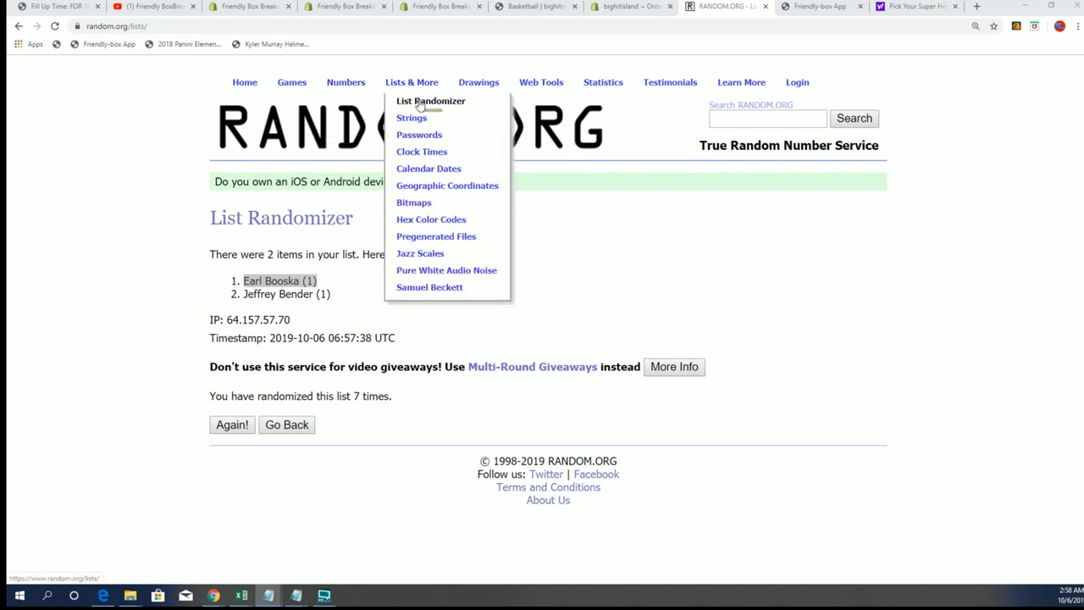
left_click(430, 101)
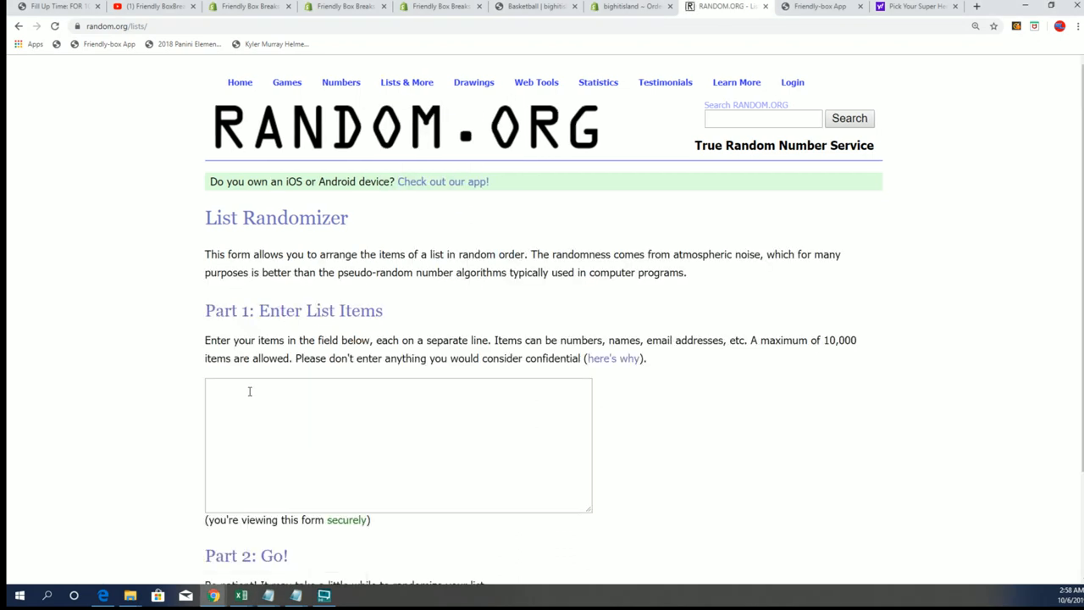
type("Jeff Bender (1) Vidal Martinez (1) Brent Withers (1)")
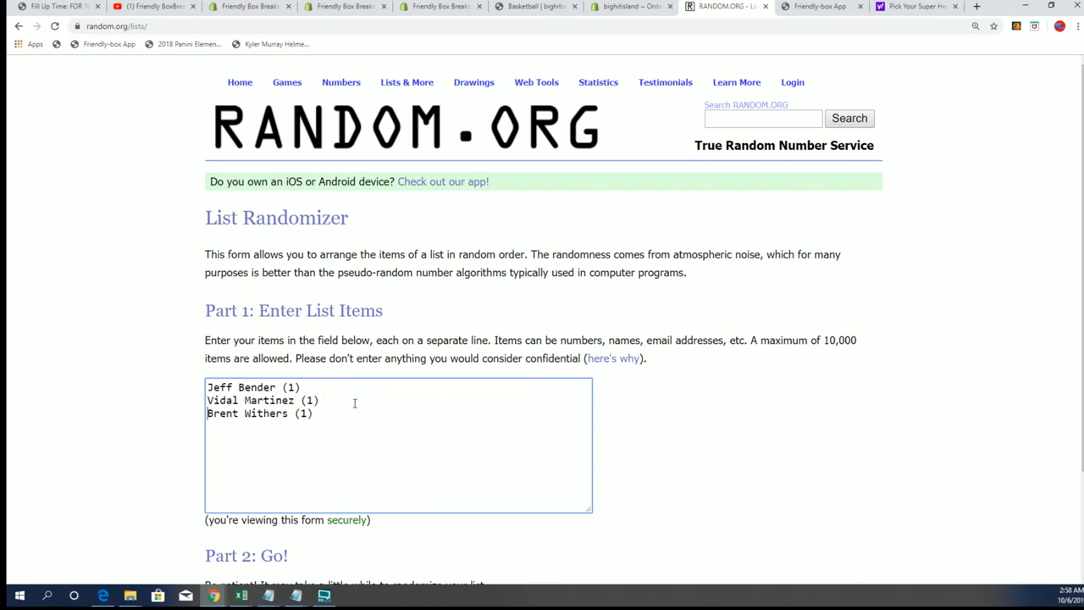
scroll("down", 3)
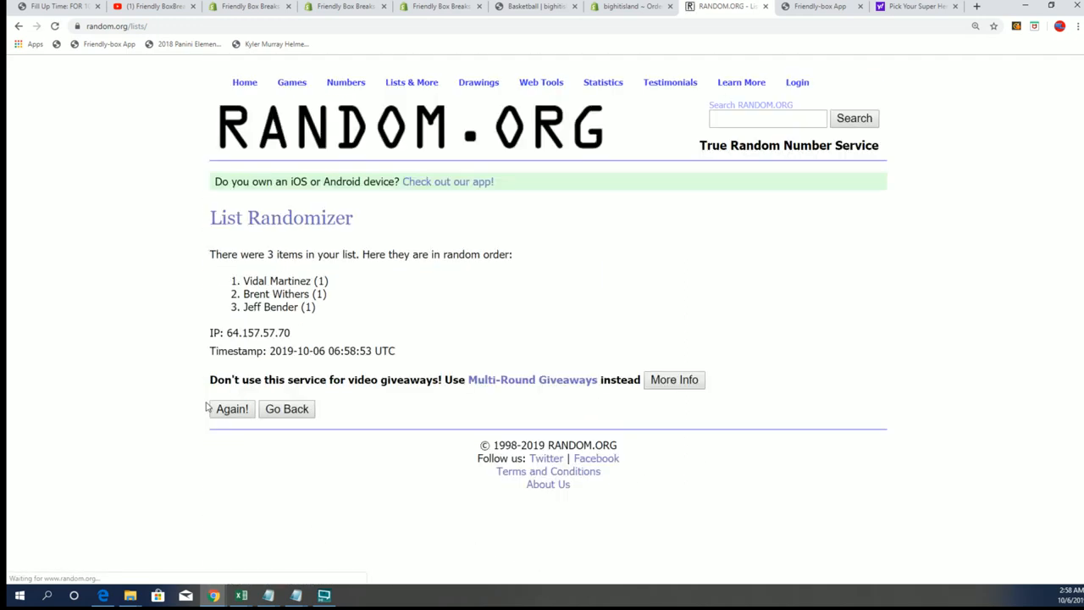
left_click(231, 409)
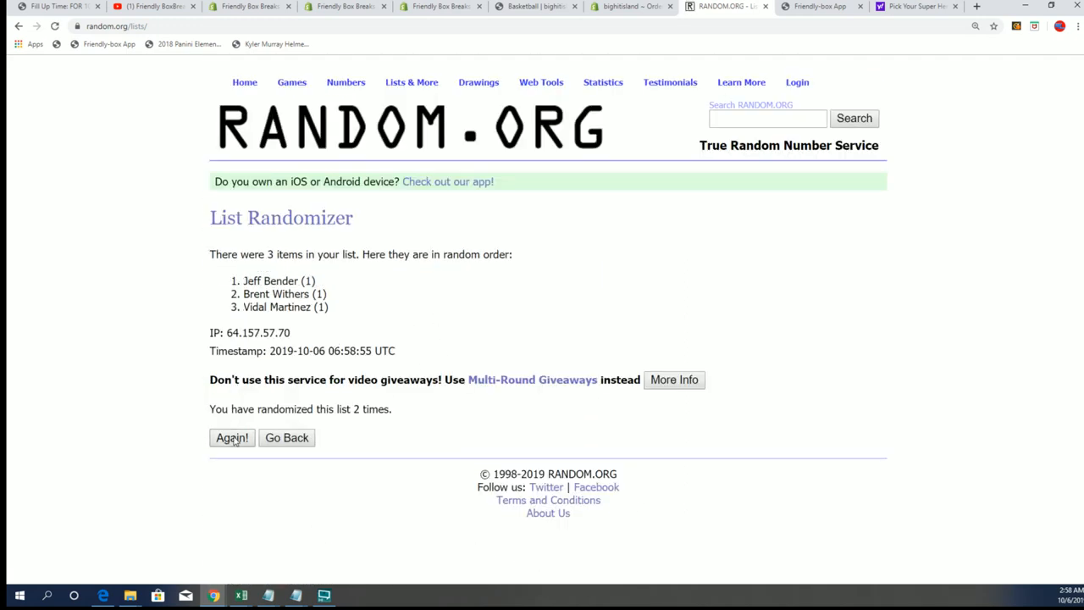
left_click(231, 438)
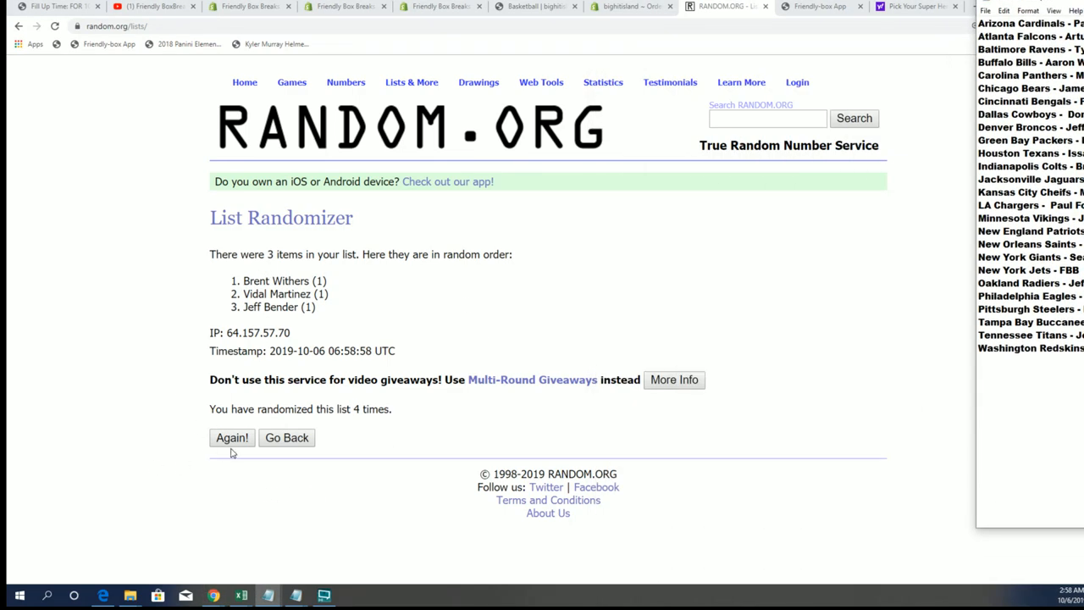
left_click(232, 438)
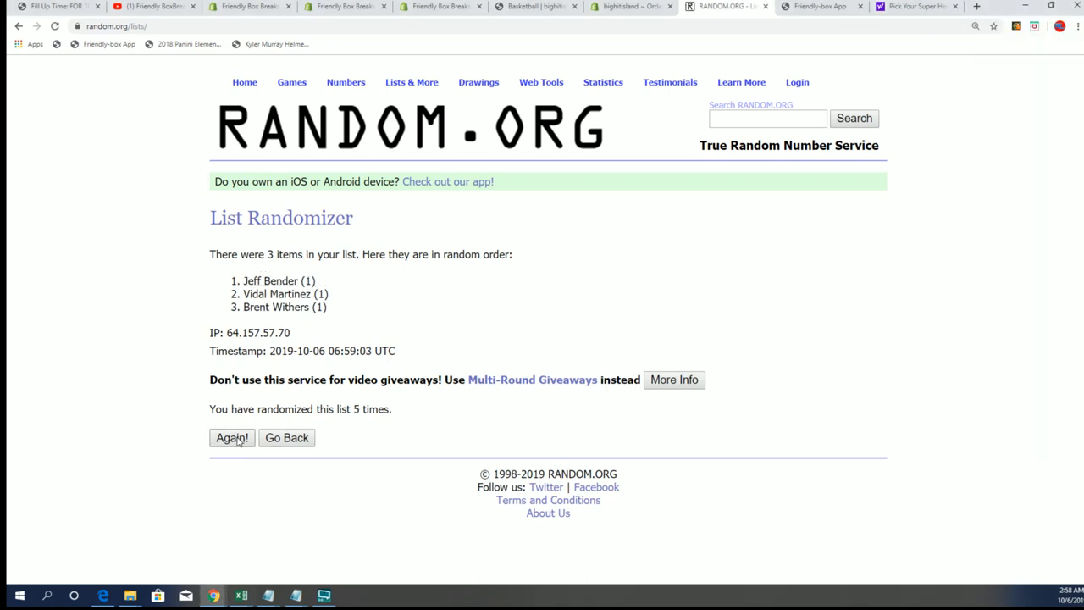
left_click(231, 438)
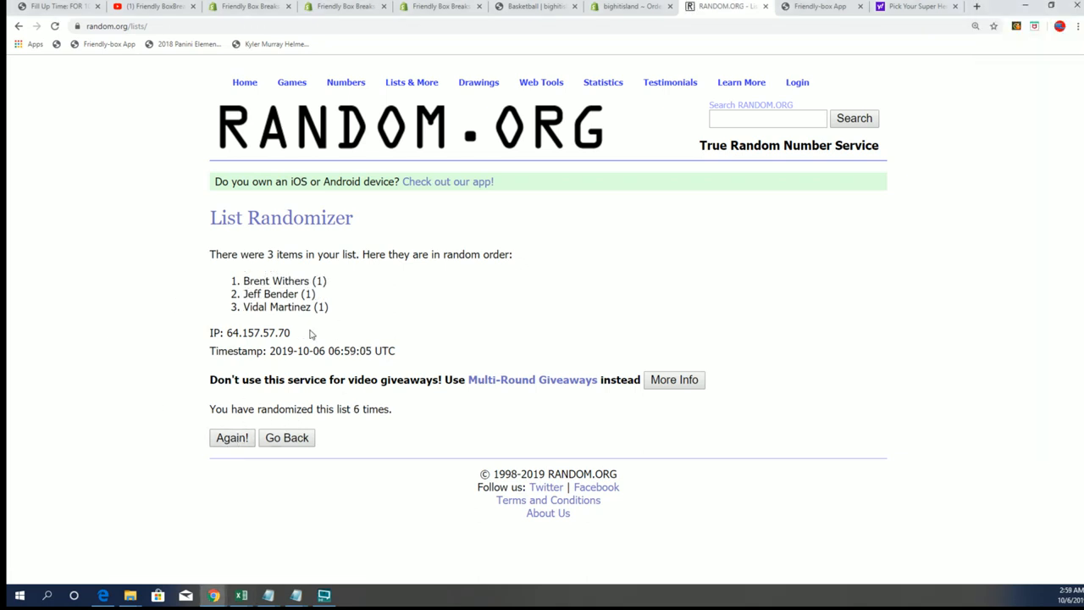
left_click(231, 437)
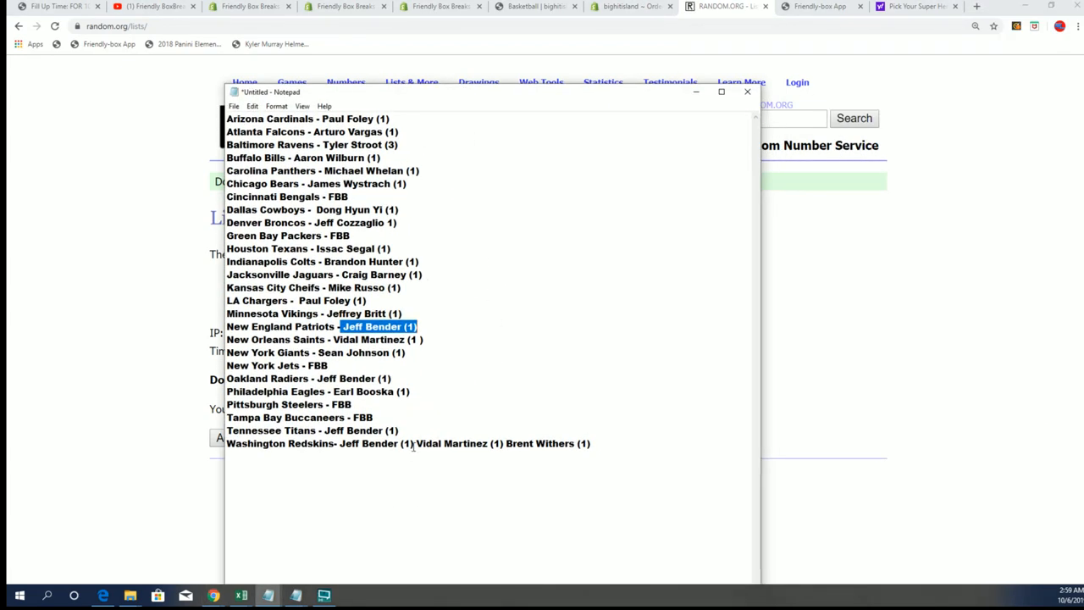
Select and delete the two losing owner names on the Redskins line
left_click_drag(416, 443, 593, 443)
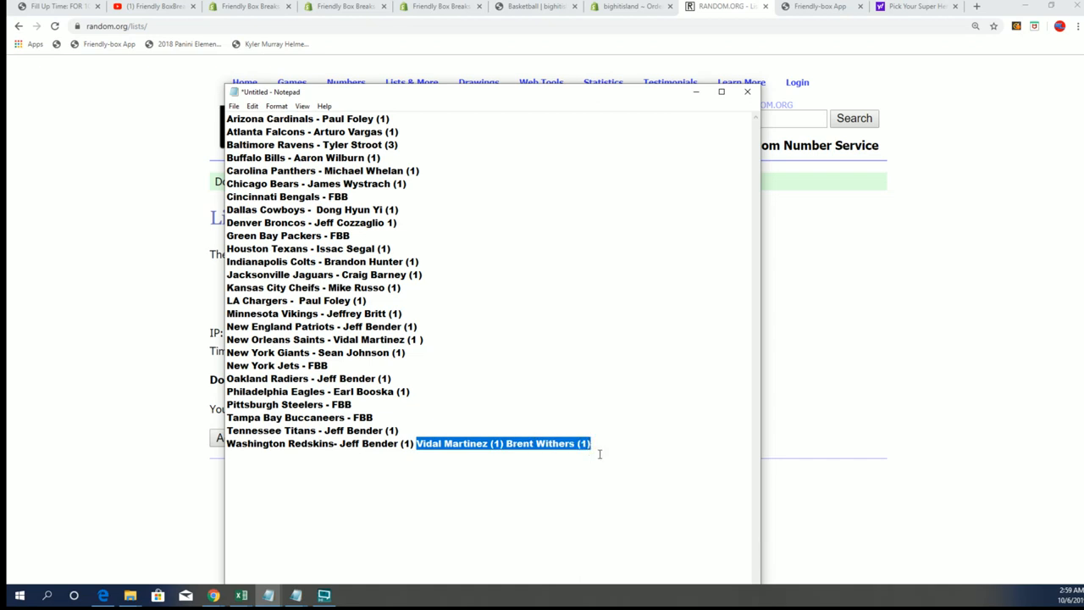
key("Delete")
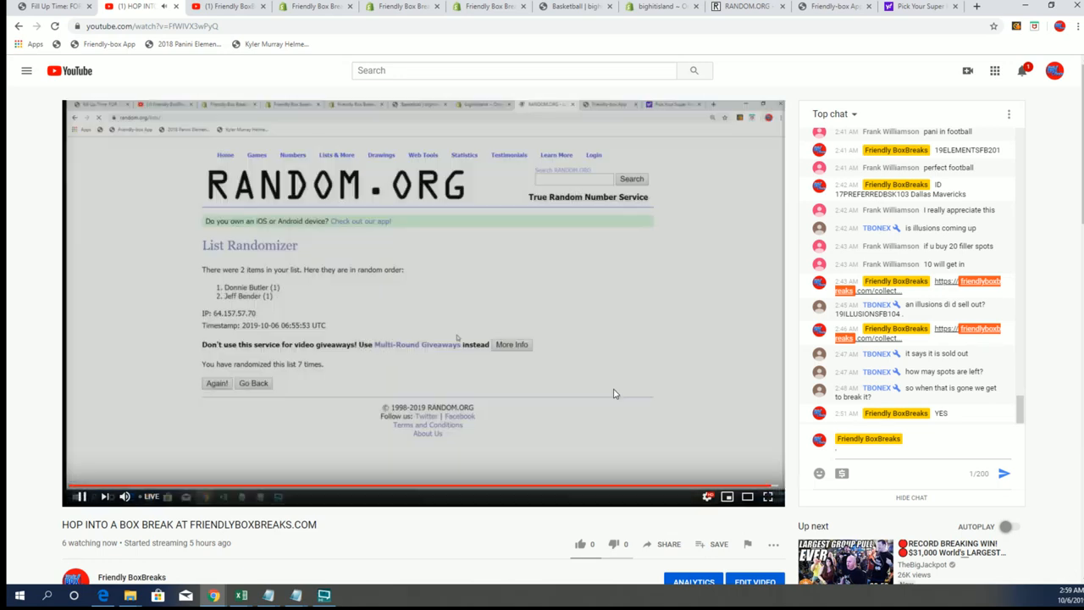
right_click(235, 287)
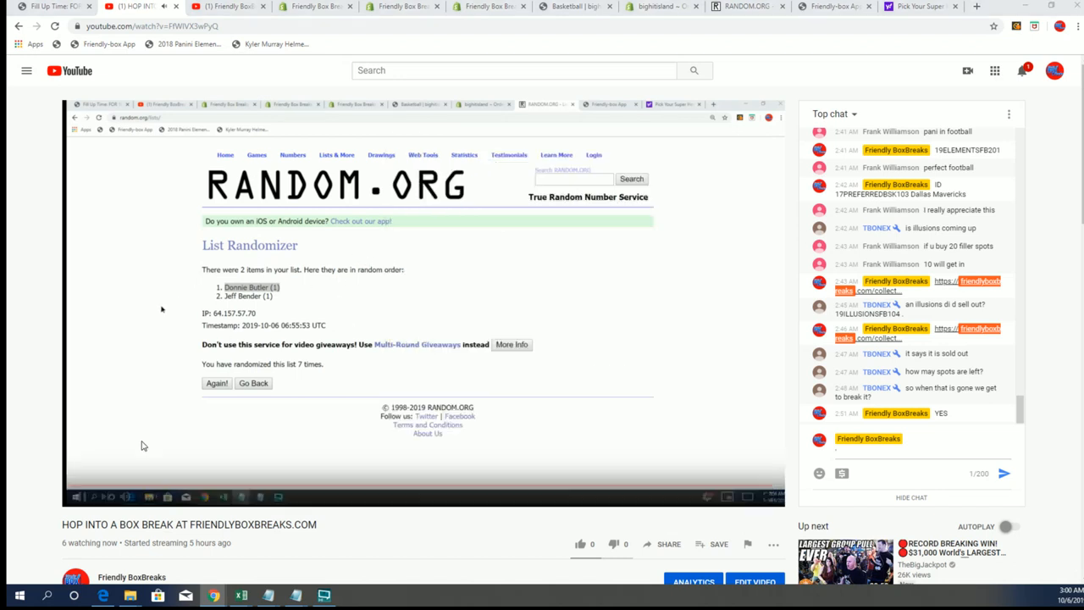
left_click(253, 383)
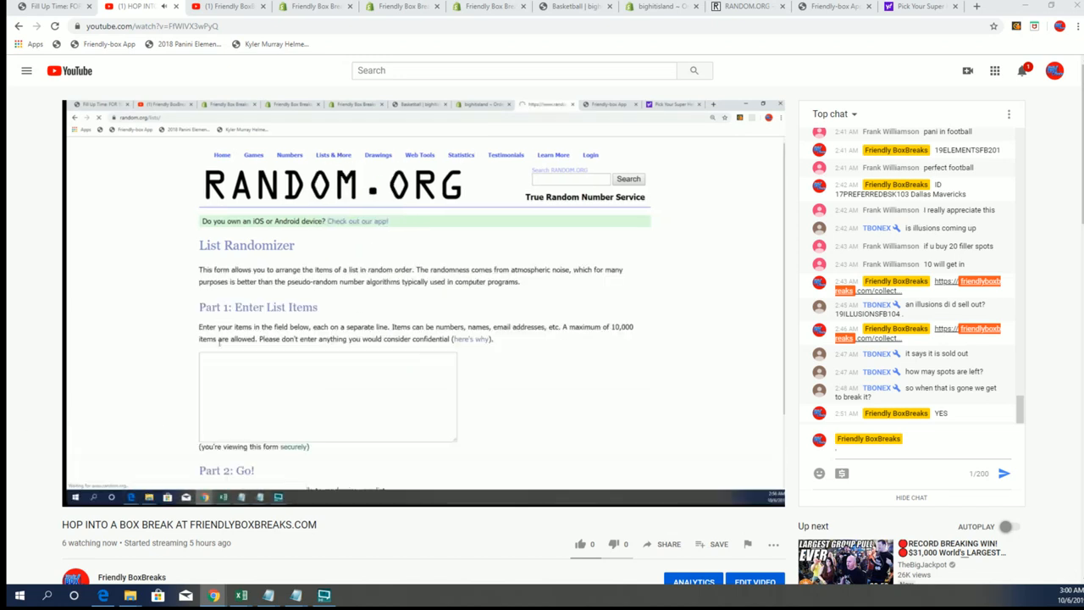
type("ian Johnson (1) Shawn")
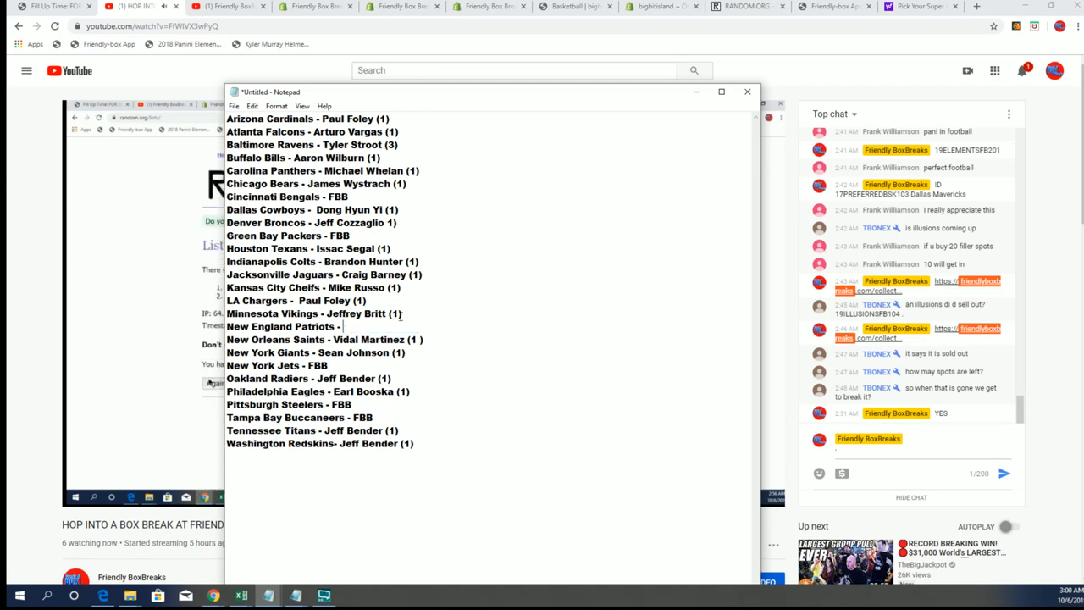
type("dONNI")
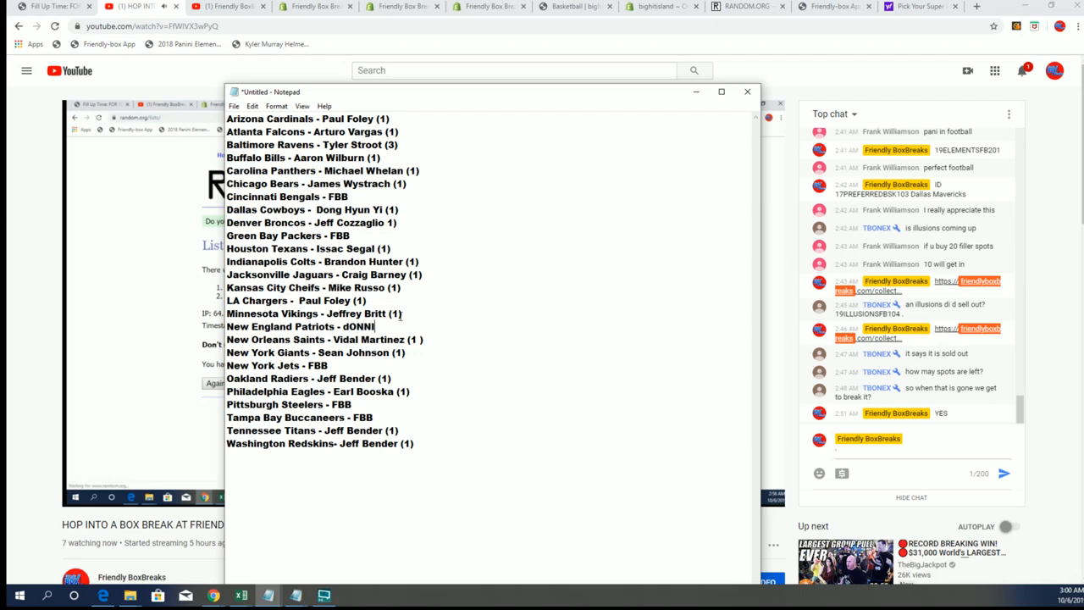
type("UTL")
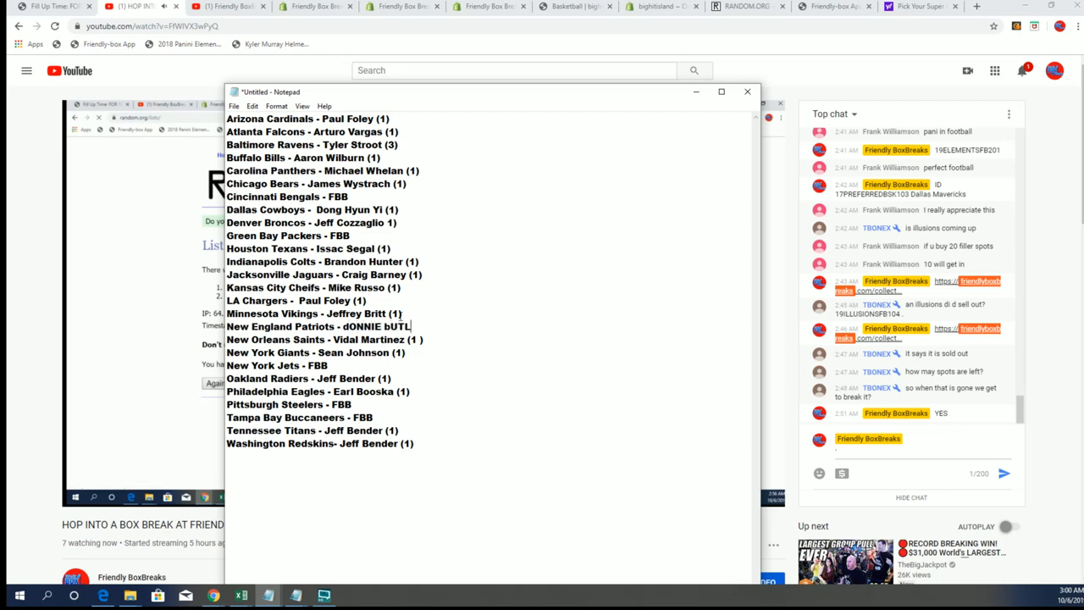
key("backspace")
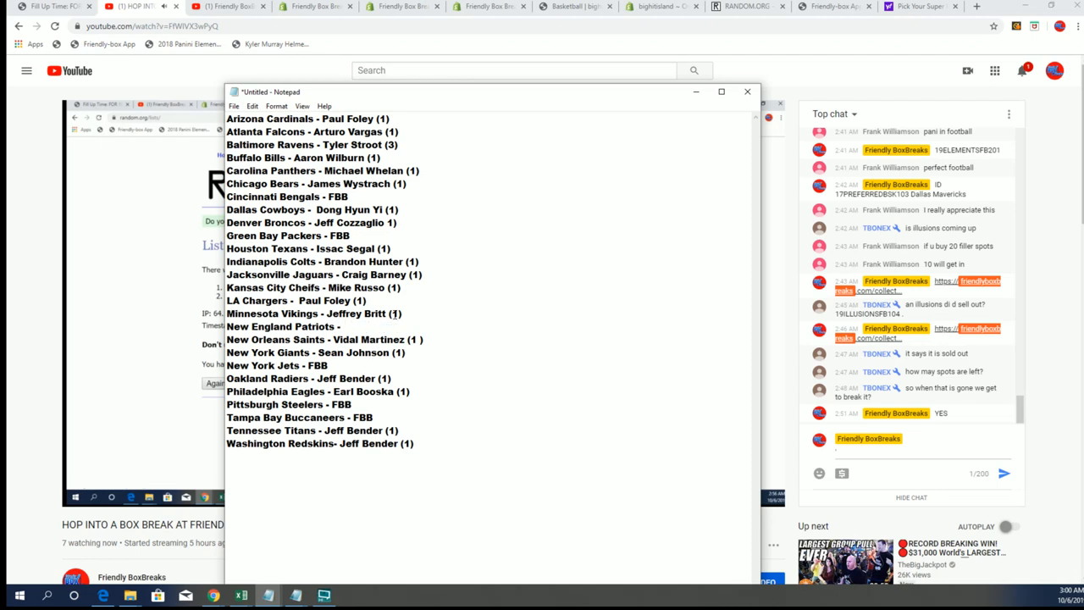
type("Donnie B")
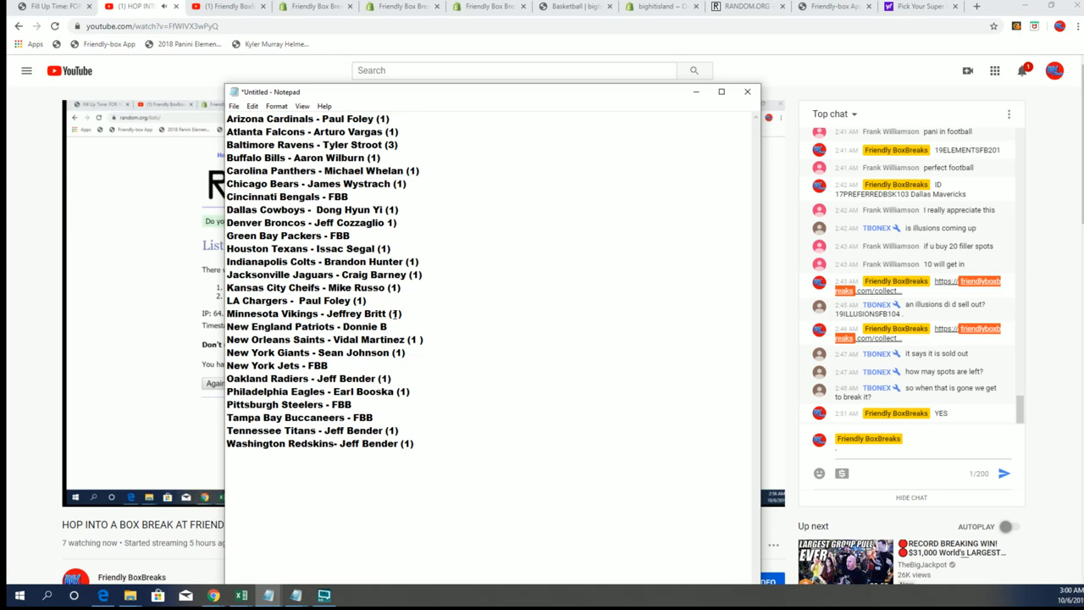
type("utler (1")
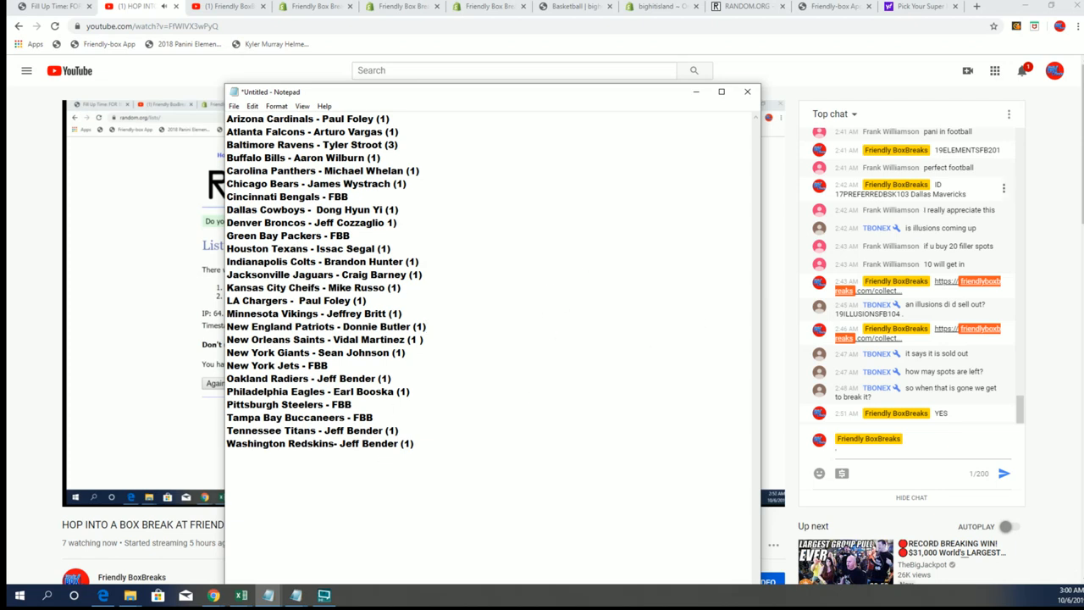
left_click(426, 327)
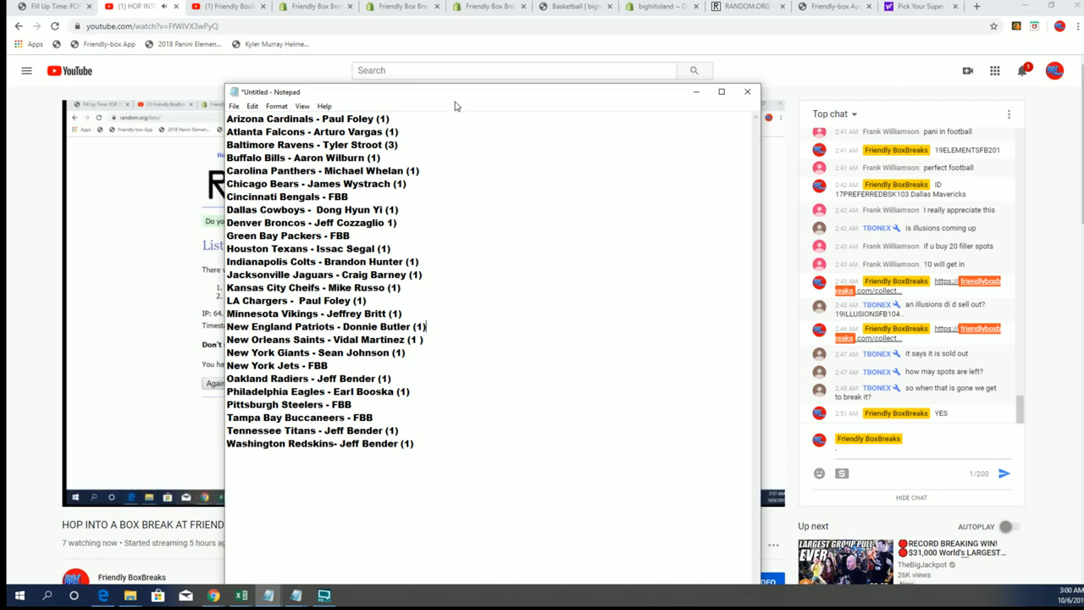
mouse_move(557, 101)
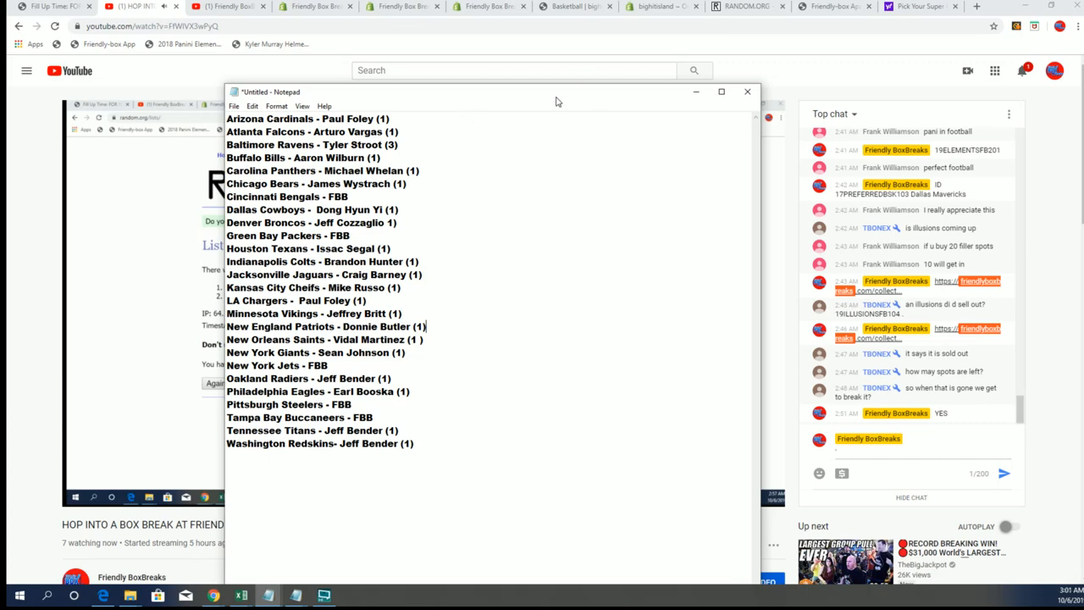